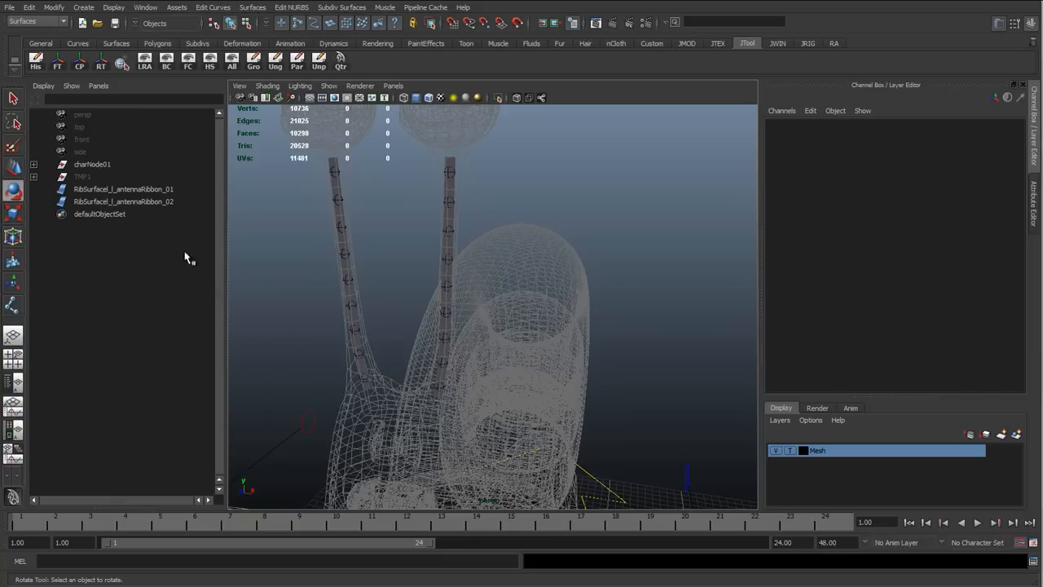
mouse_move(365, 381)
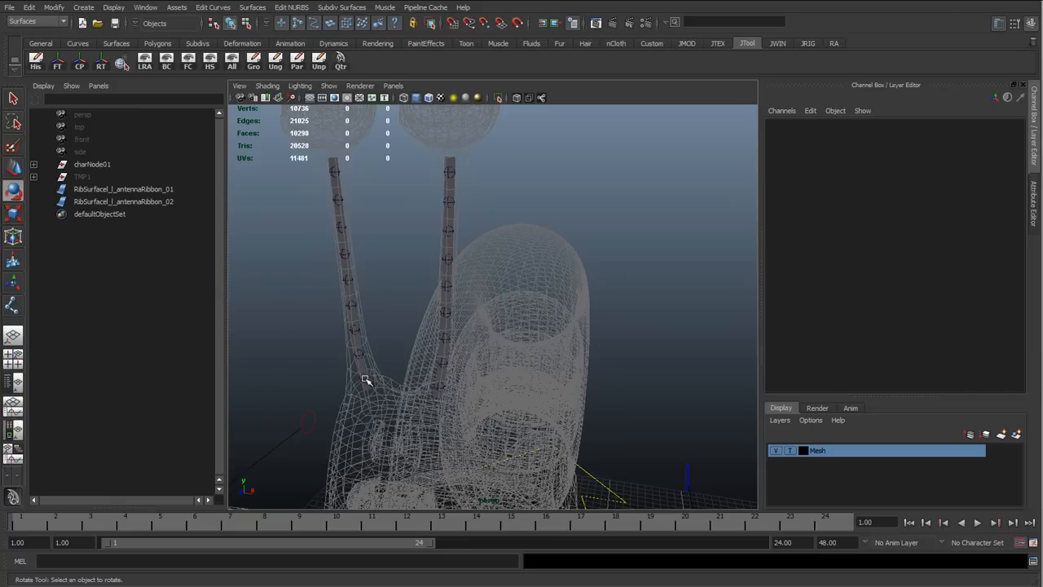
Duplicate each ribbon's base, mid and tip joints, delete their parent constraints, unparent, and set Radius 1.5.
click(365, 378)
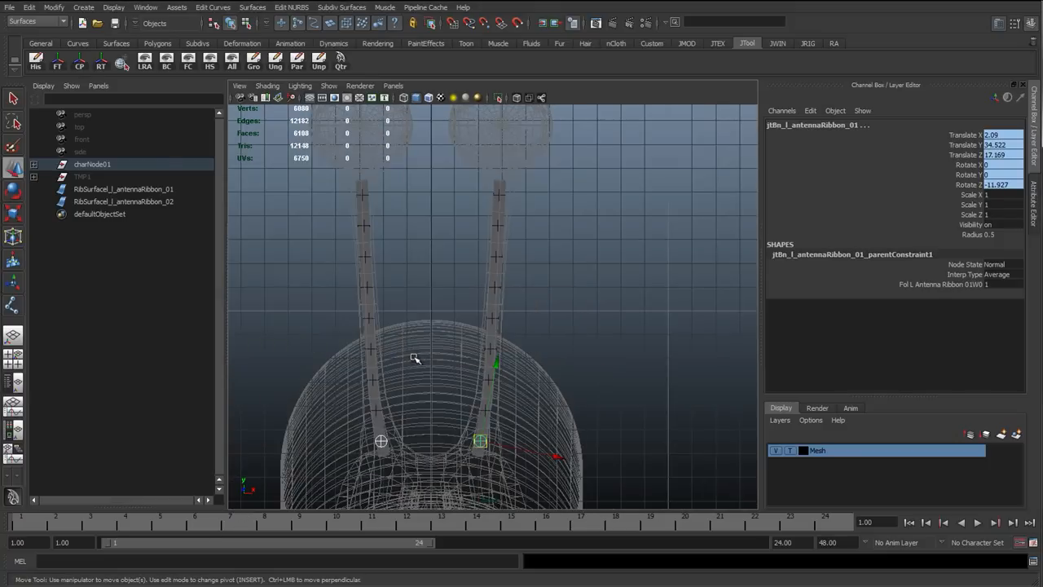
mouse_move(366, 317)
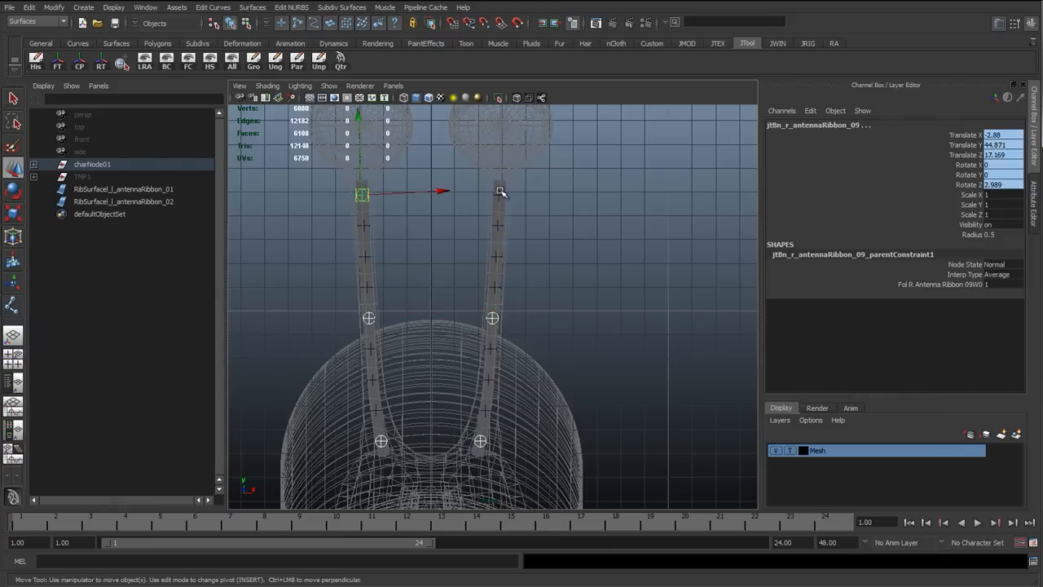
click(499, 194)
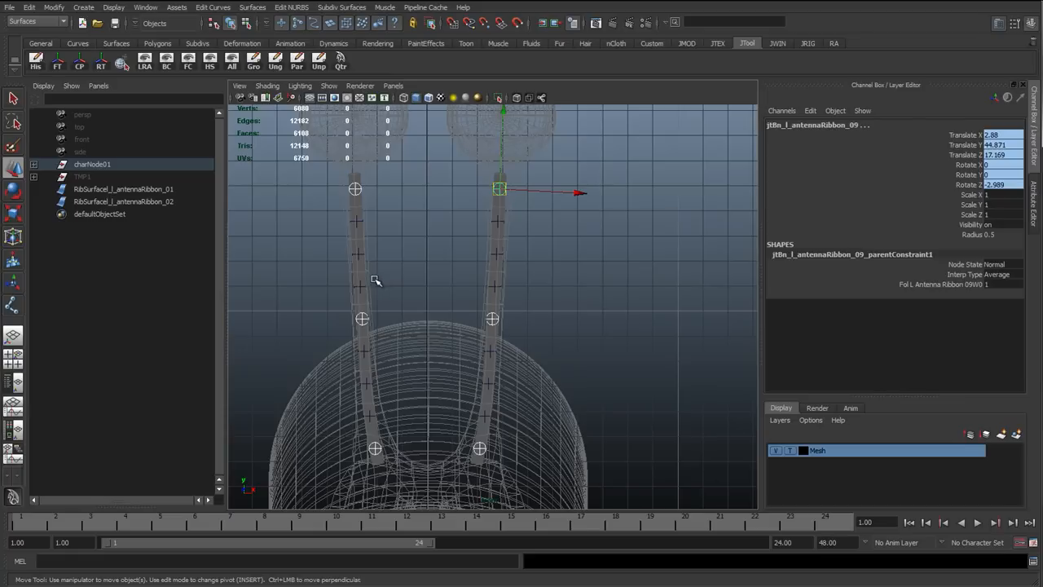
mouse_move(390, 274)
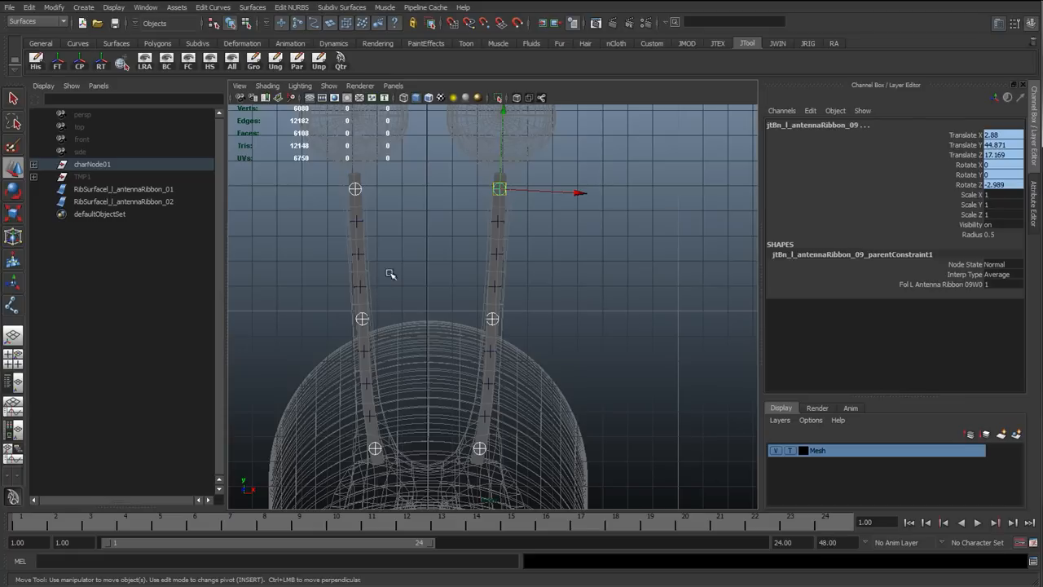
mouse_move(366, 497)
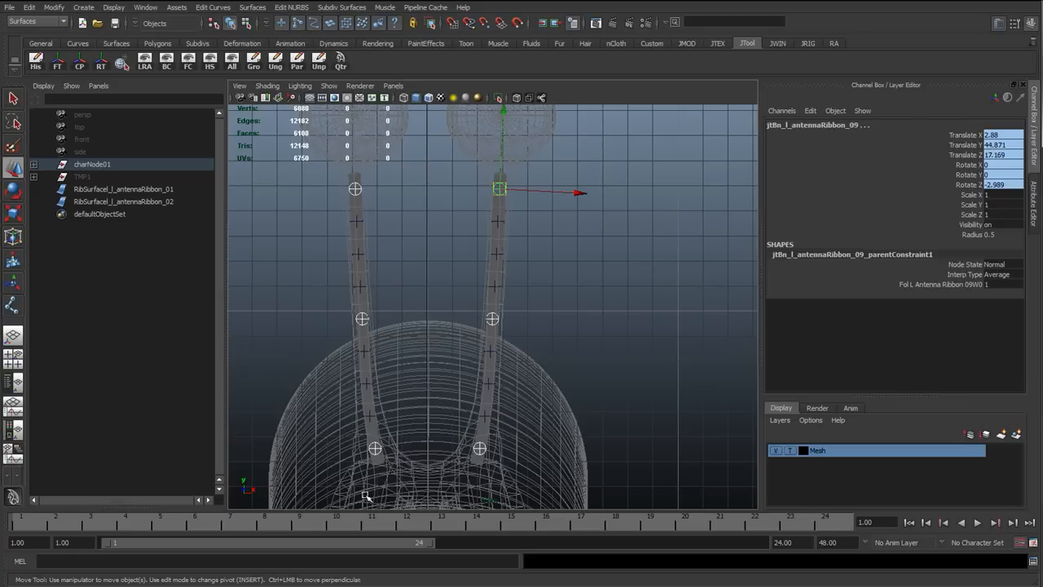
mouse_move(382, 442)
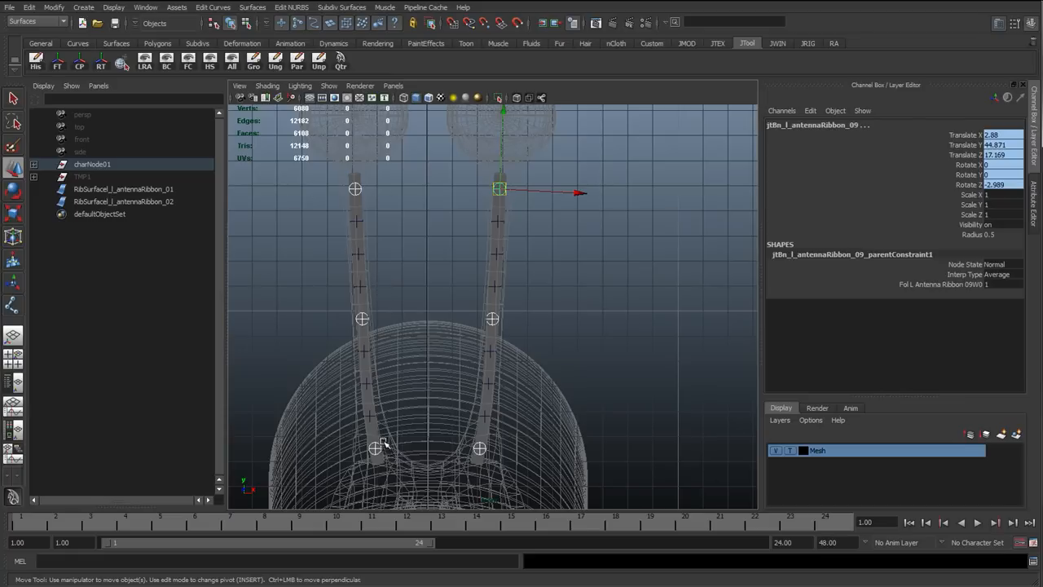
mouse_move(367, 308)
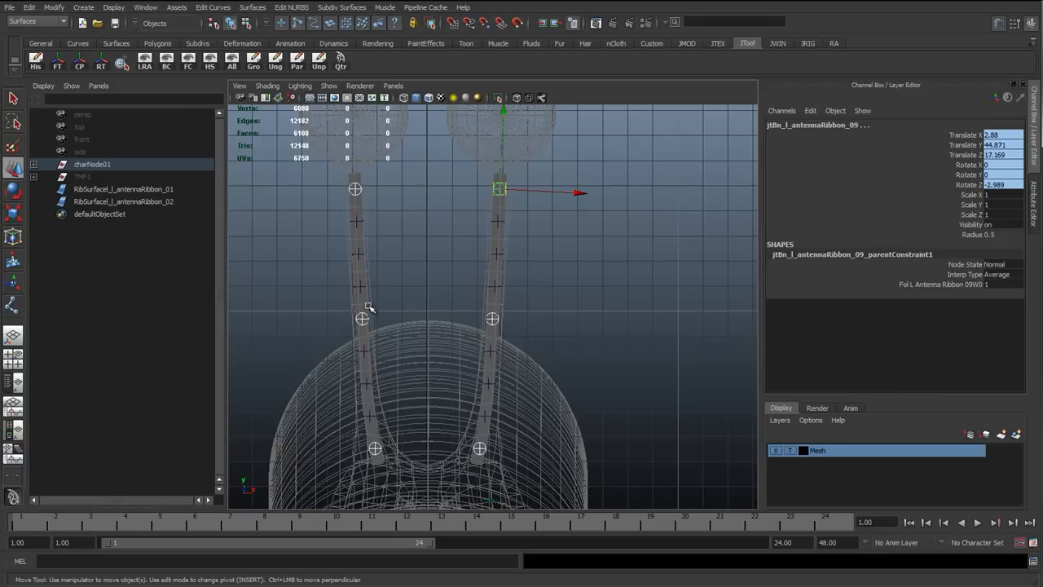
mouse_move(356, 191)
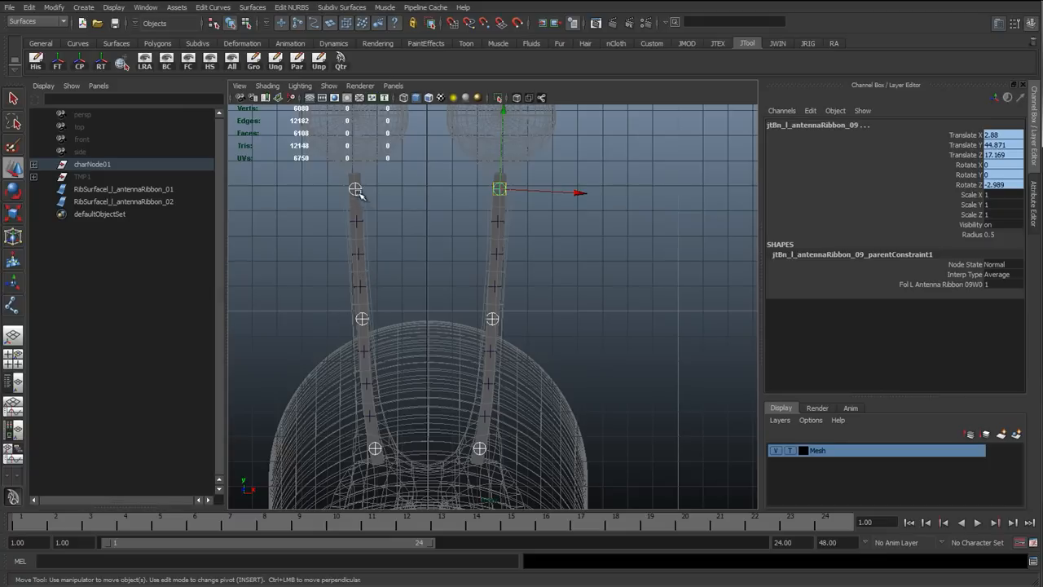
mouse_move(341, 429)
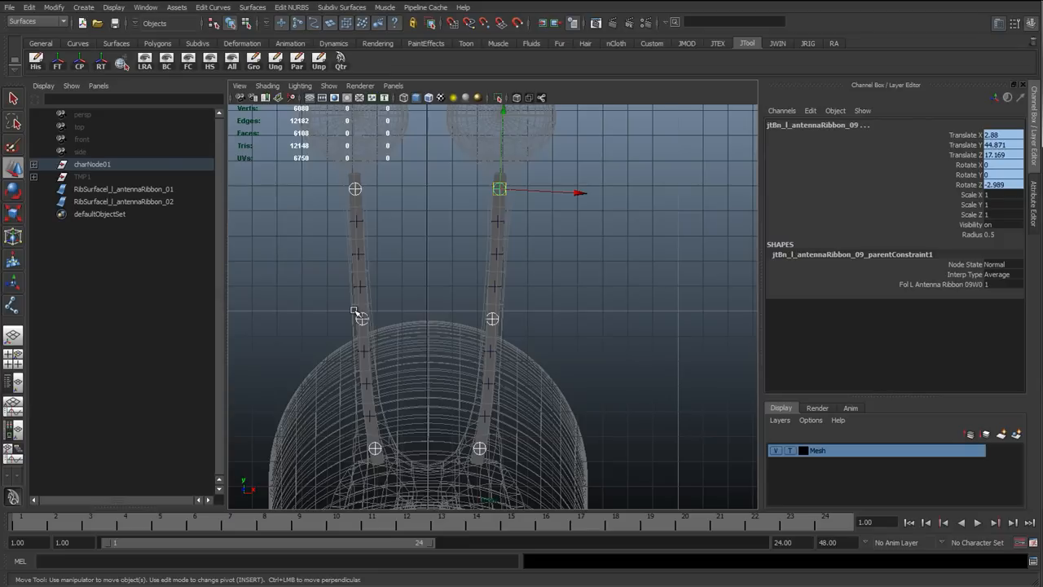
mouse_move(359, 448)
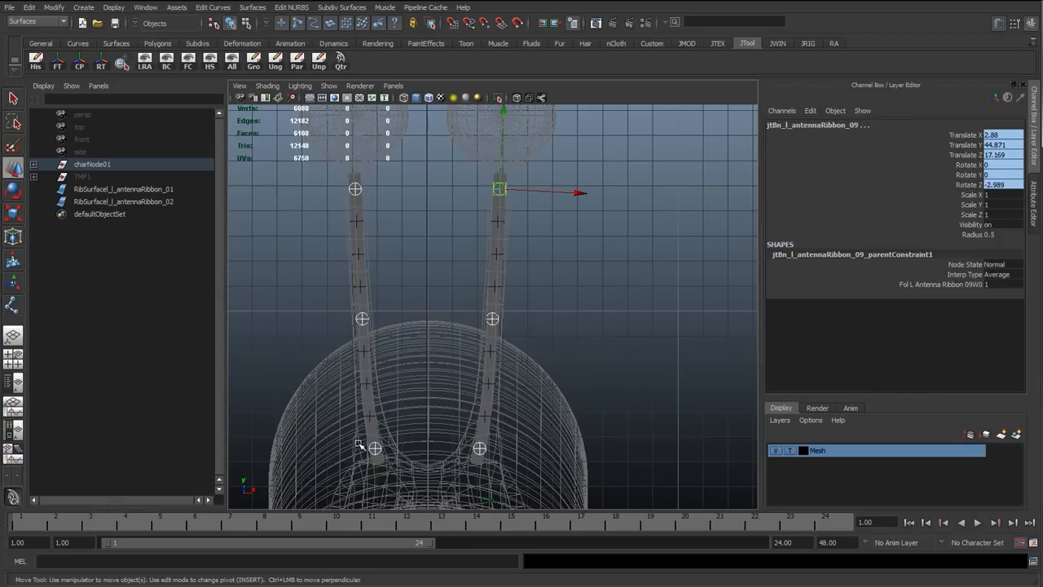
mouse_move(349, 310)
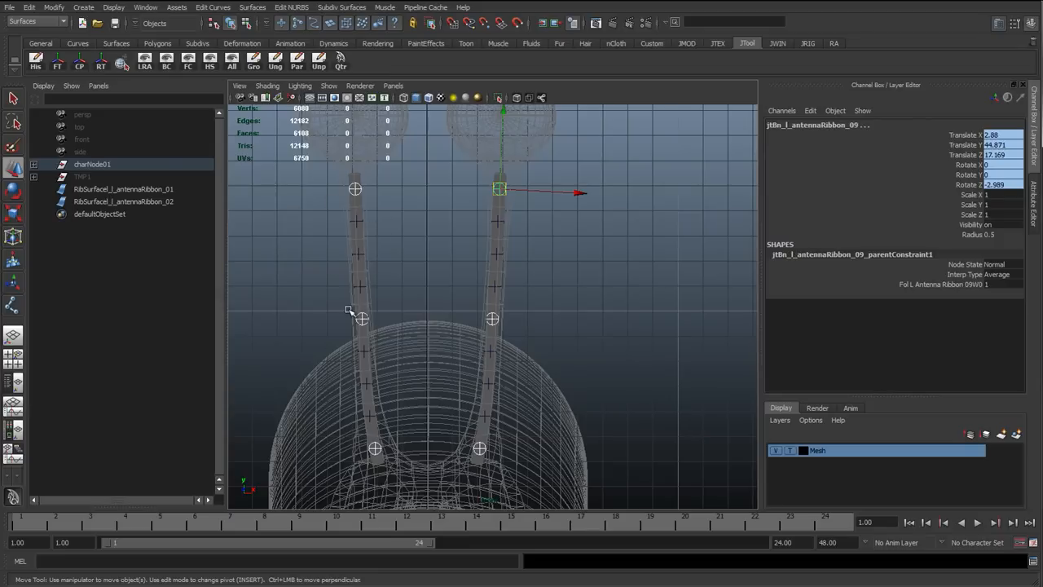
mouse_move(348, 317)
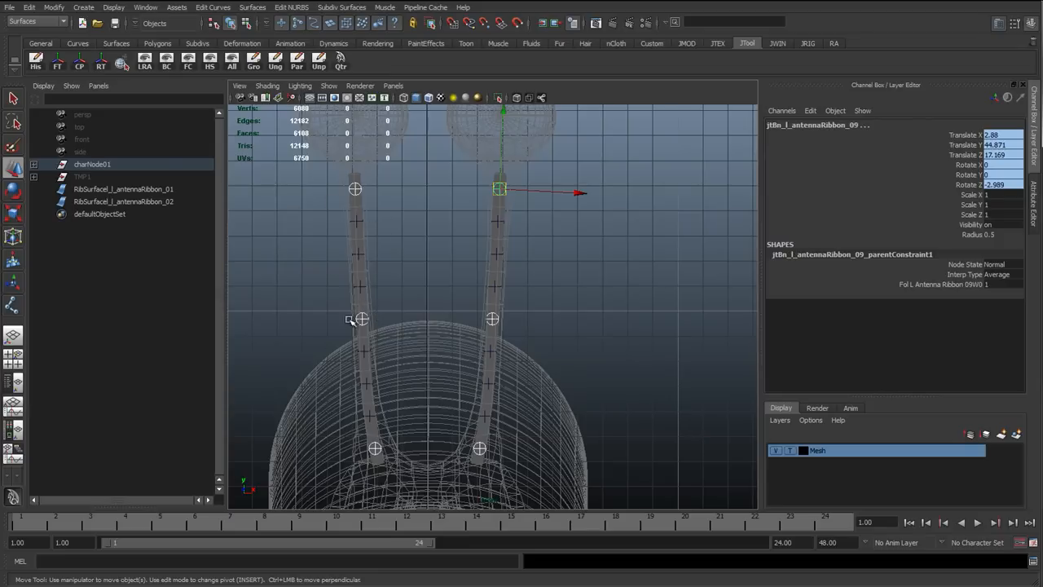
mouse_move(338, 318)
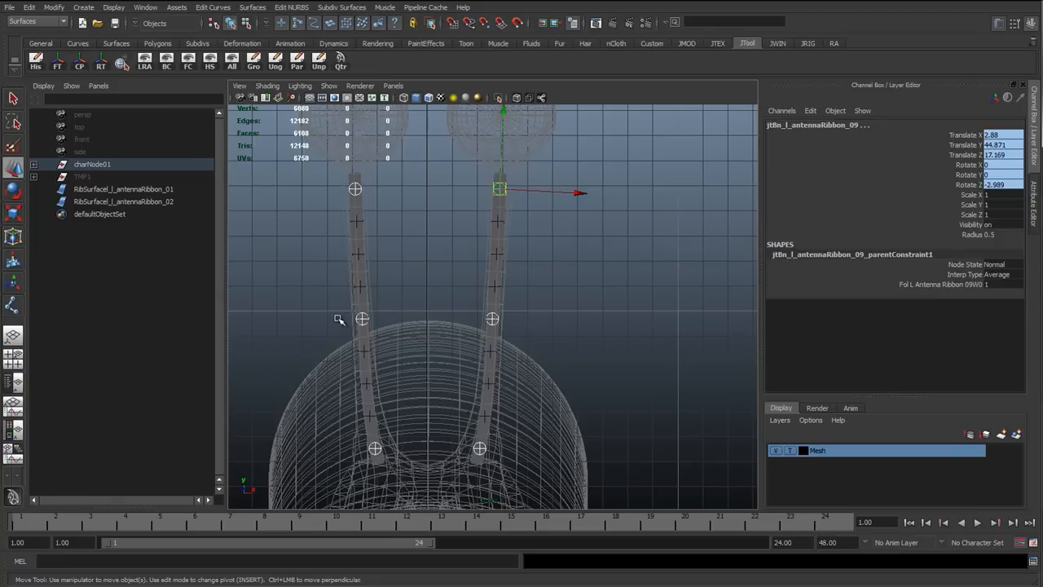
mouse_move(365, 295)
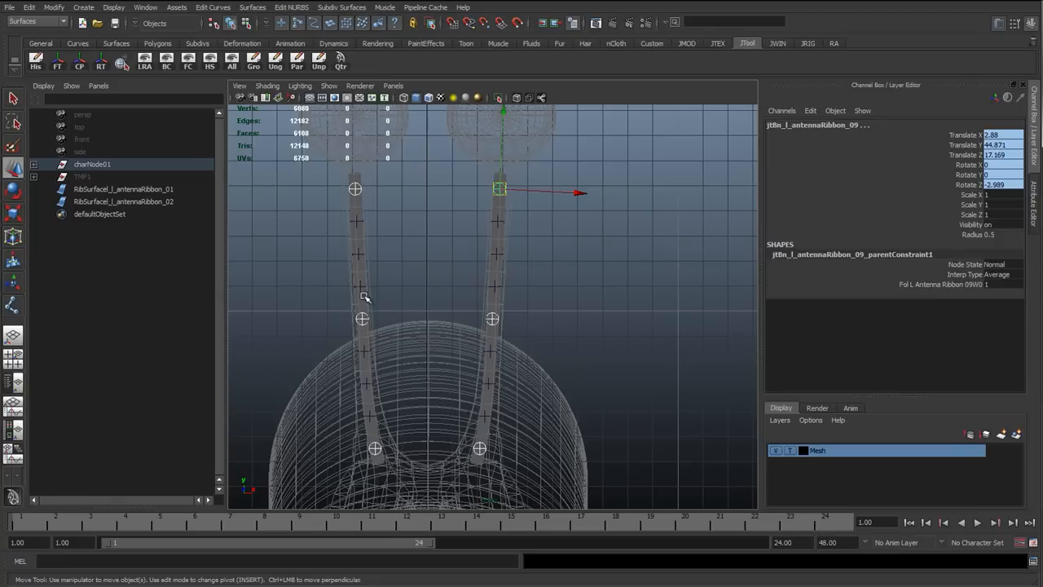
mouse_move(366, 338)
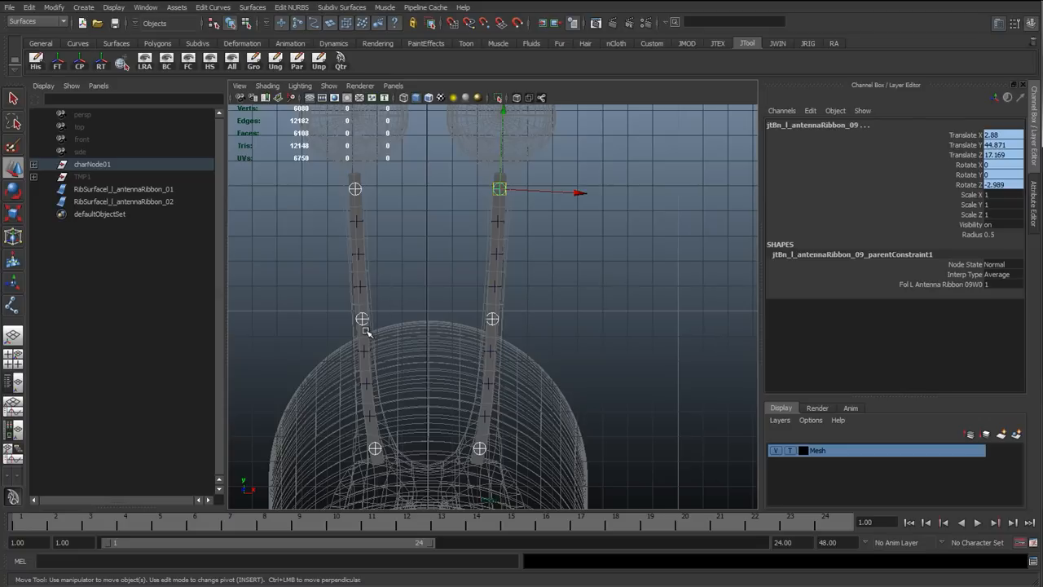
mouse_move(395, 285)
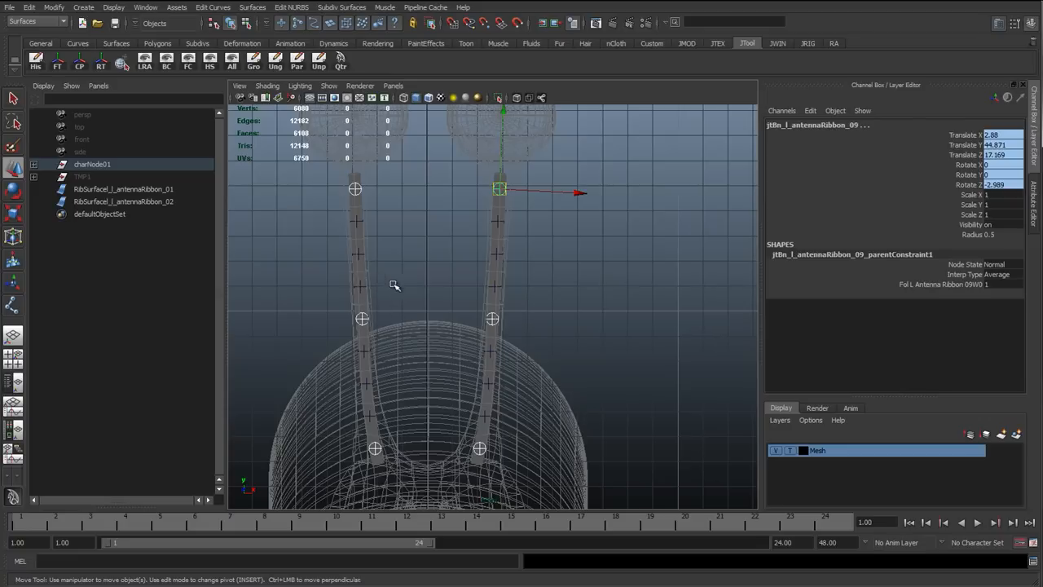
mouse_move(373, 305)
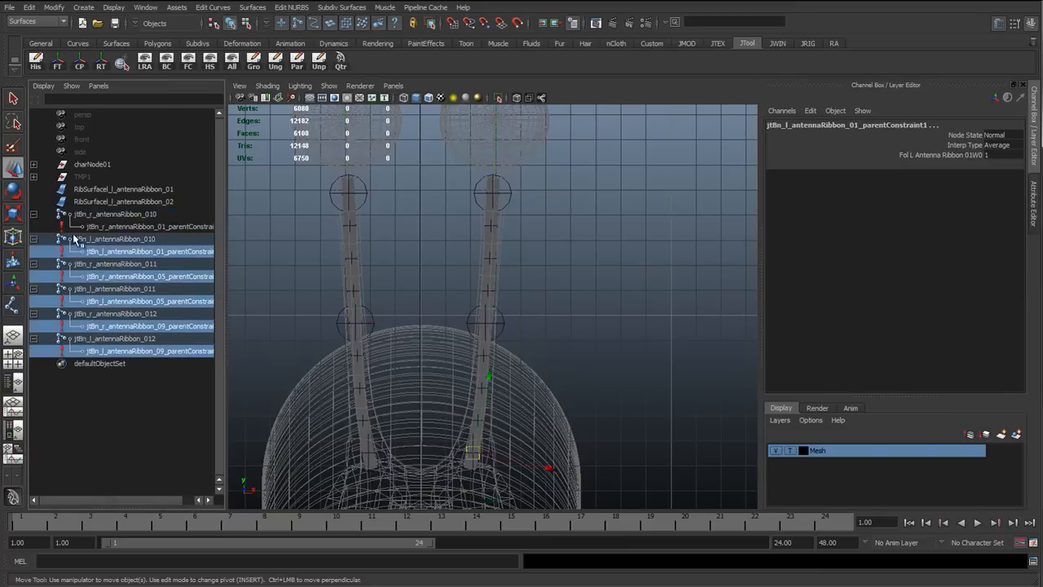
click(147, 227)
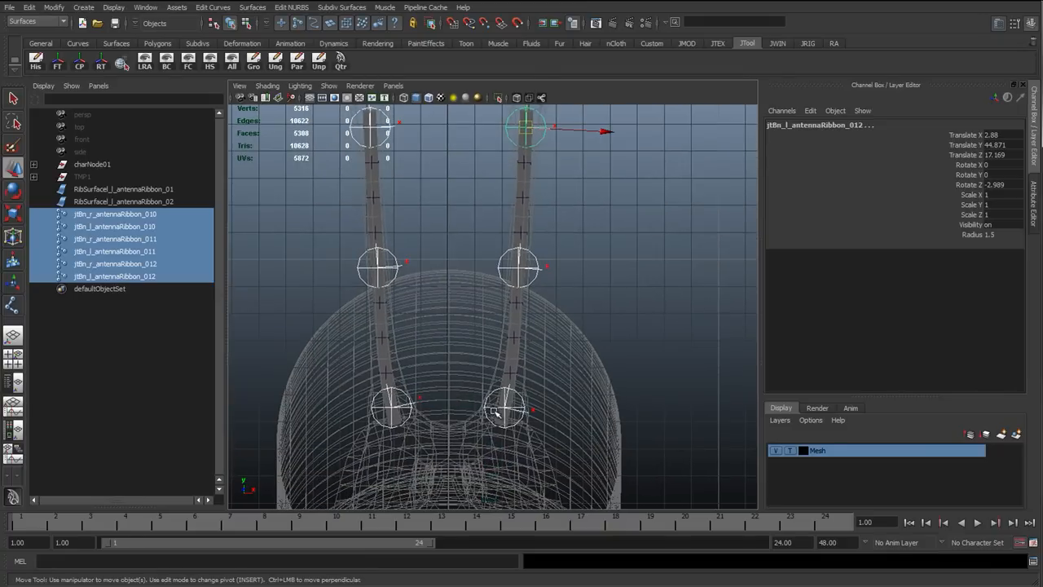
mouse_move(493, 333)
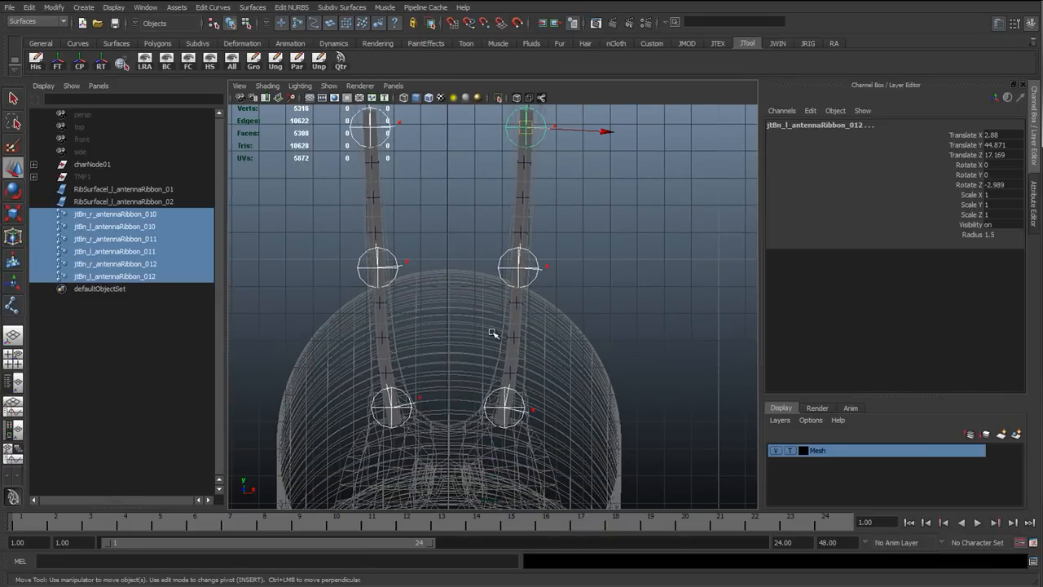
mouse_move(520, 284)
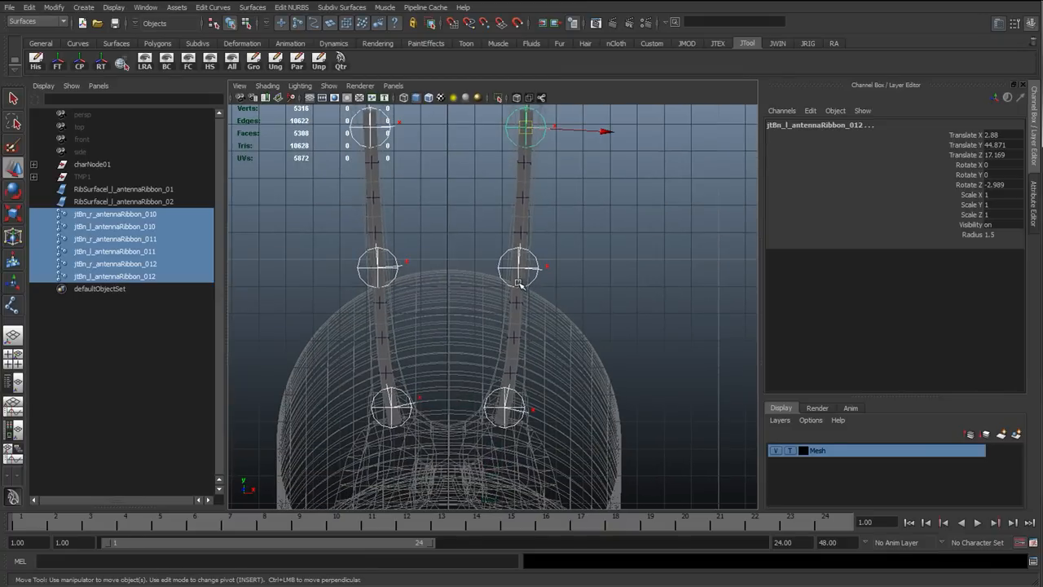
mouse_move(530, 256)
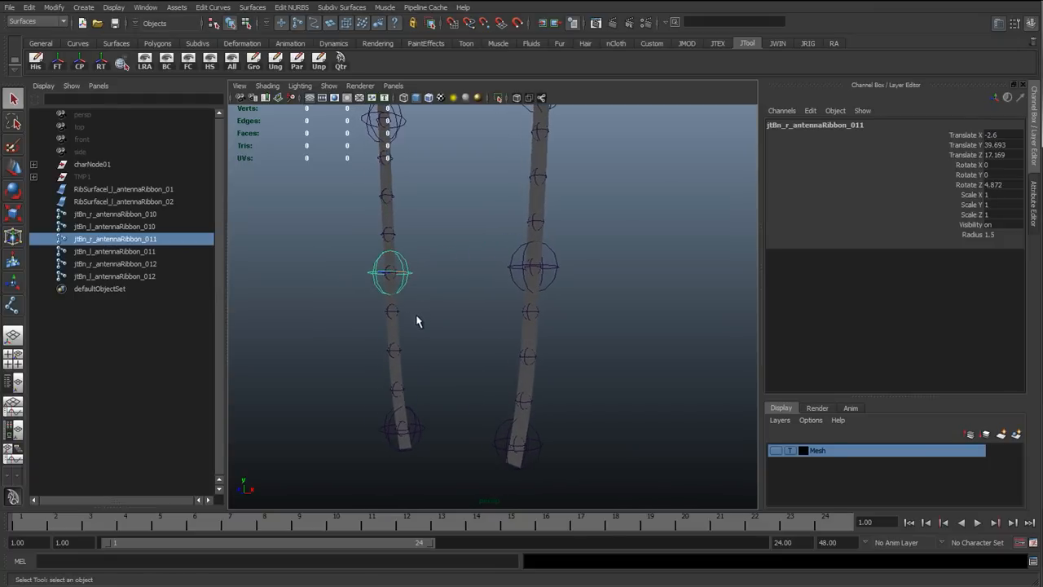
mouse_move(394, 299)
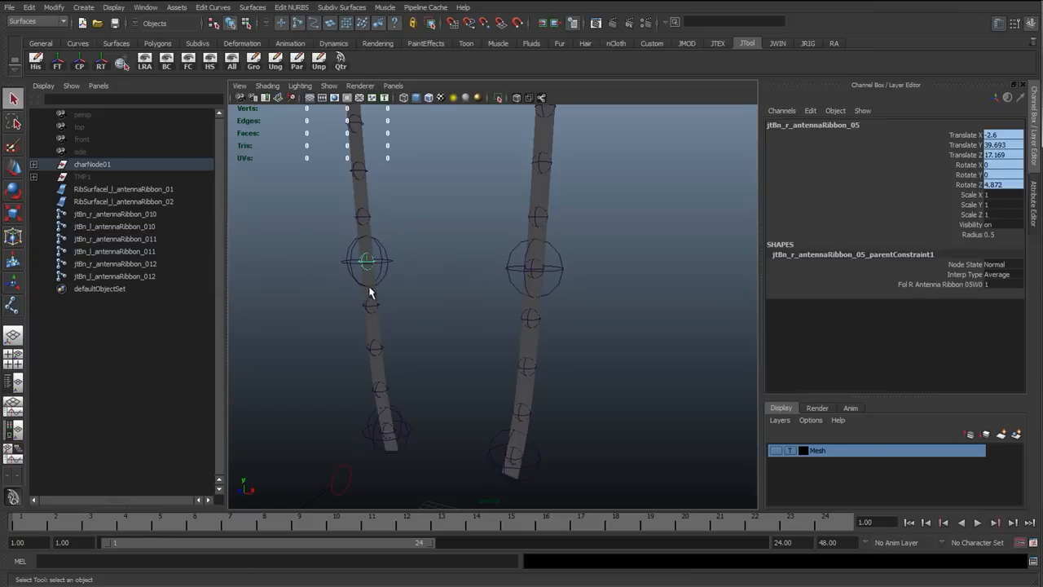
drag(369, 292, 427, 321)
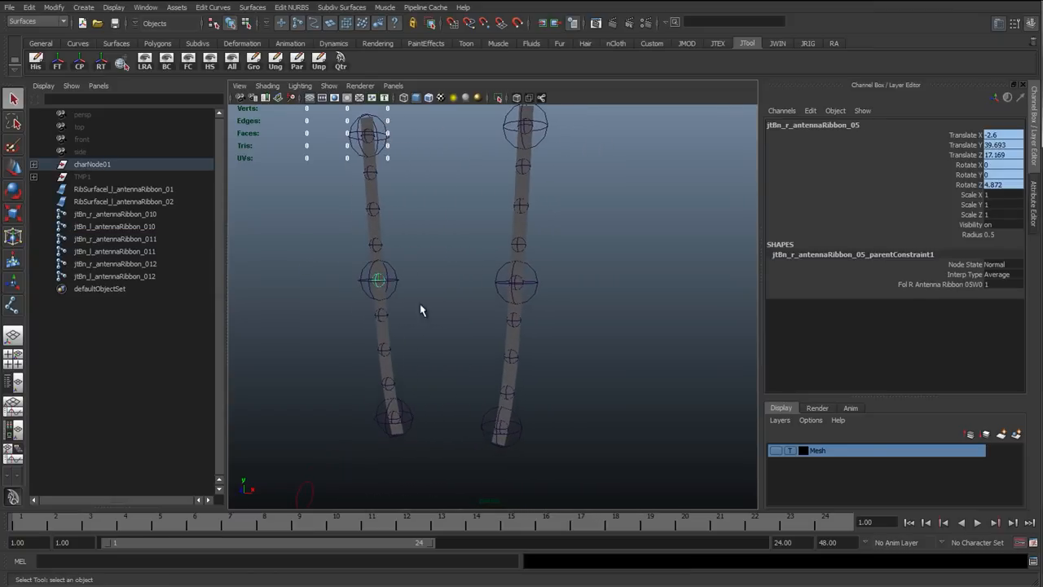
Rename the six joints jtDrv_r/l_antennaStart_01, jtDrv_r/l_antennaMid_01 and jtDrv_r/l_antennaEnd_01.
click(115, 213)
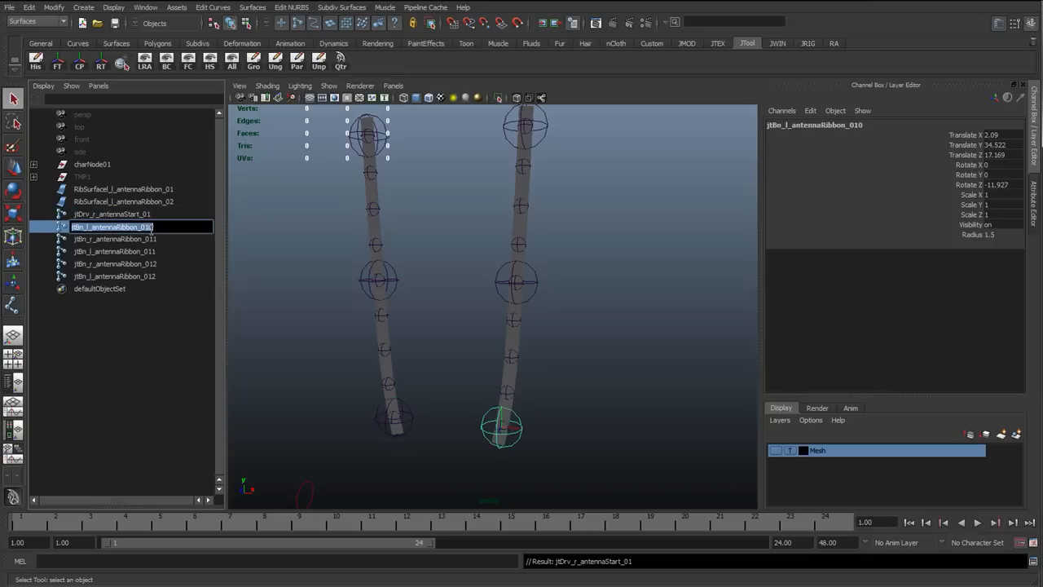
click(110, 227)
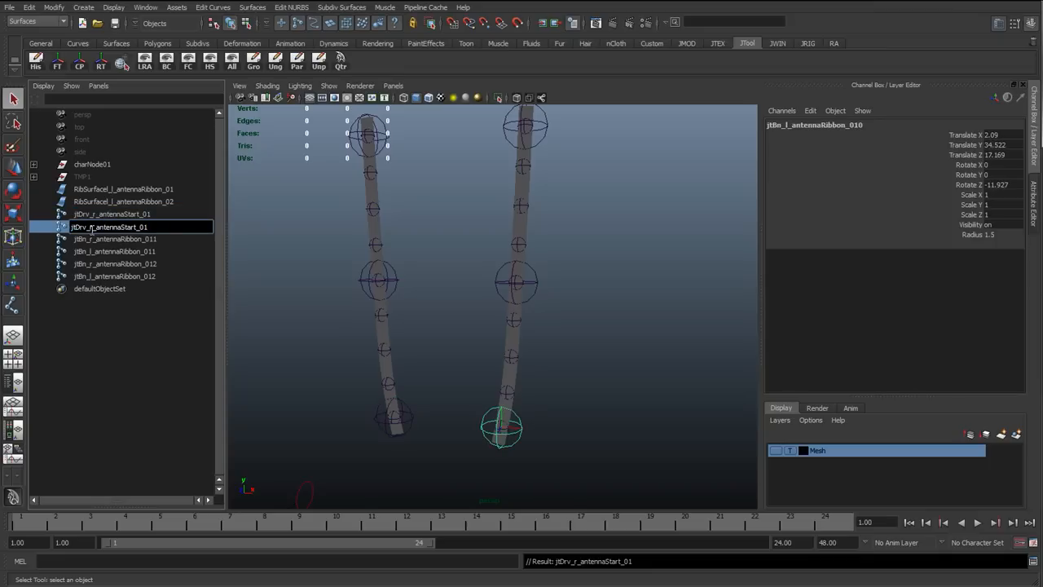
click(115, 239)
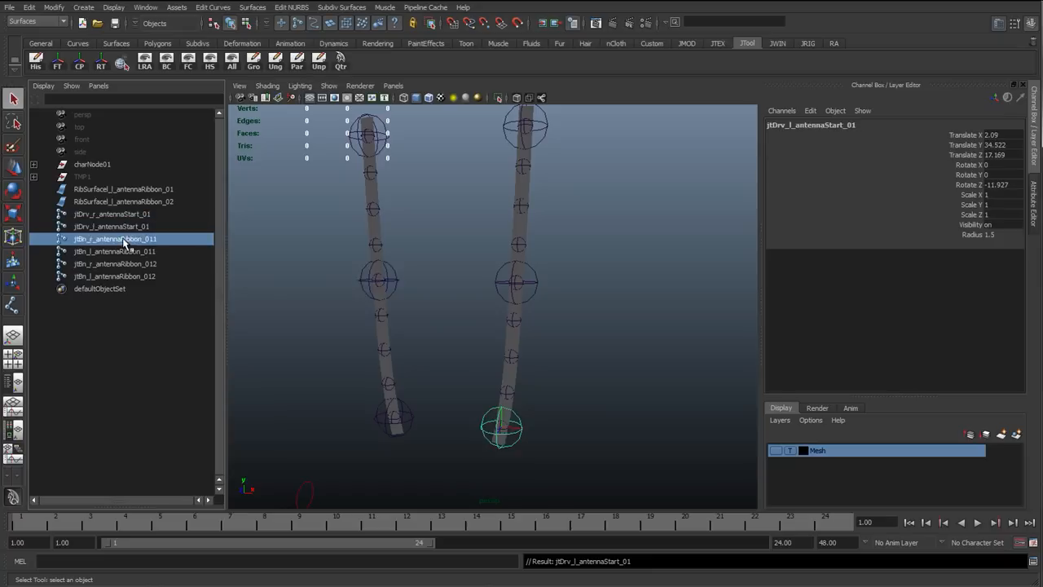
click(111, 239)
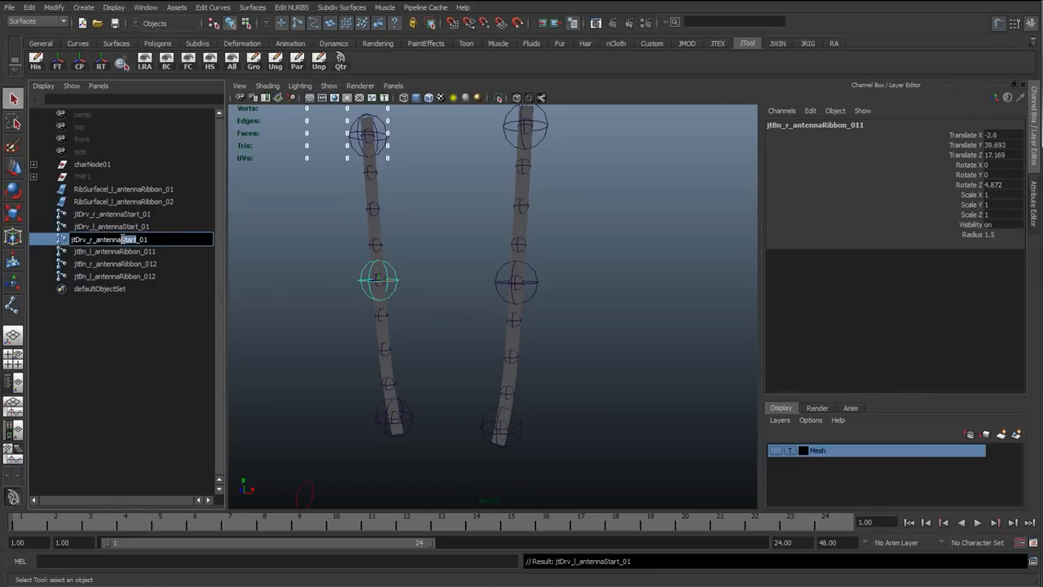
click(114, 251)
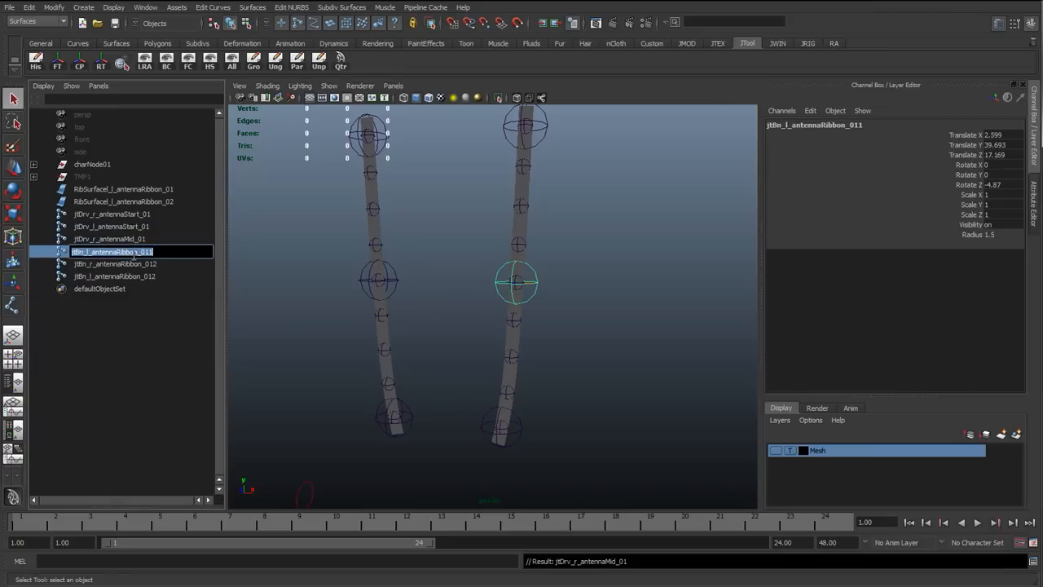
click(107, 239)
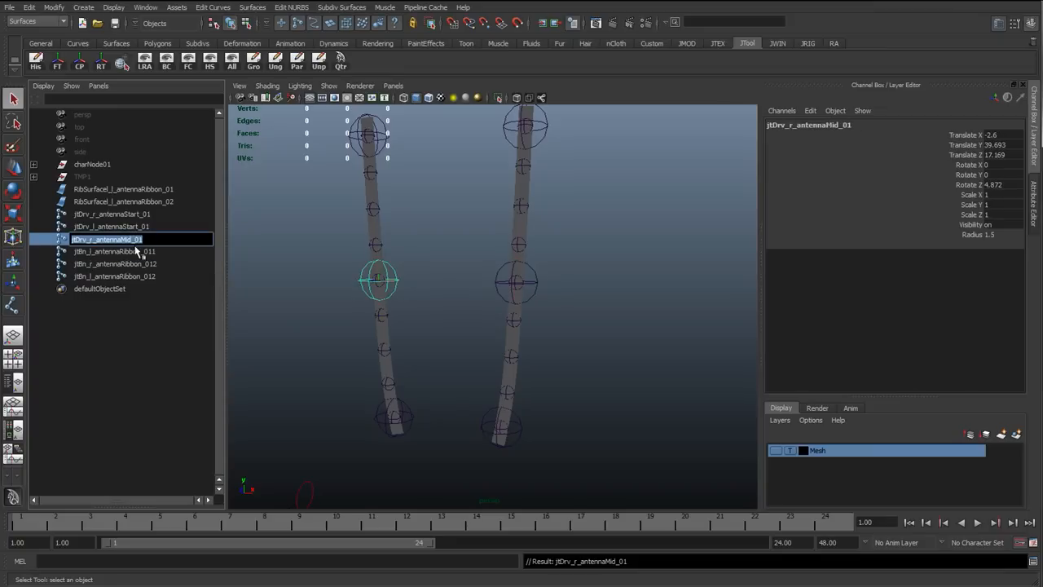
click(114, 251)
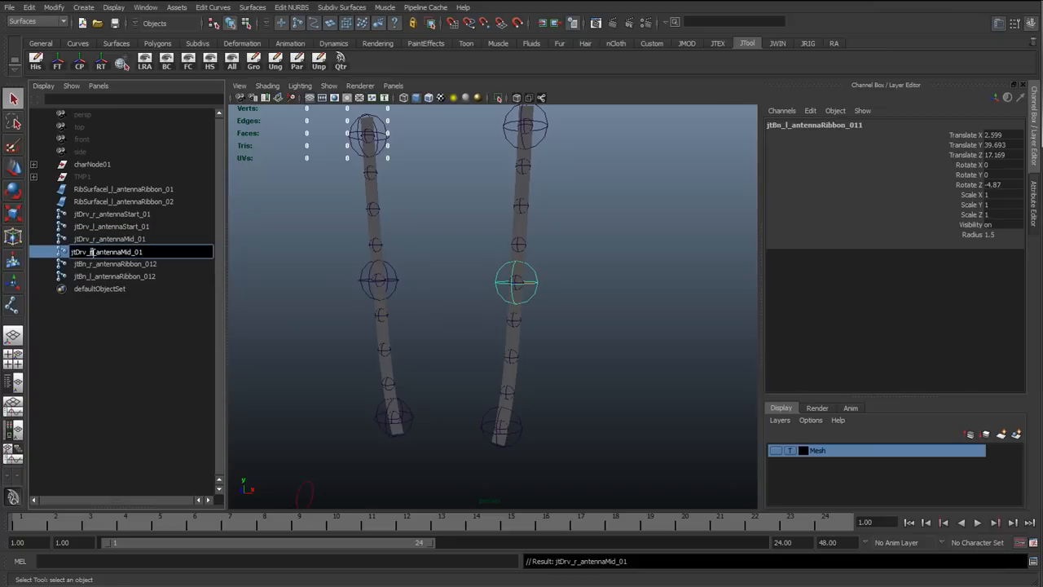
click(111, 263)
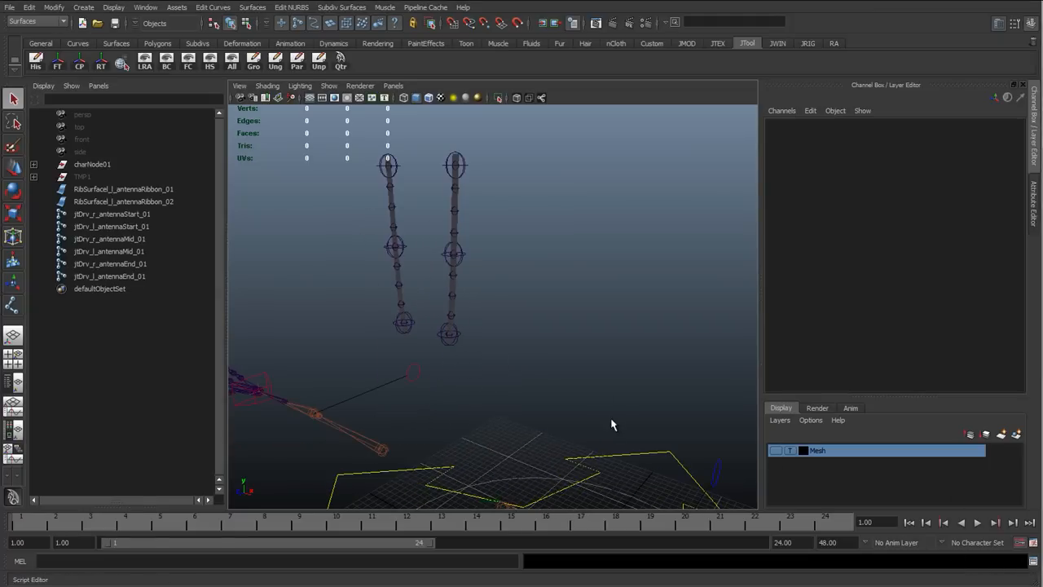
Execute the //Tube curve MEL code in the Script Editor to create box-shaped curve controls.
click(145, 8)
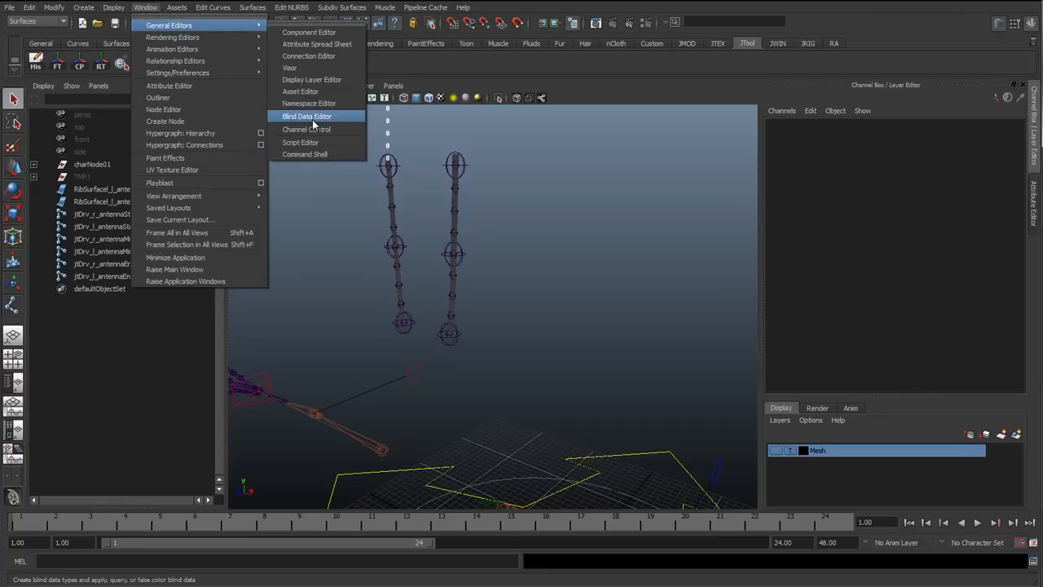
mouse_move(184, 144)
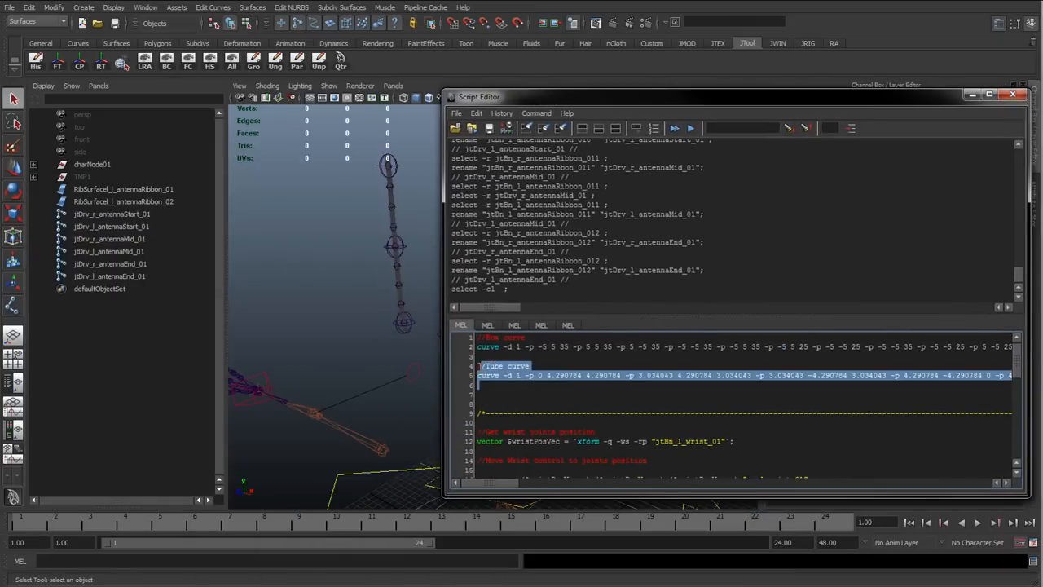
mouse_move(280, 397)
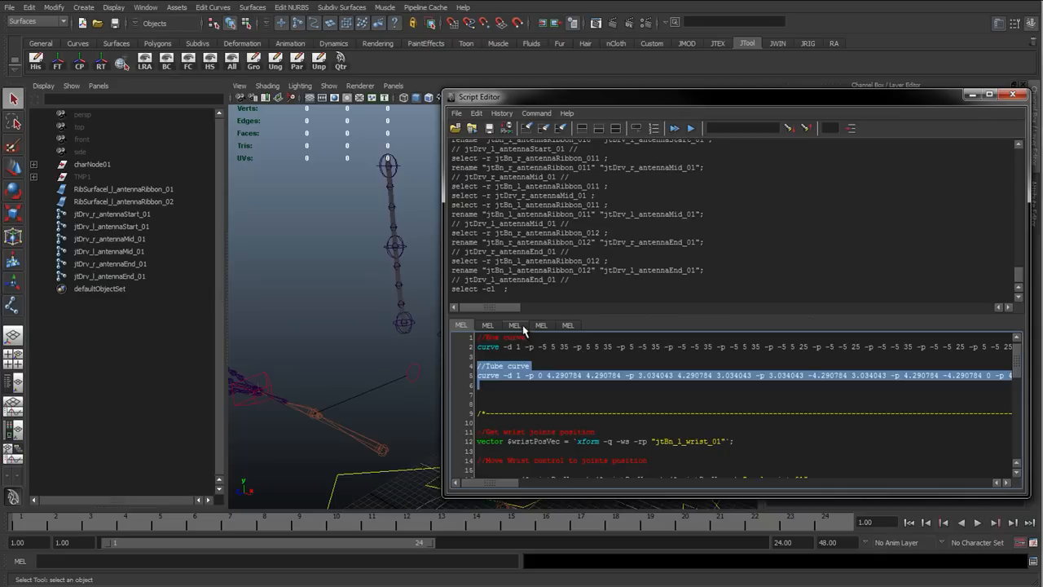
click(494, 393)
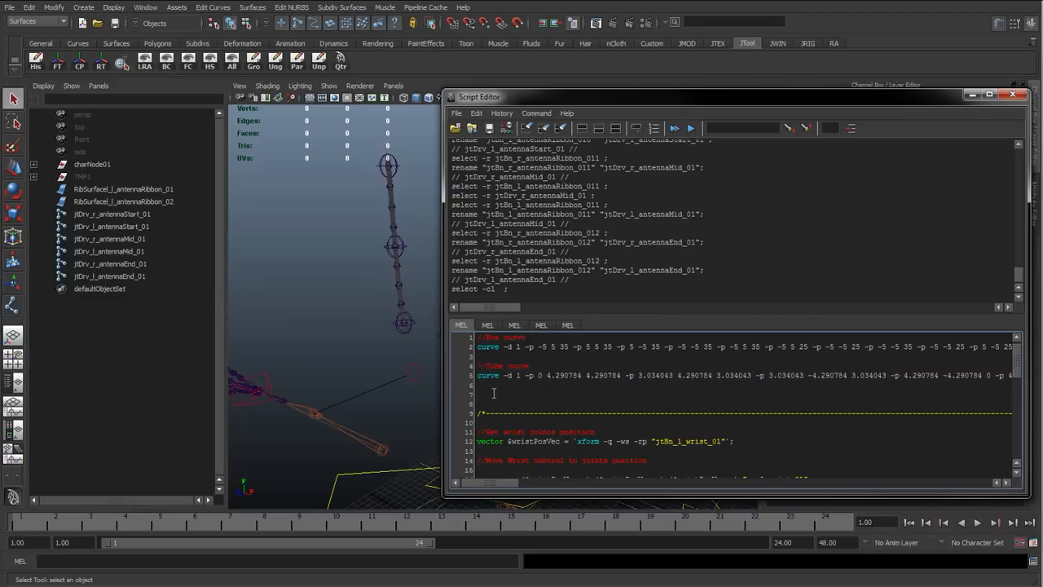
click(691, 128)
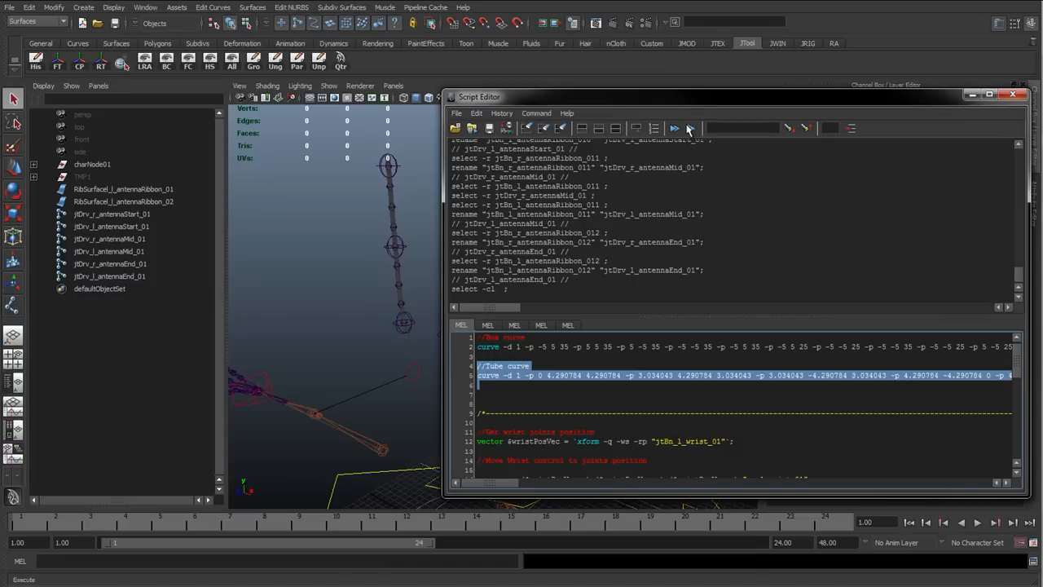
click(691, 128)
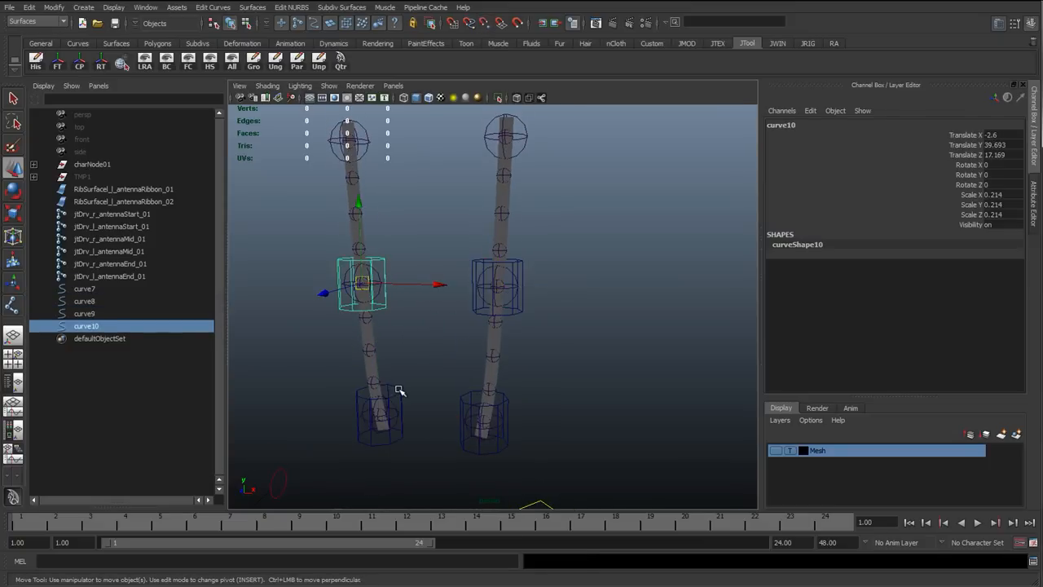
Move the tube control curve10 up from the mid joint to the left antenna tip.
click(489, 308)
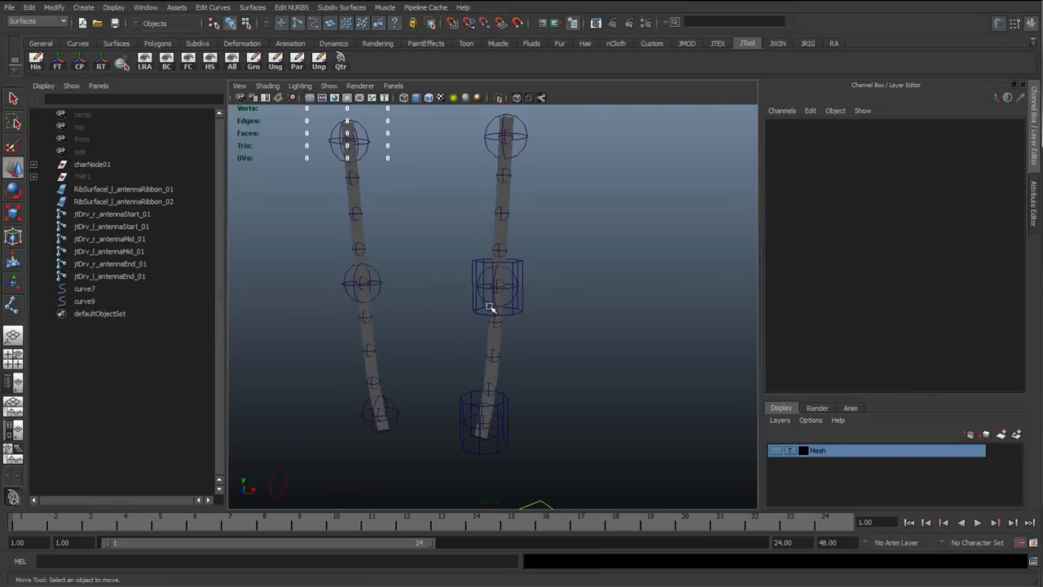
click(489, 306)
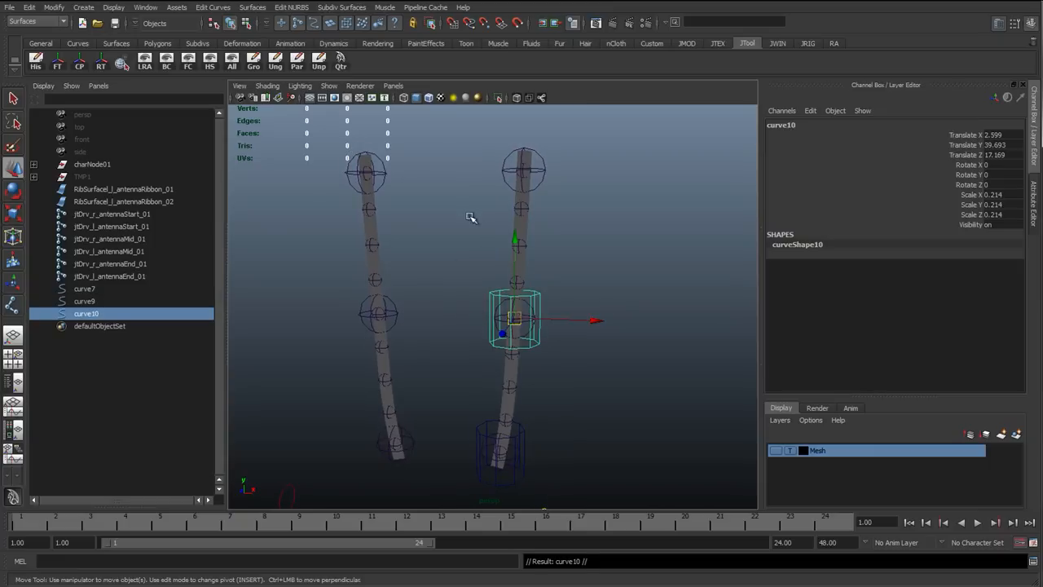
drag(513, 317, 522, 168)
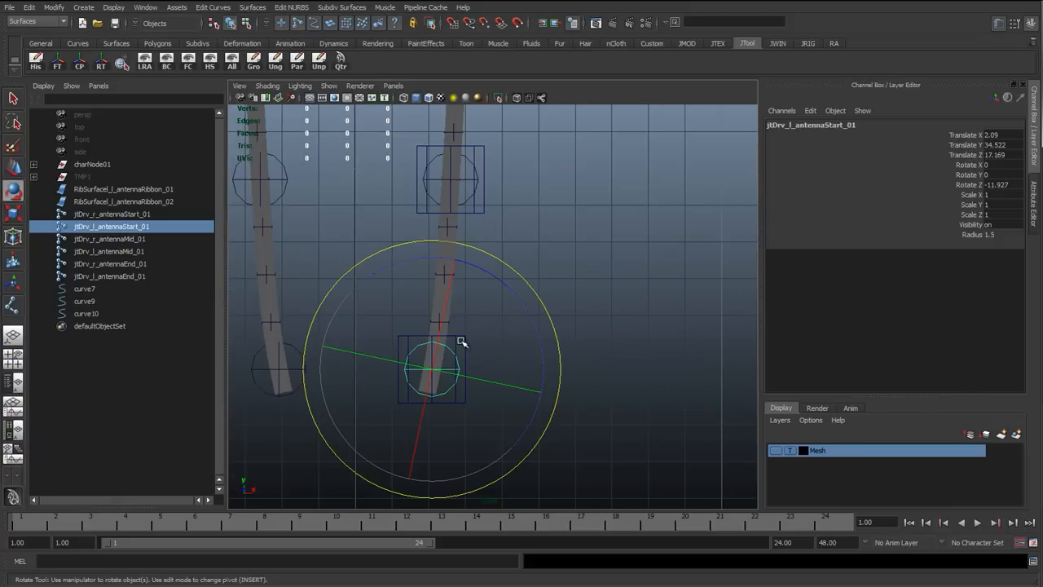
mouse_move(454, 297)
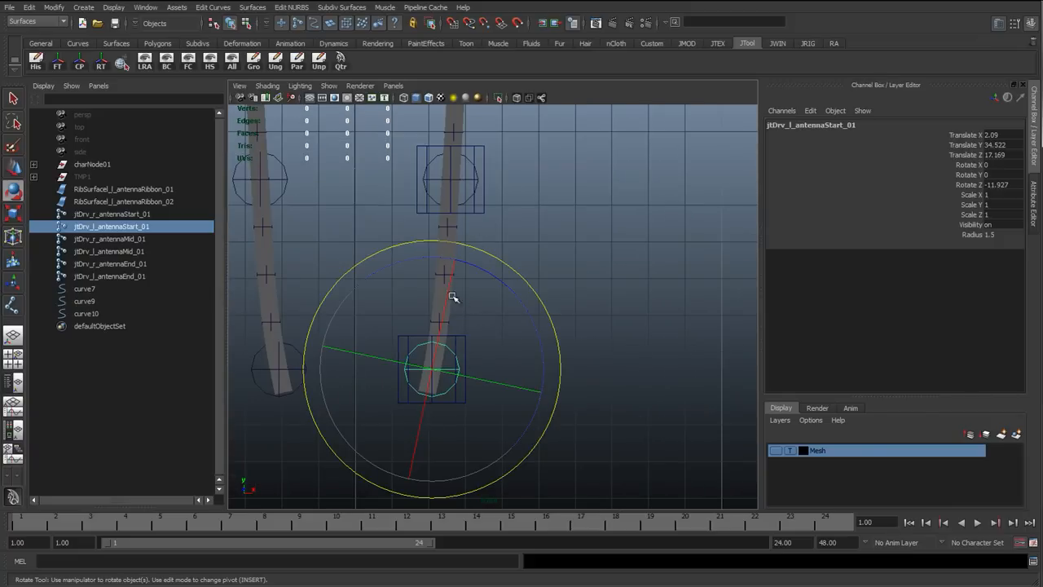
mouse_move(433, 378)
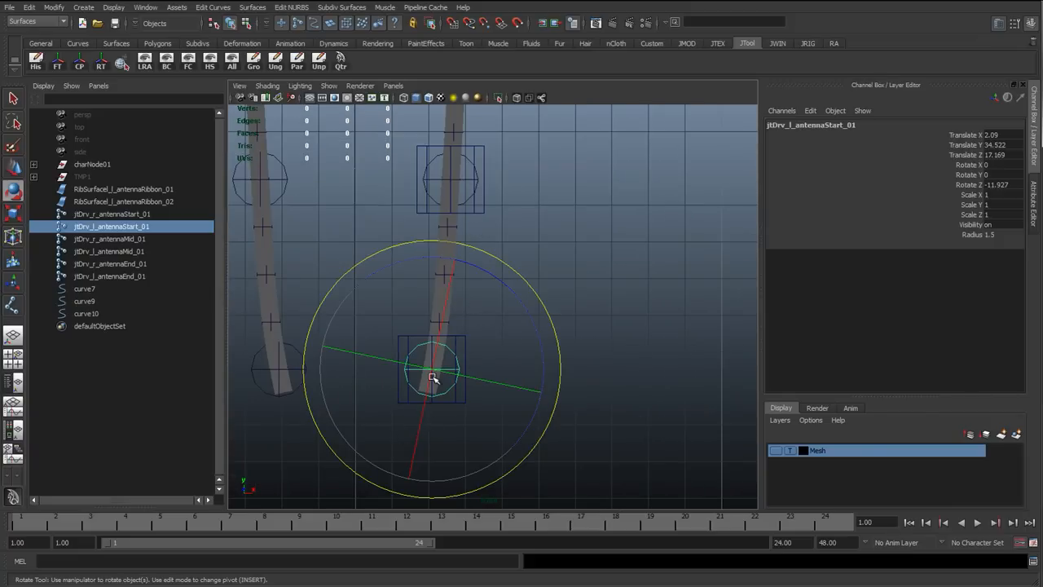
Group the base and mid controls with Ctrl+G, unparent curve10 from group3 and delete group3.
click(85, 289)
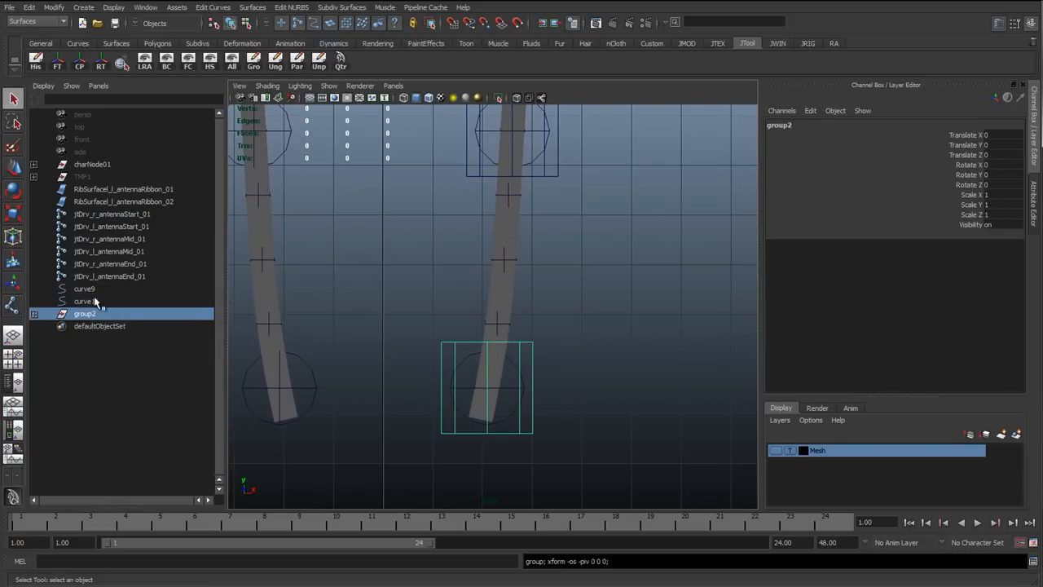
click(84, 288)
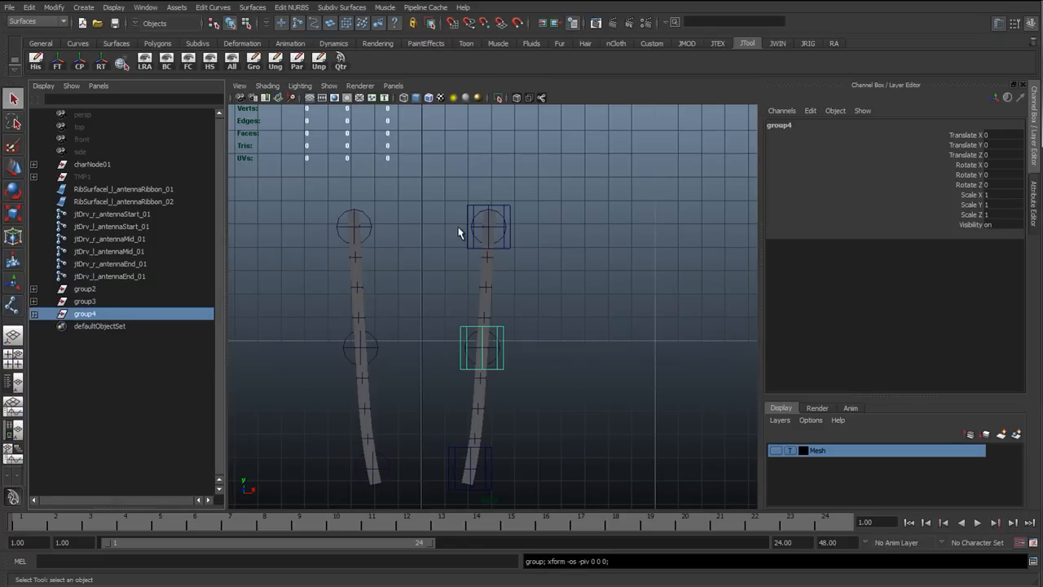
click(98, 313)
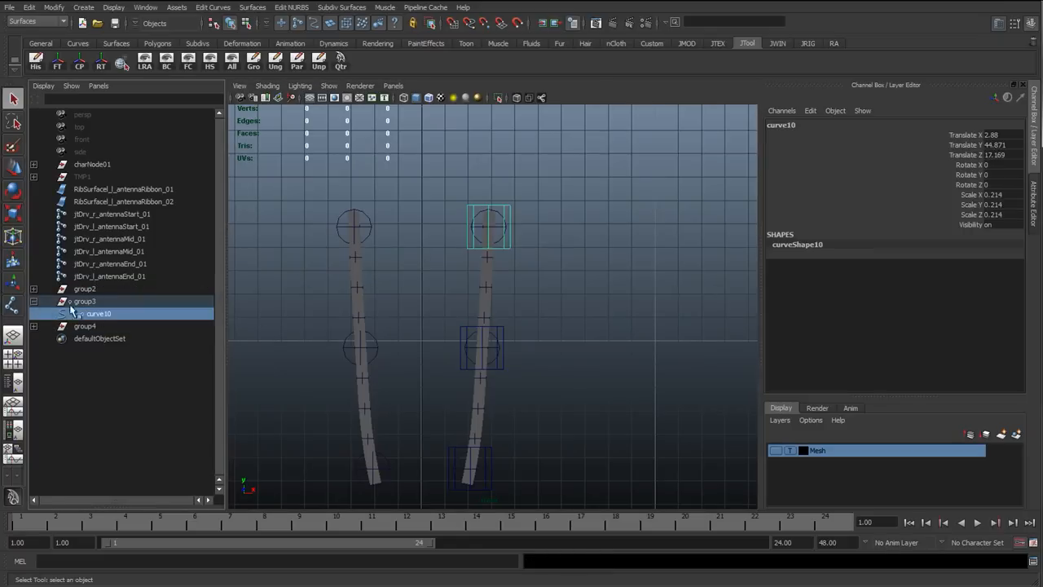
click(84, 300)
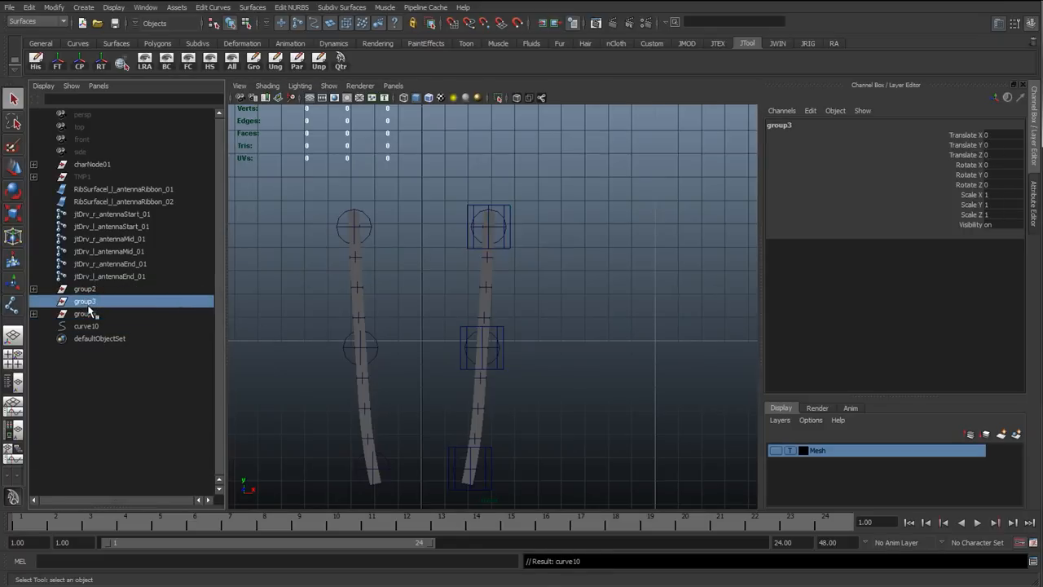
click(87, 314)
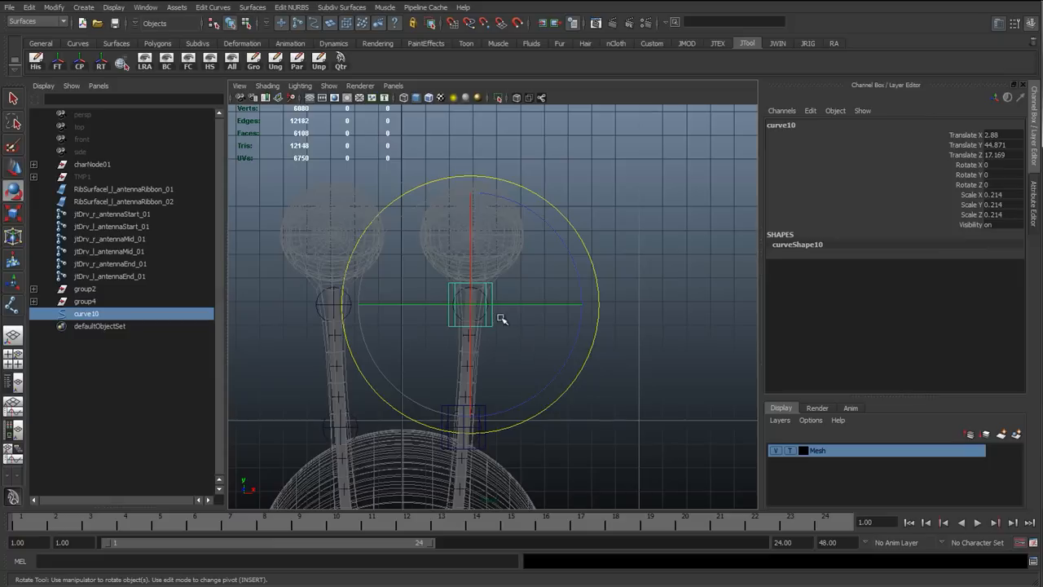
mouse_move(504, 289)
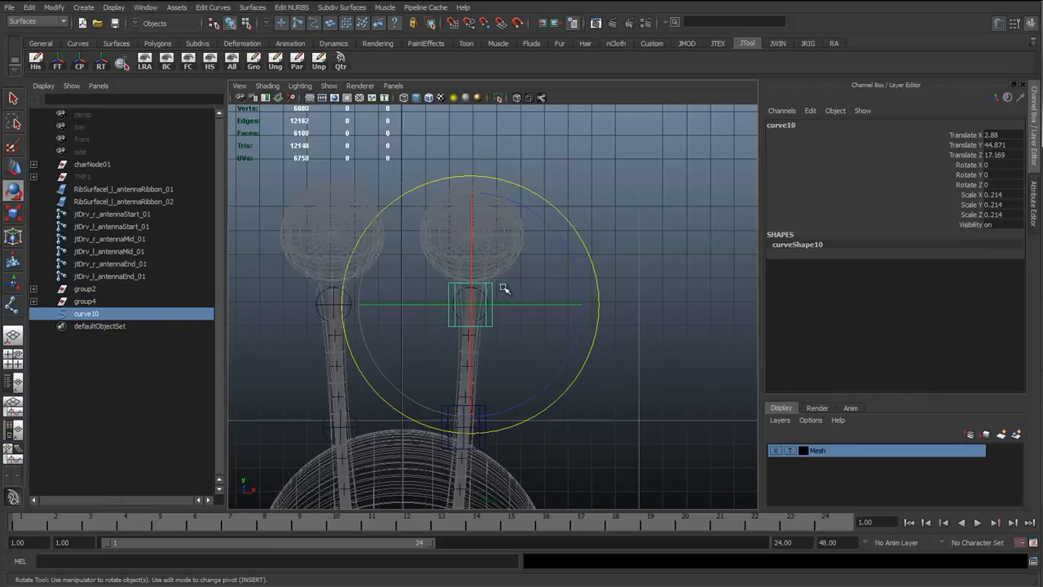
mouse_move(810, 493)
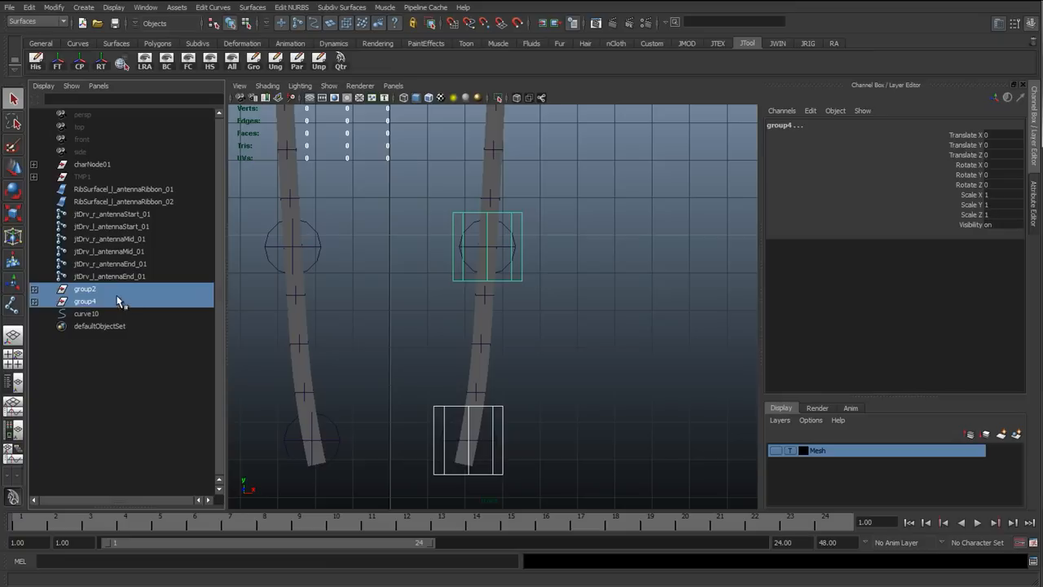
Parent group2 and group4 under the left start and mid joints, zero rotations, then unparent.
click(84, 288)
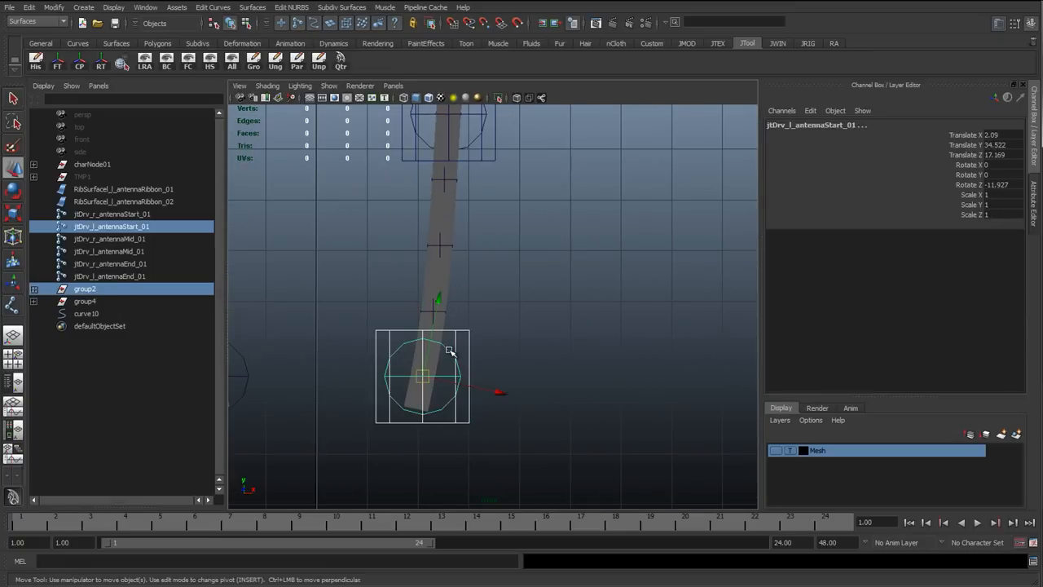
click(97, 238)
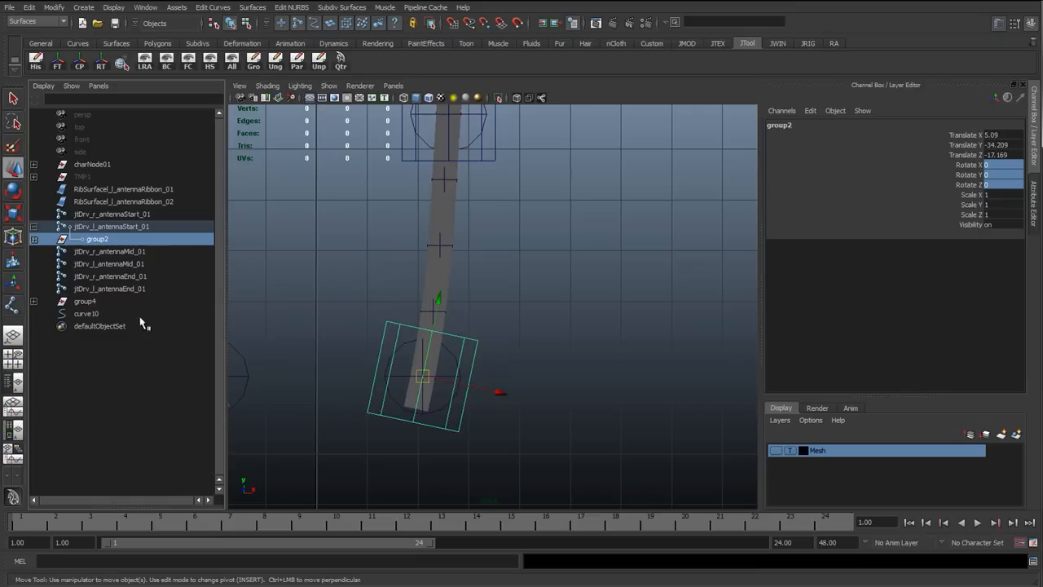
click(84, 301)
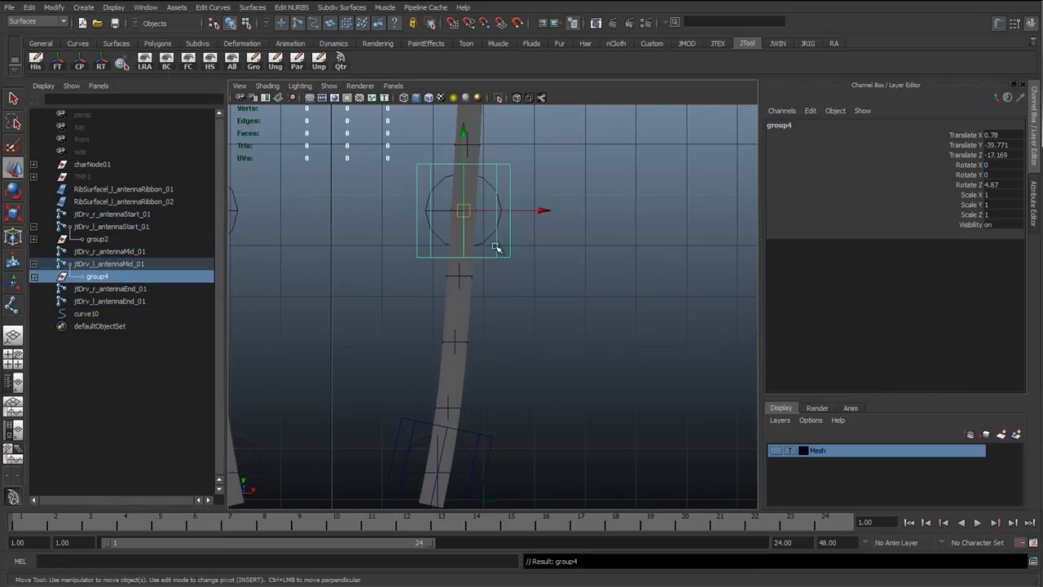
mouse_move(1002, 186)
text(0)
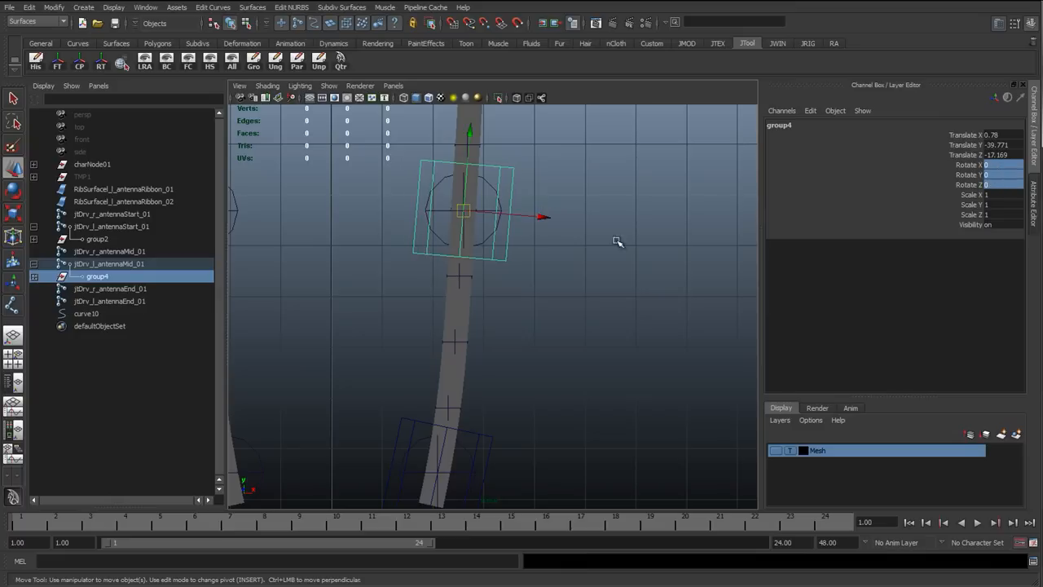
mouse_move(235, 397)
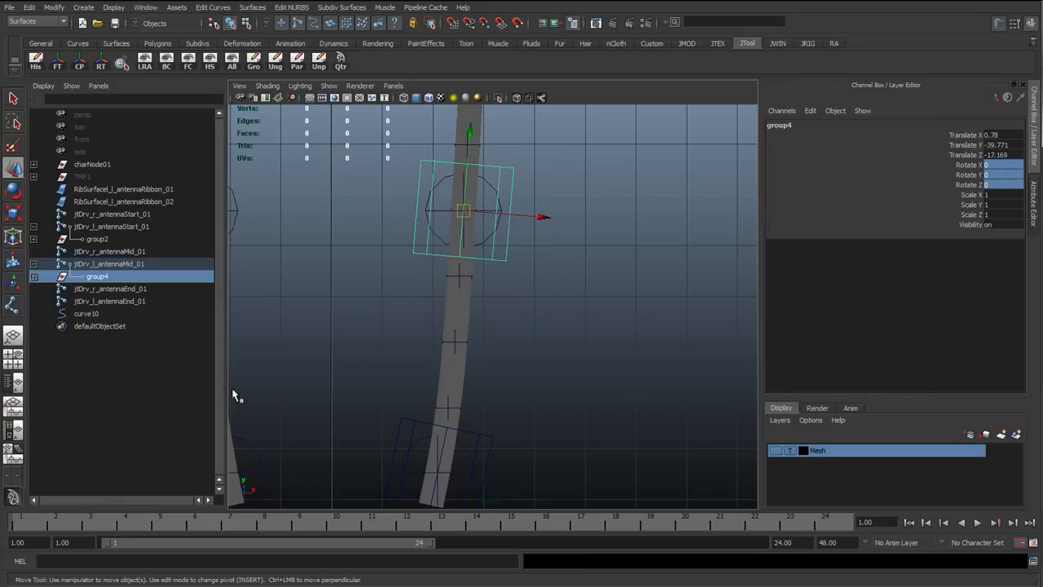
click(96, 239)
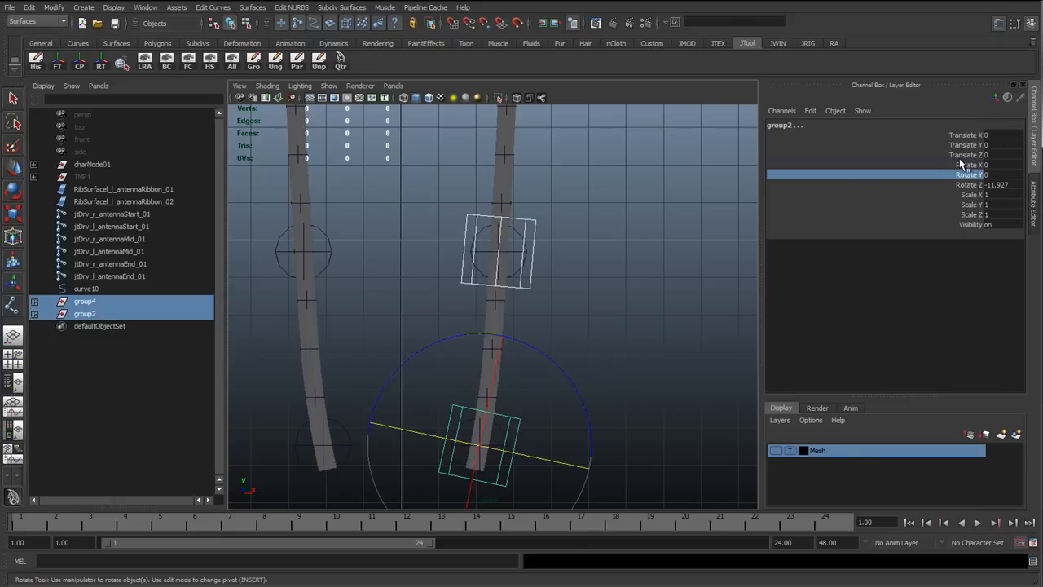
right_click(961, 164)
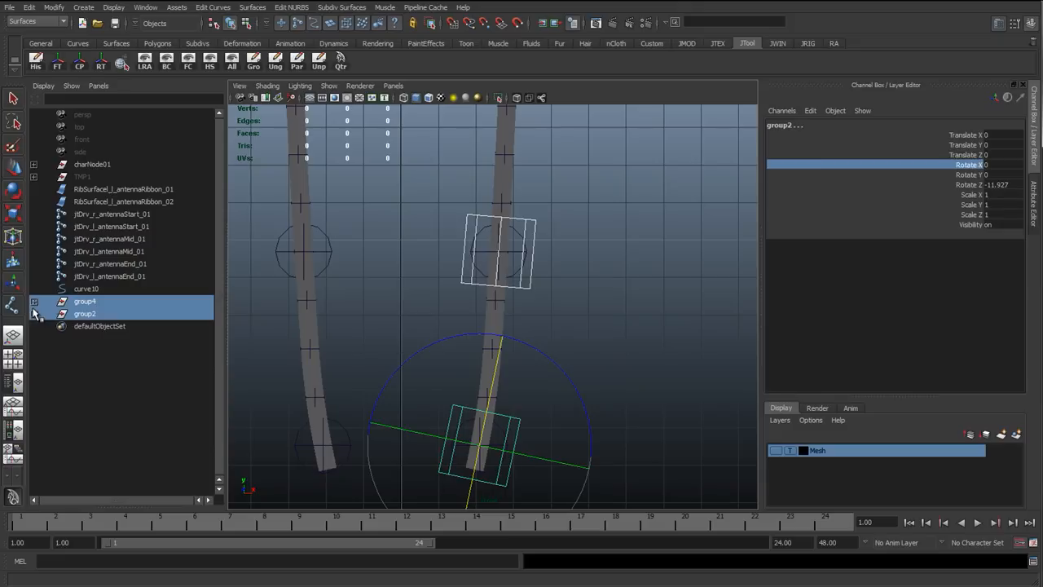
click(87, 289)
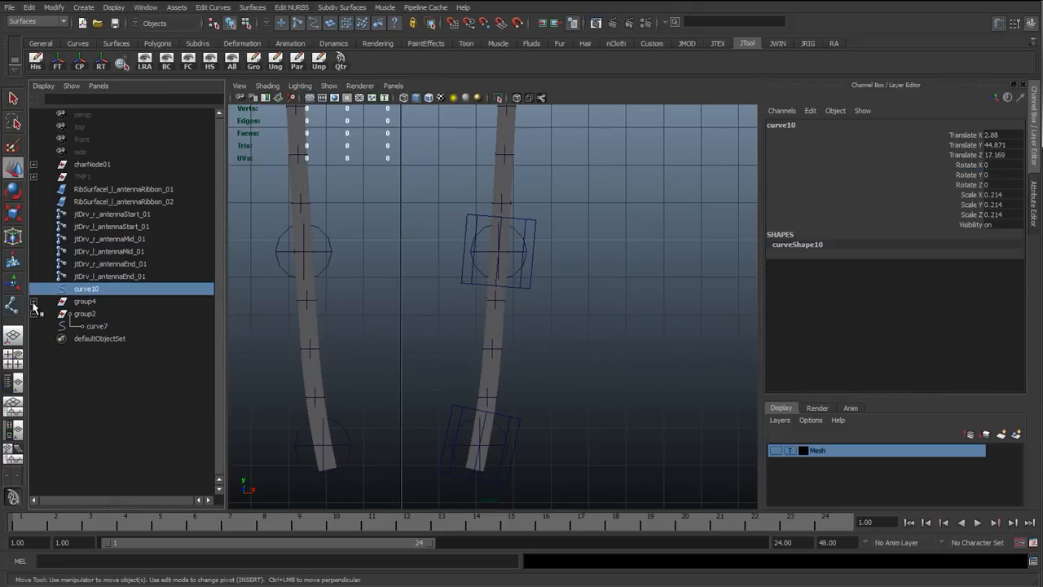
Rename controls cc_l_antennaStart_01 and cc_l_antennaEnd_01, groups grp_l_antennaStartRotOff_01 and grp_l_antennaMidRotOff_01.
click(96, 338)
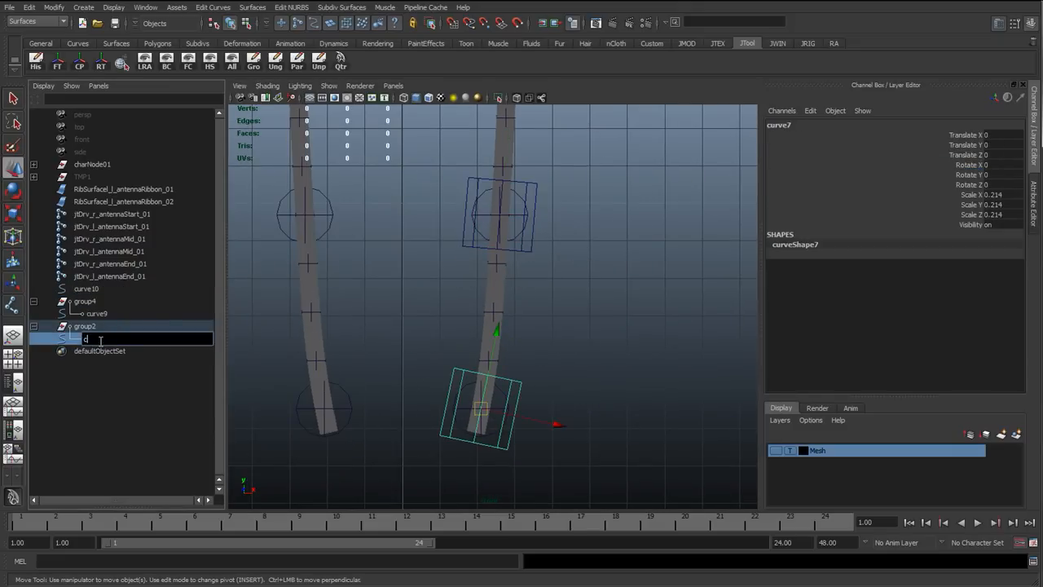
text(cc_l_antenna)
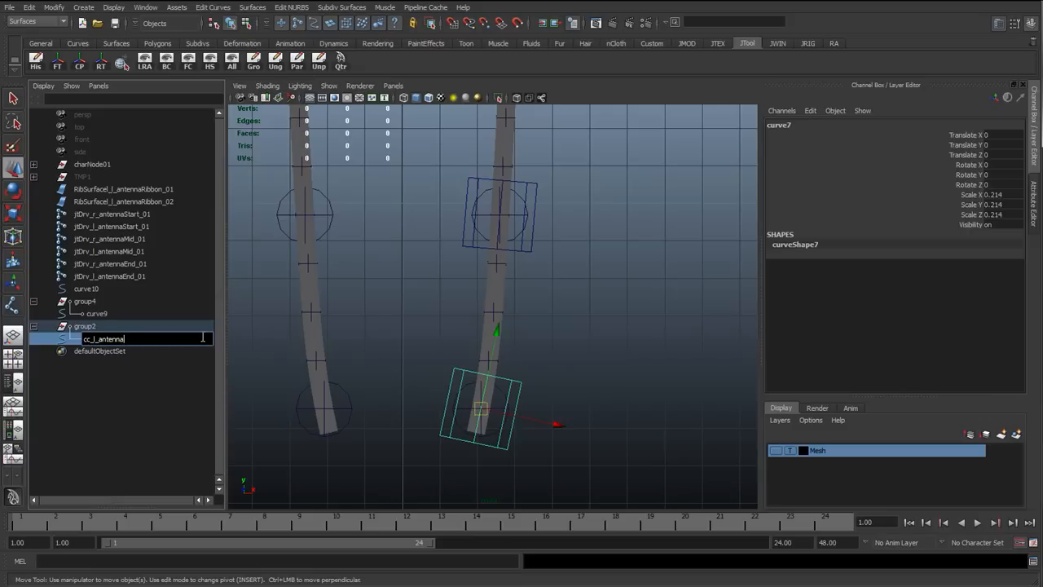
text(Start_01)
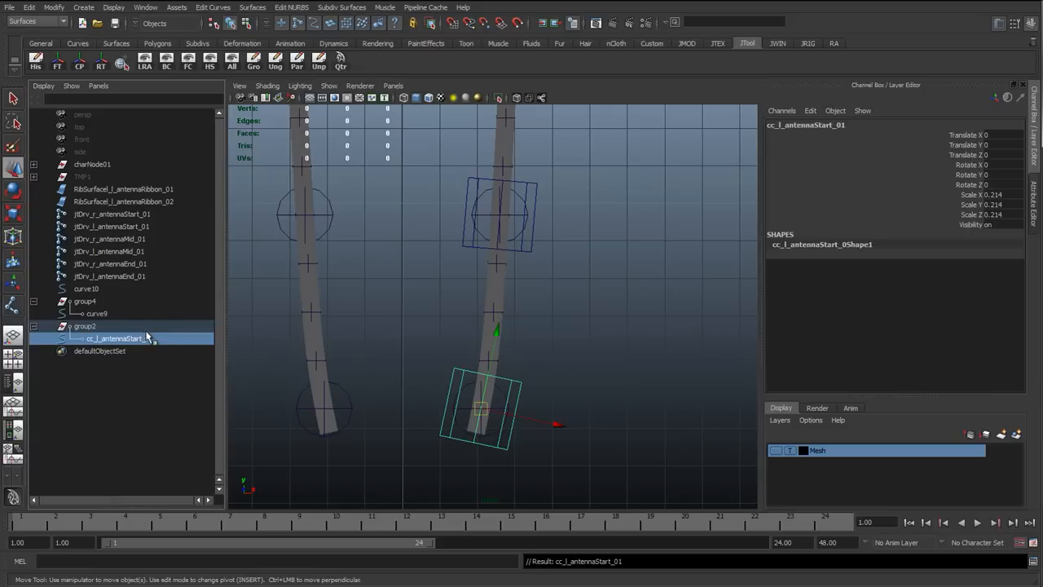
click(96, 314)
text(cc_l_antennaEnd_01)
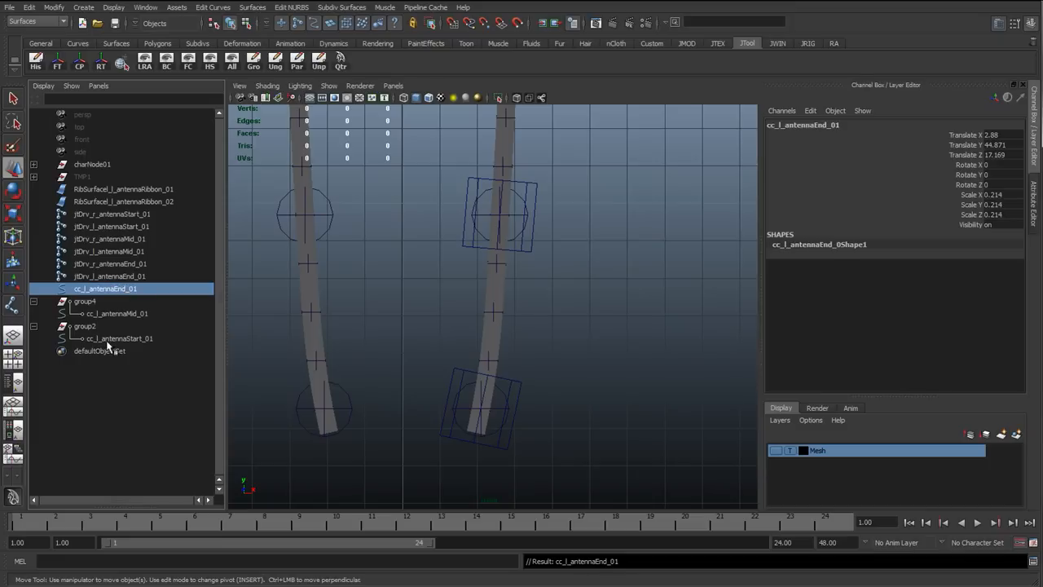
click(118, 338)
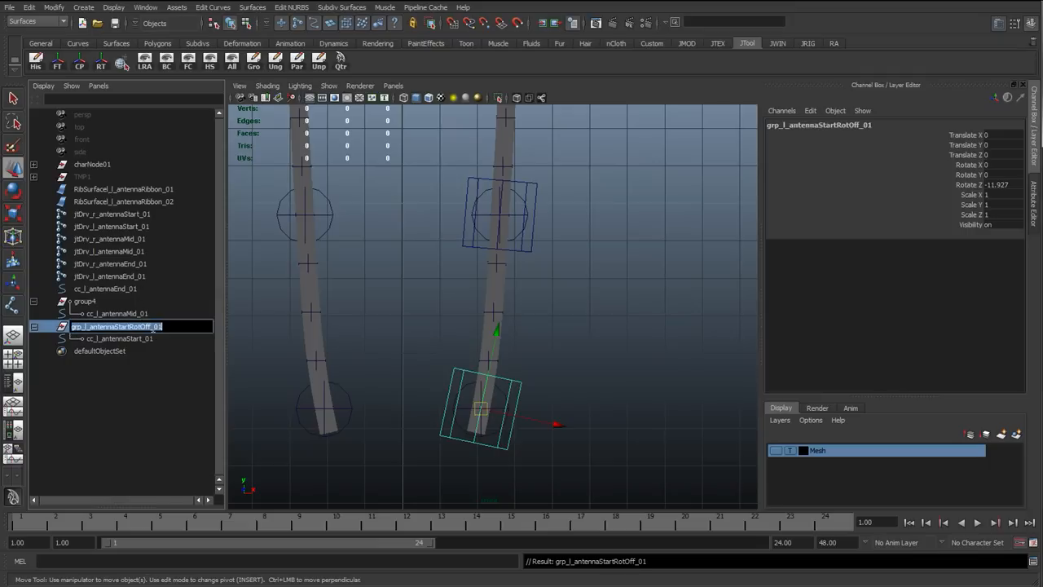
click(115, 301)
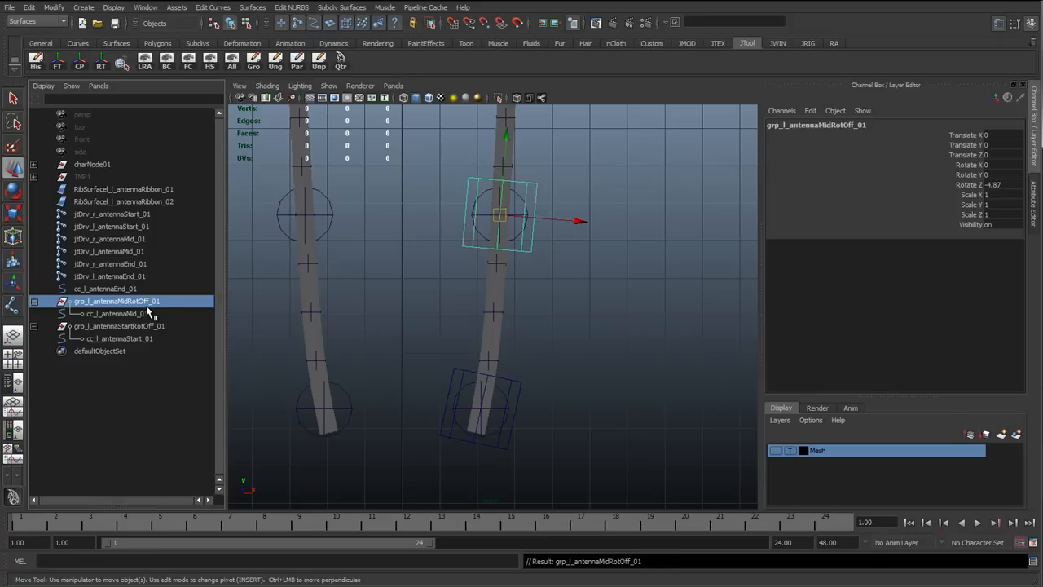
click(34, 300)
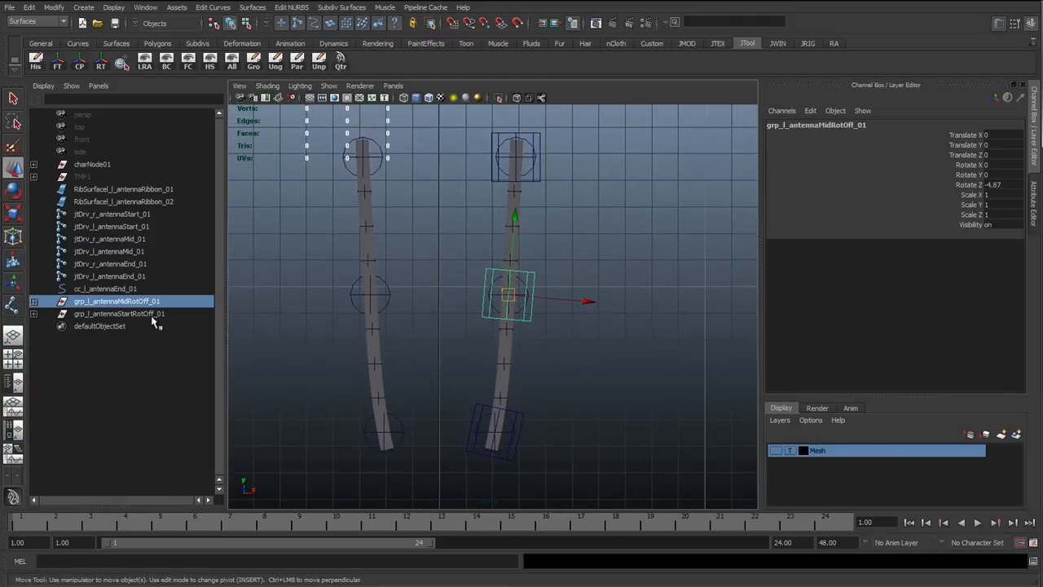
mouse_move(421, 328)
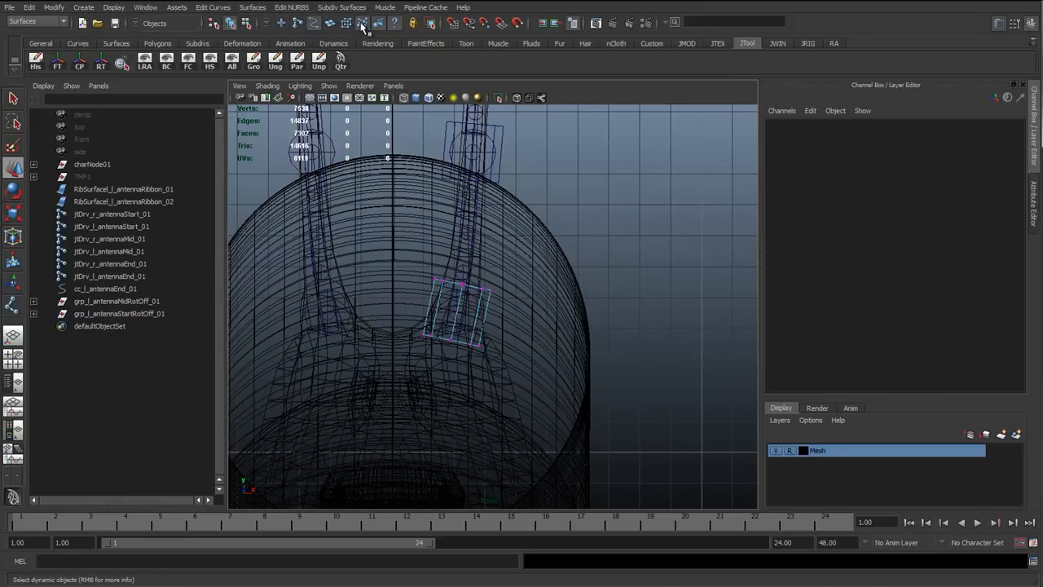
Scale and rotate the start control's CVs around the antenna base, with Wireframe on Shaded enabled.
click(363, 23)
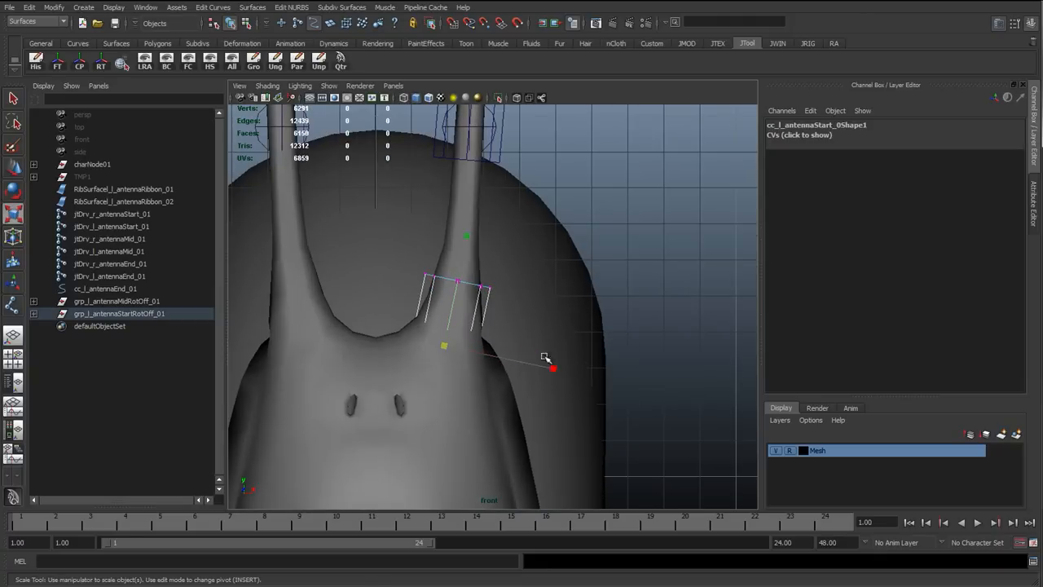
drag(554, 369, 567, 304)
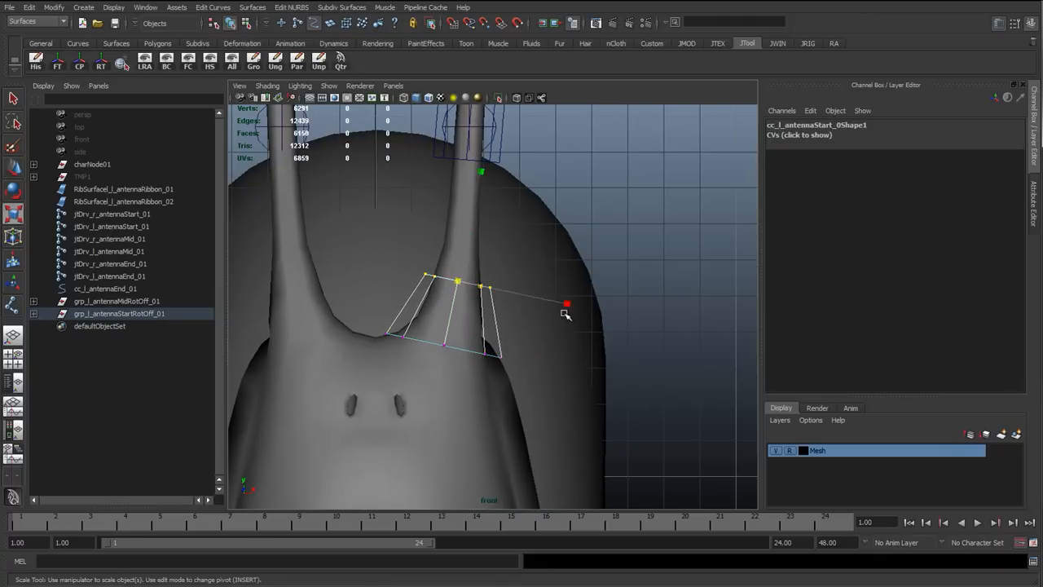
key(e)
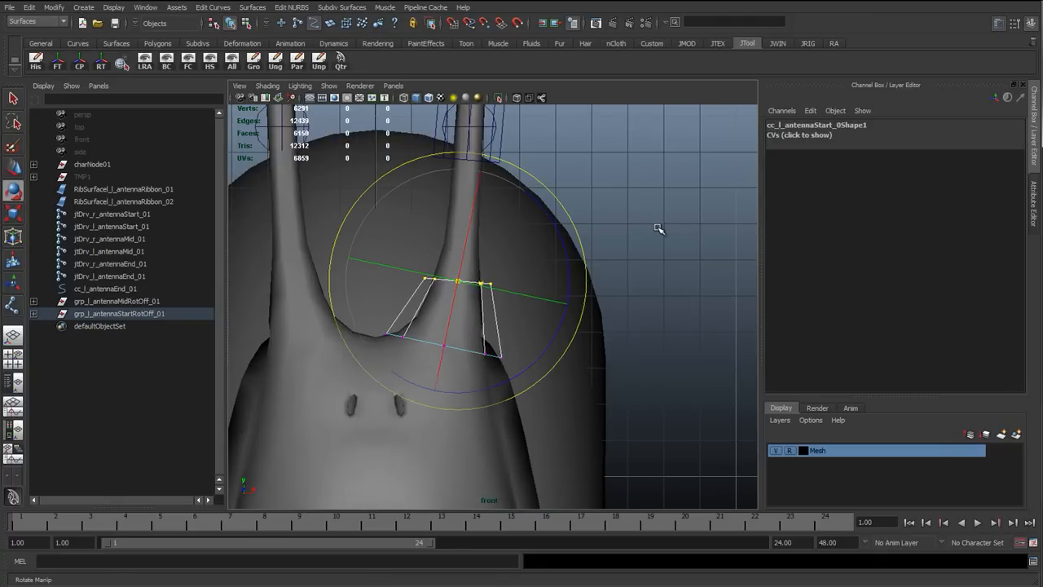
click(267, 86)
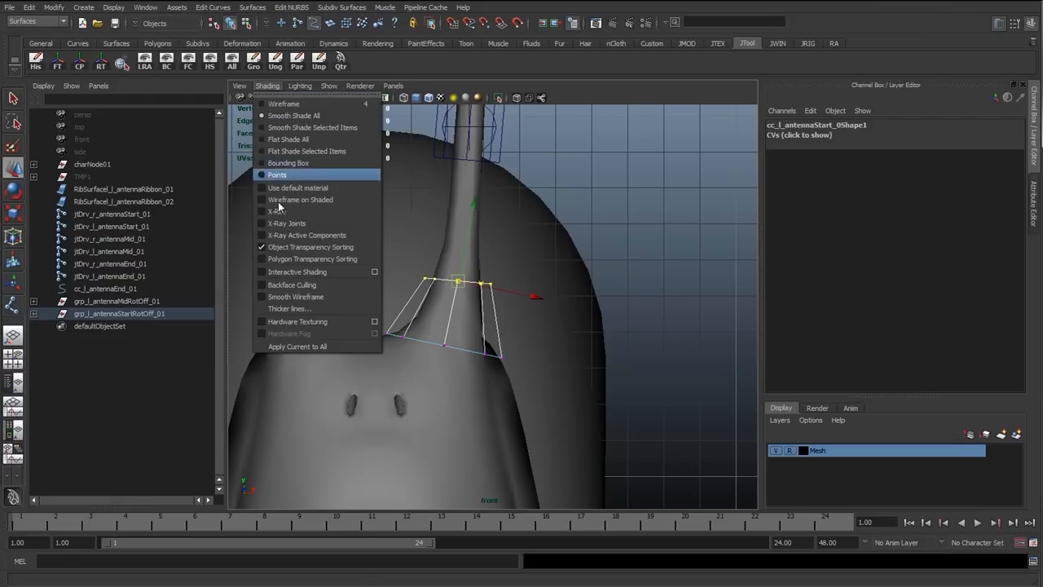
click(300, 200)
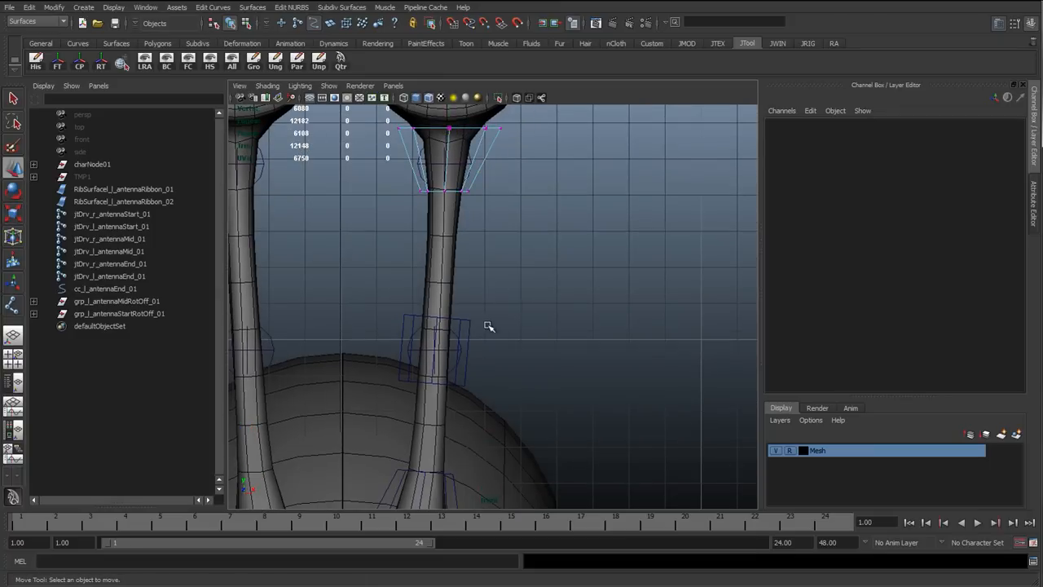
Move and taper the mid control's CVs to fit the stalk, then hide the mesh.
click(440, 346)
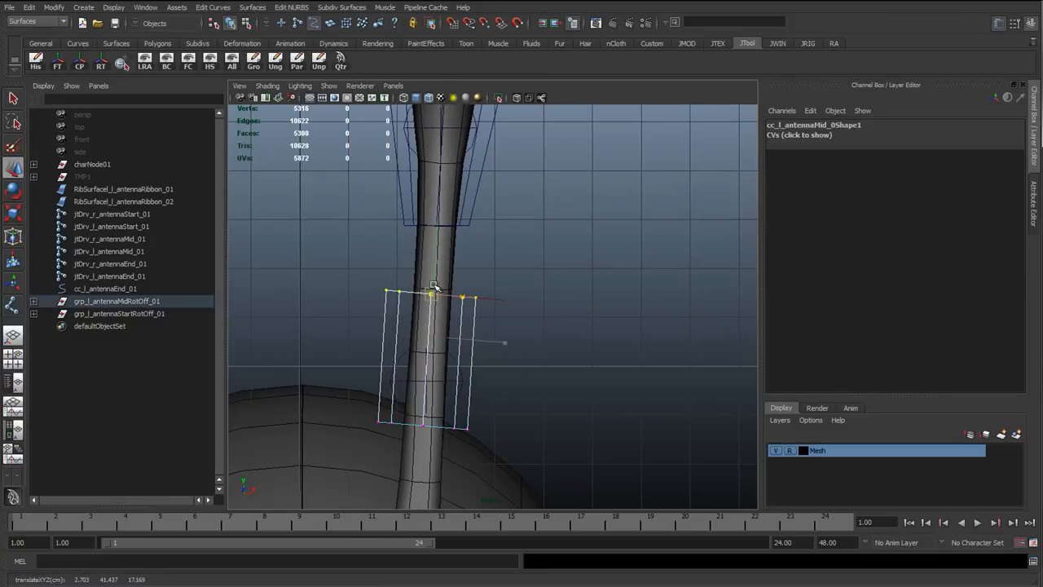
drag(432, 297, 432, 291)
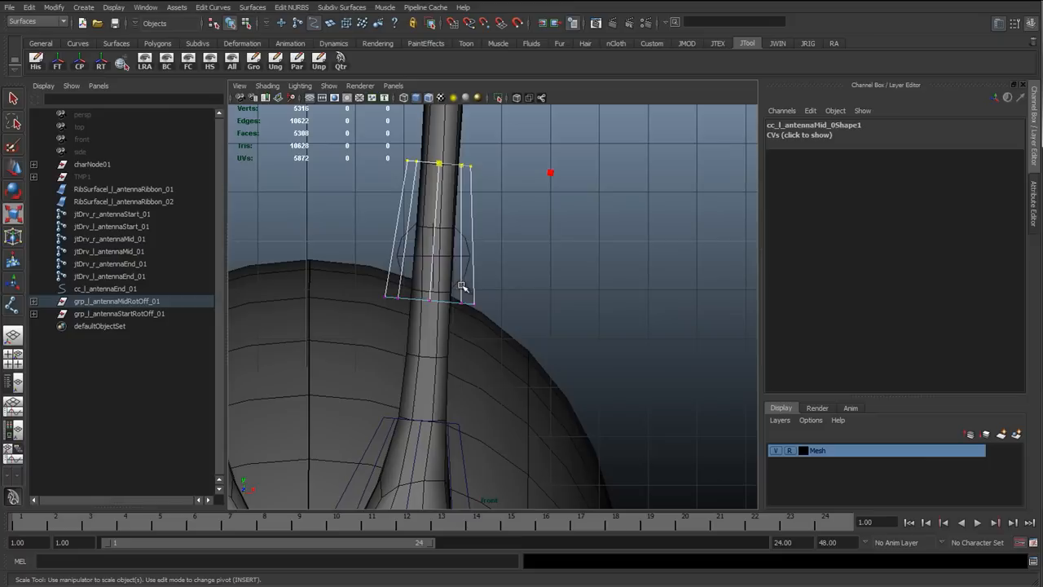
drag(463, 287, 424, 359)
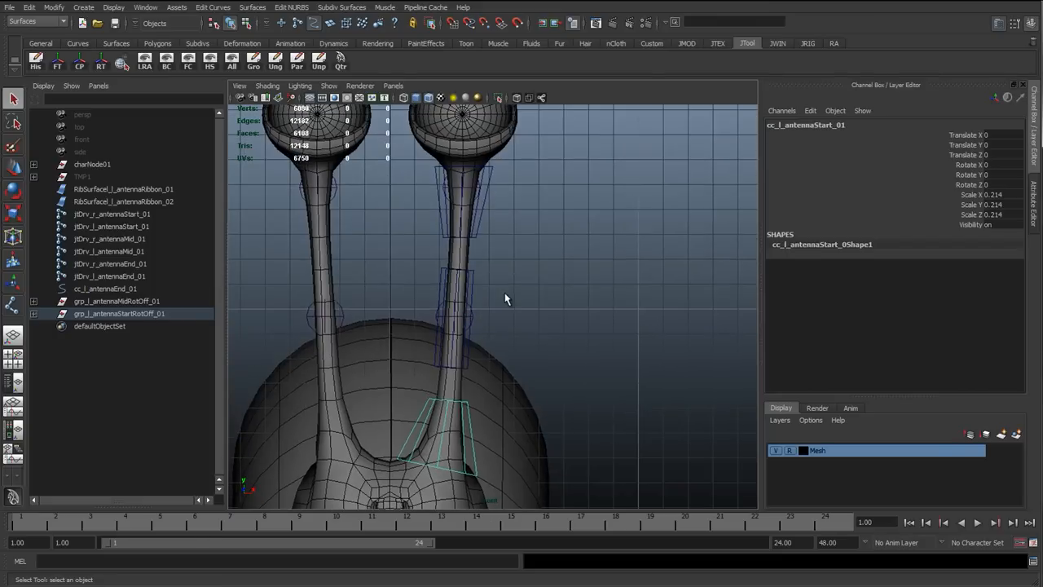
click(590, 360)
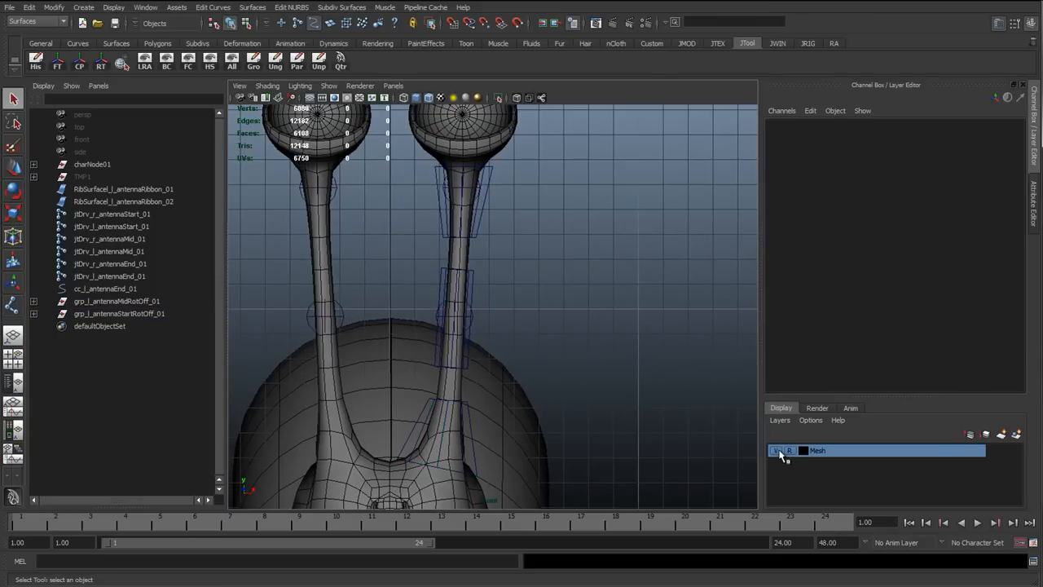
click(776, 450)
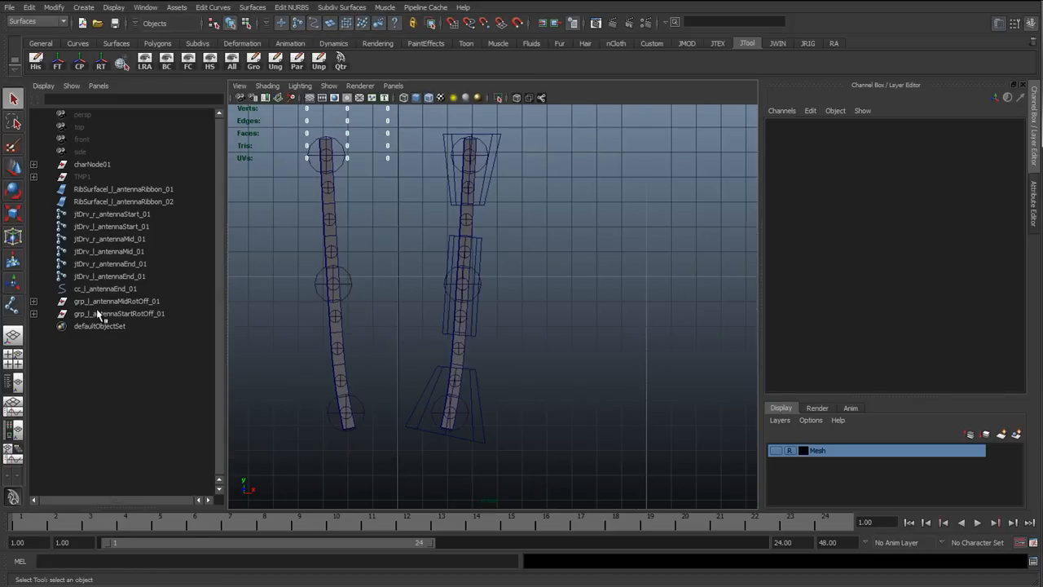
Select the three mirrored control copies in the new group, freeze their transforms, then undo.
click(119, 314)
text(-1)
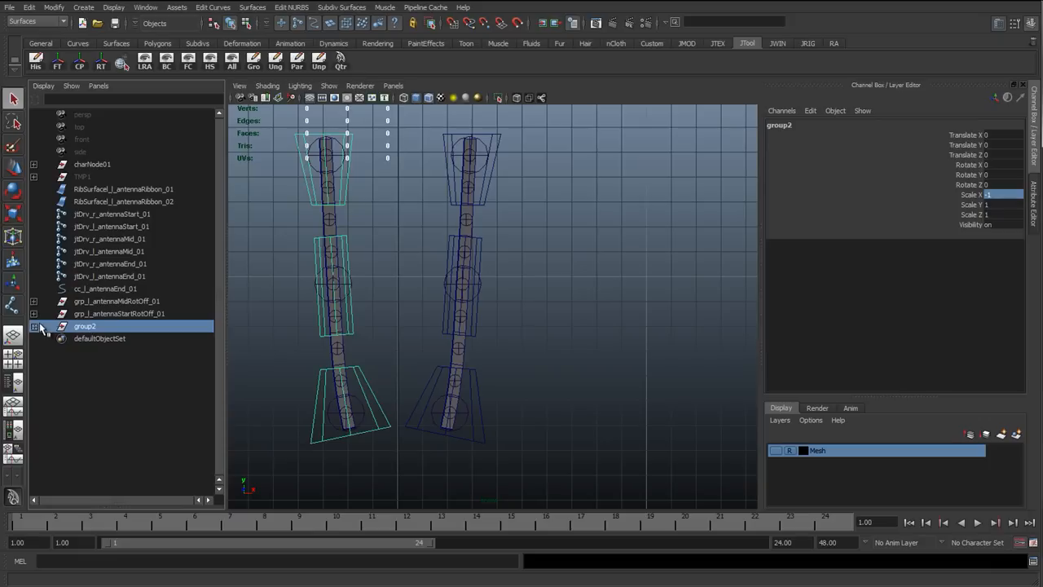
click(34, 326)
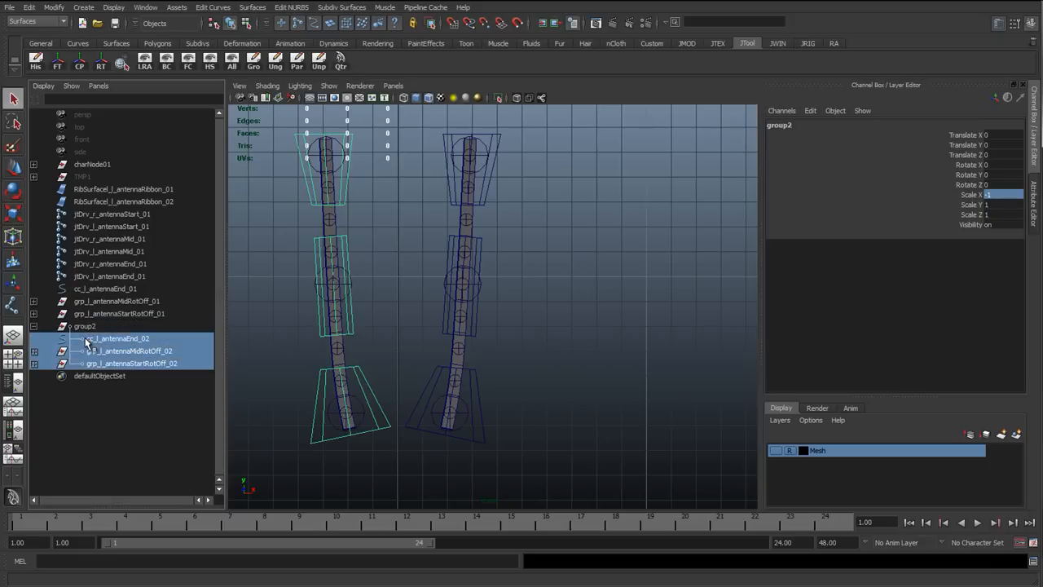
click(85, 325)
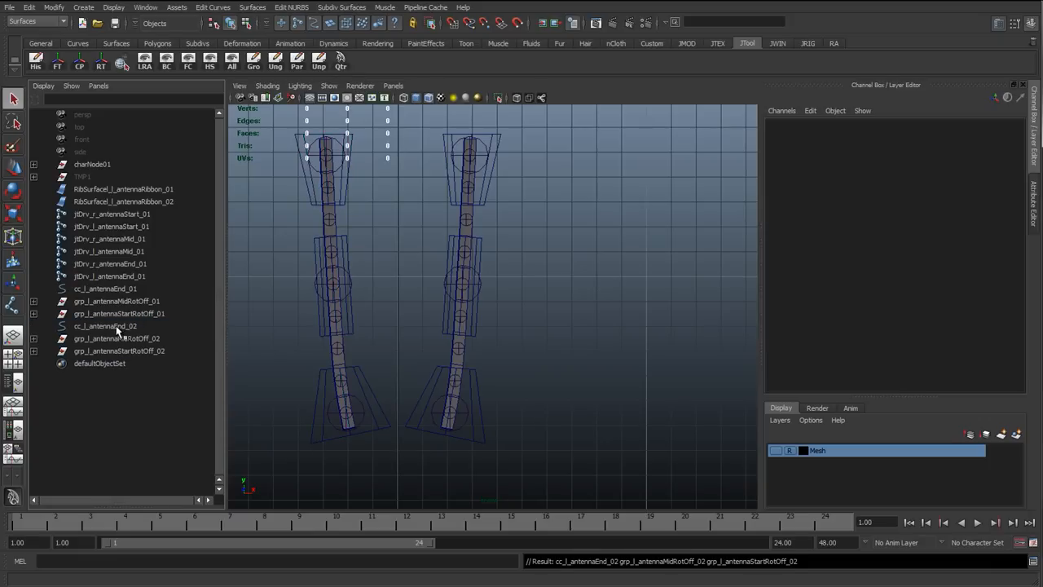
click(119, 350)
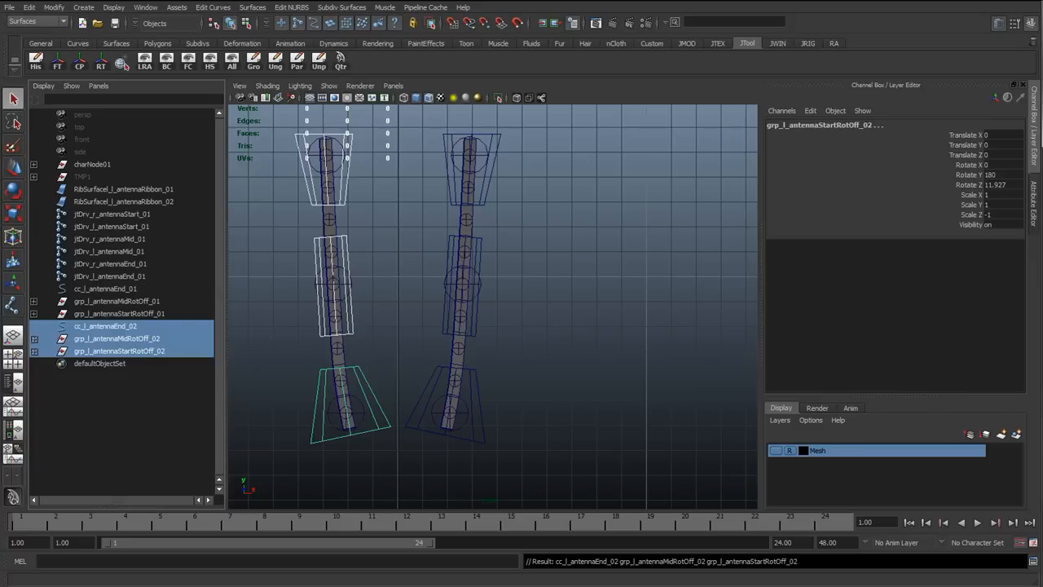
click(57, 66)
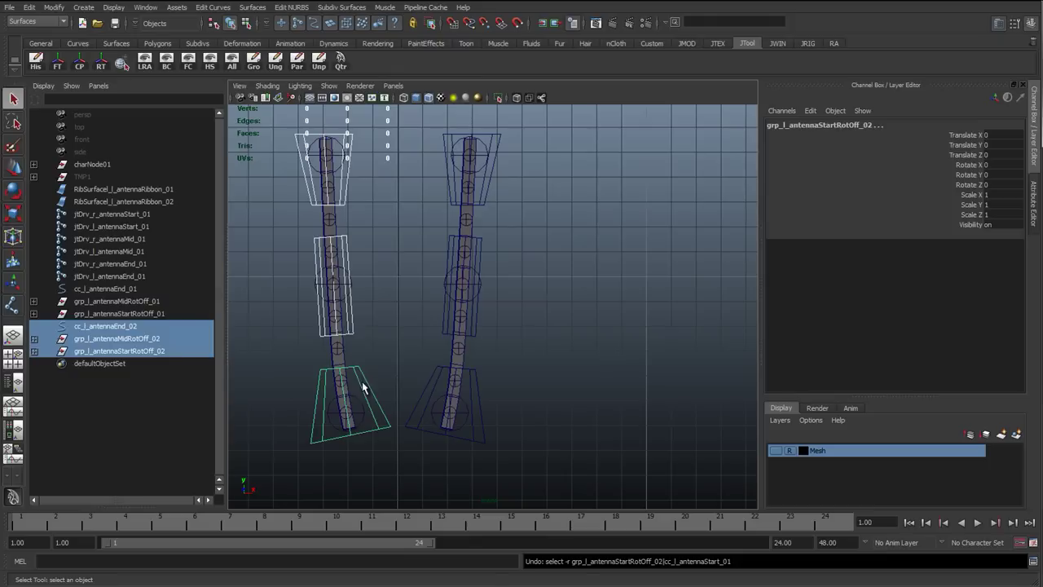
click(115, 338)
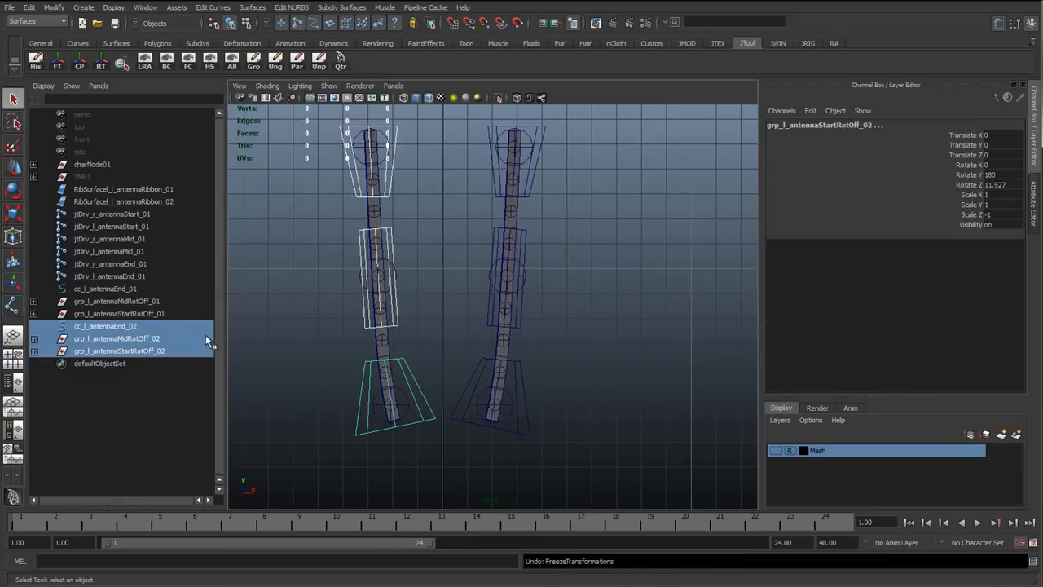
Compare the mirrored copies with the left offset groups and select the mirrored end control.
click(119, 313)
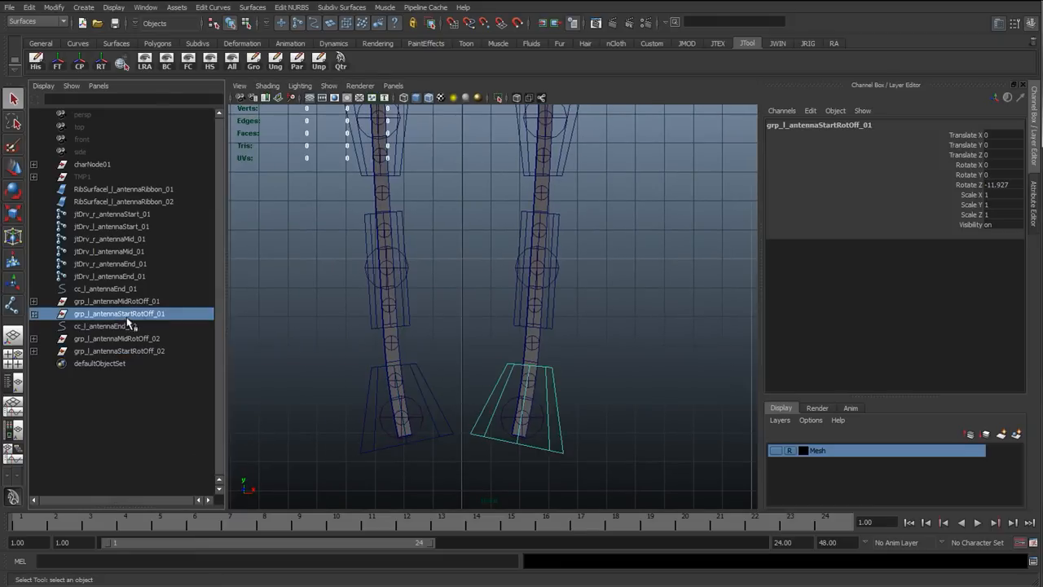
click(103, 326)
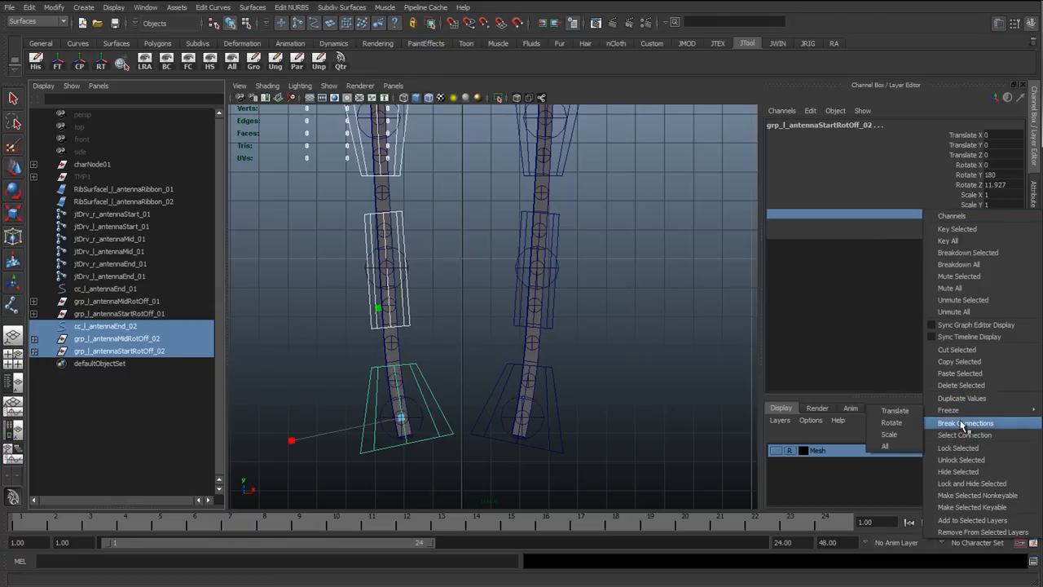
click(965, 422)
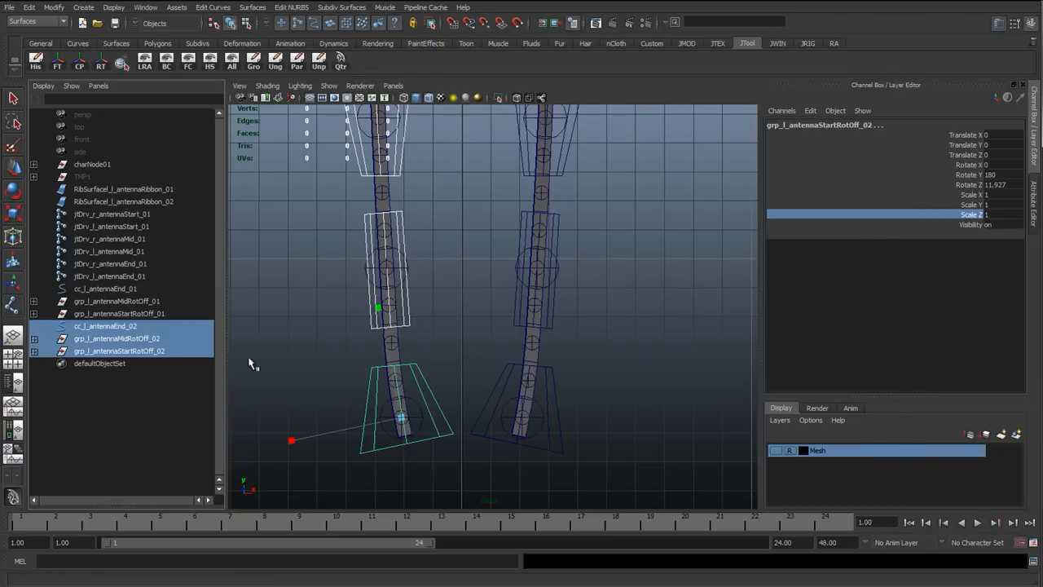
click(116, 338)
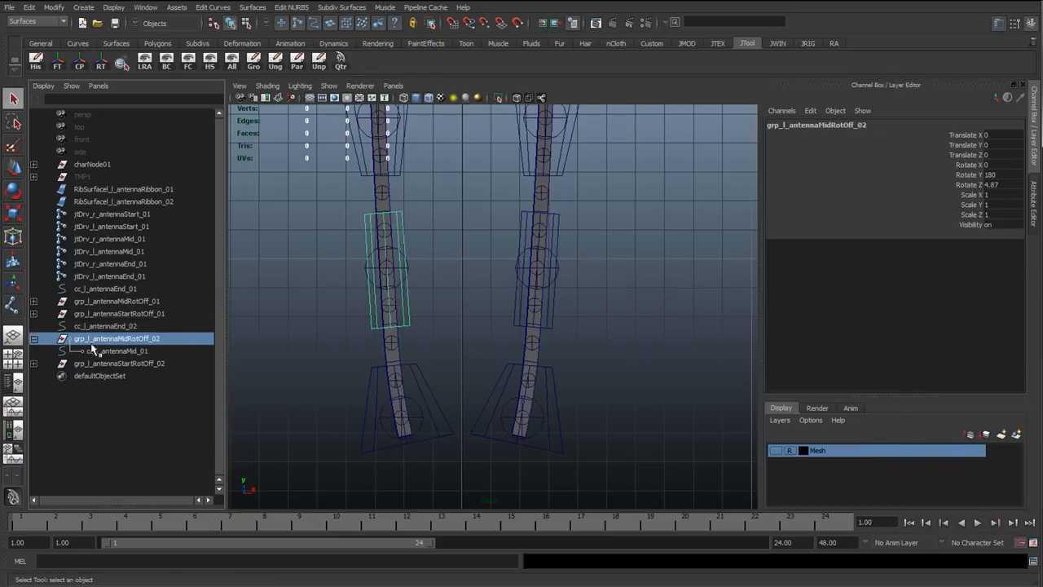
click(116, 350)
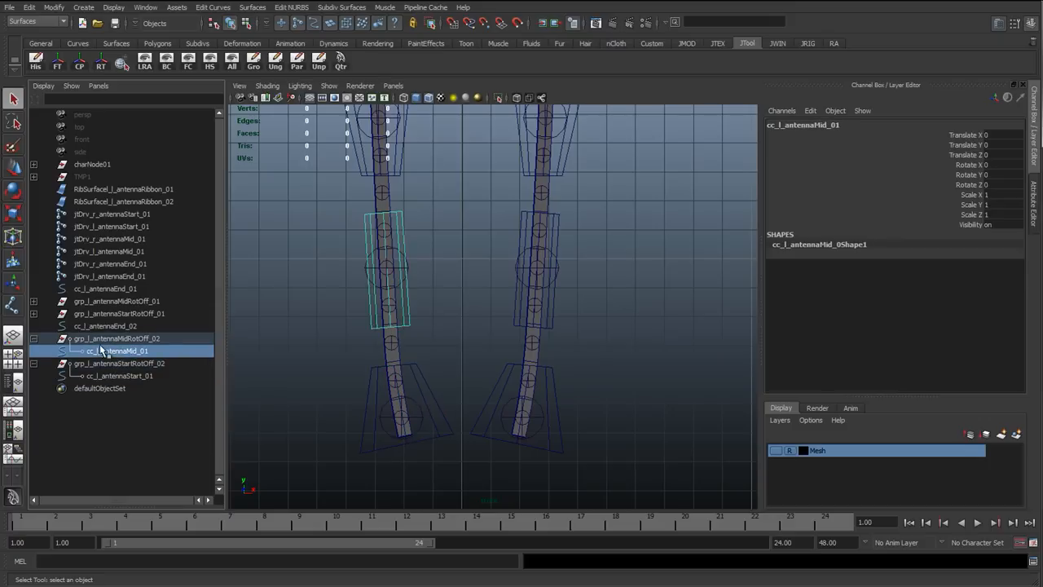
click(104, 326)
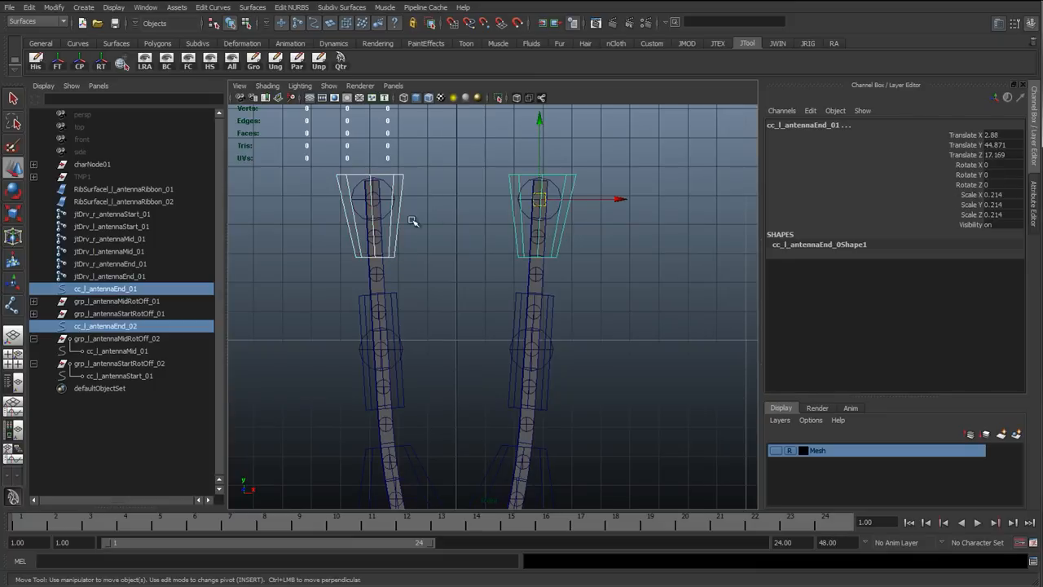
click(104, 326)
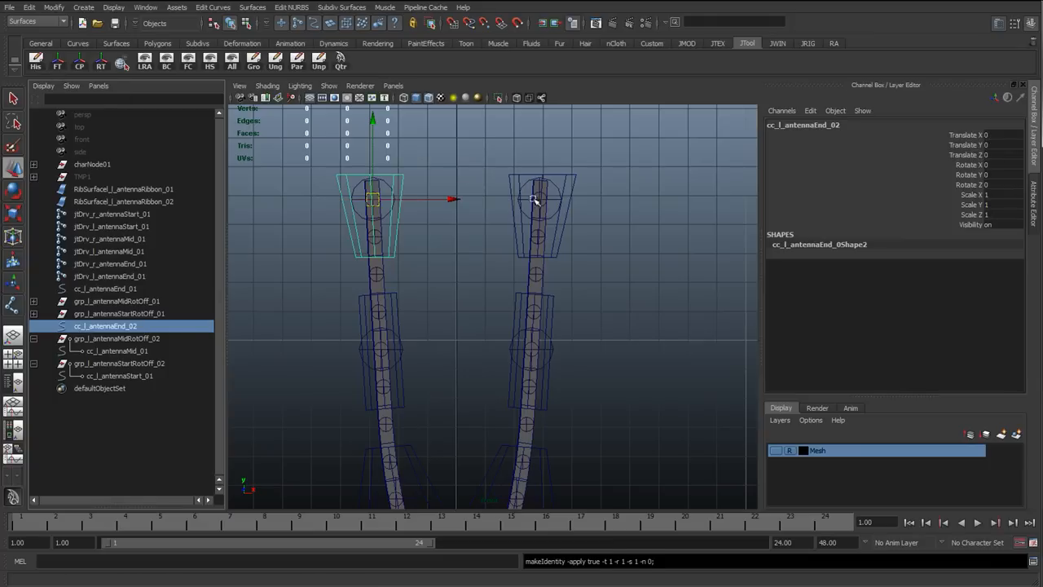
click(537, 199)
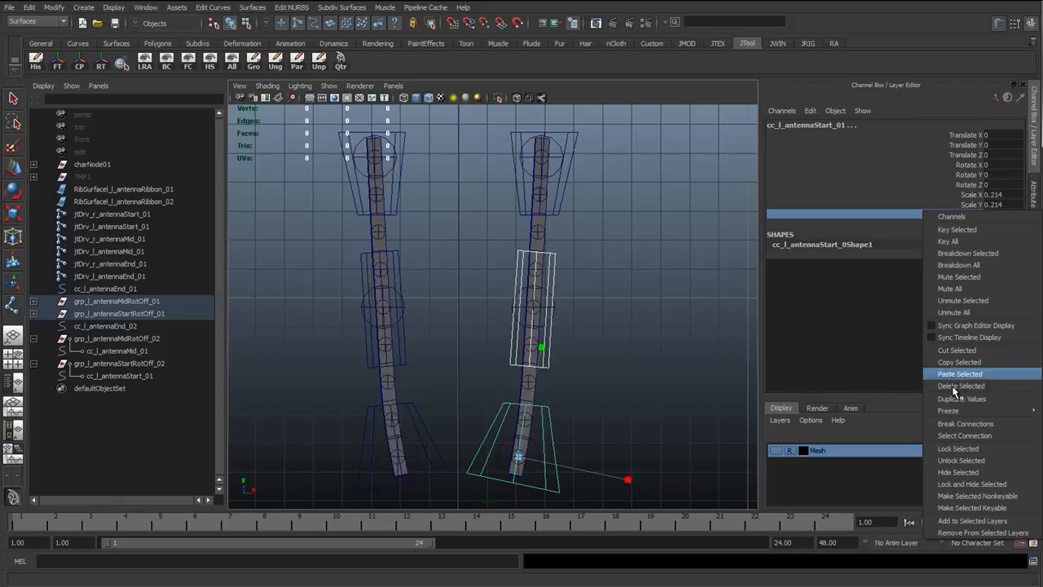
Paste channel values onto cc_l_antennaStart_01, rotate it, then pick cc_l_antennaMid_01's Z rotation.
click(960, 373)
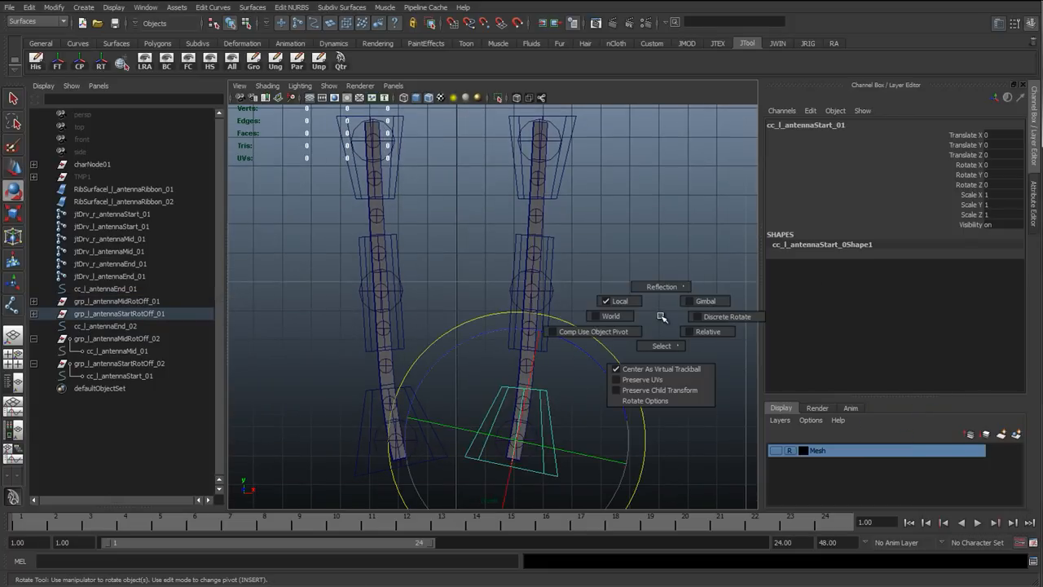
click(619, 300)
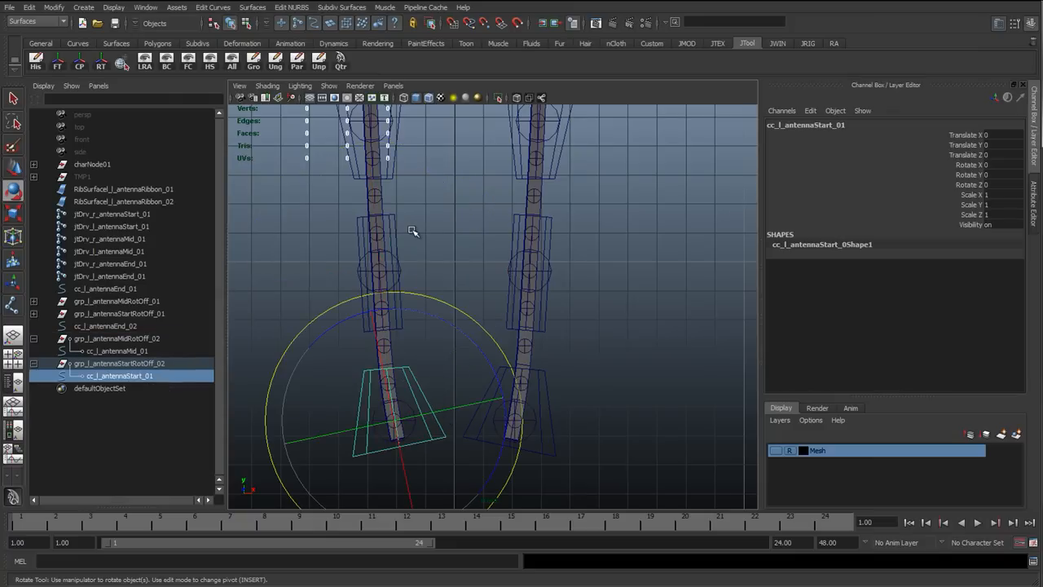
click(117, 350)
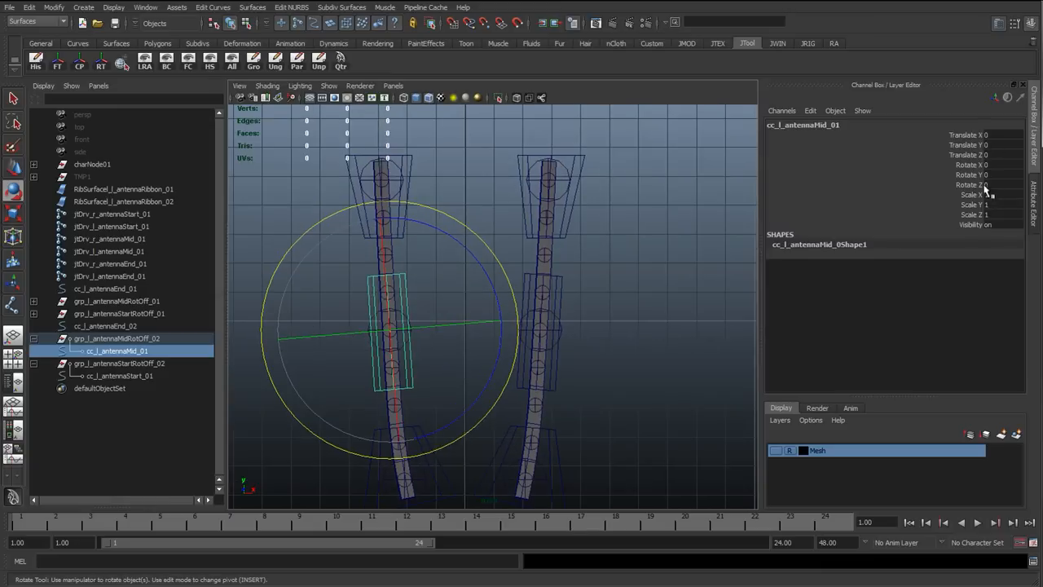
click(416, 158)
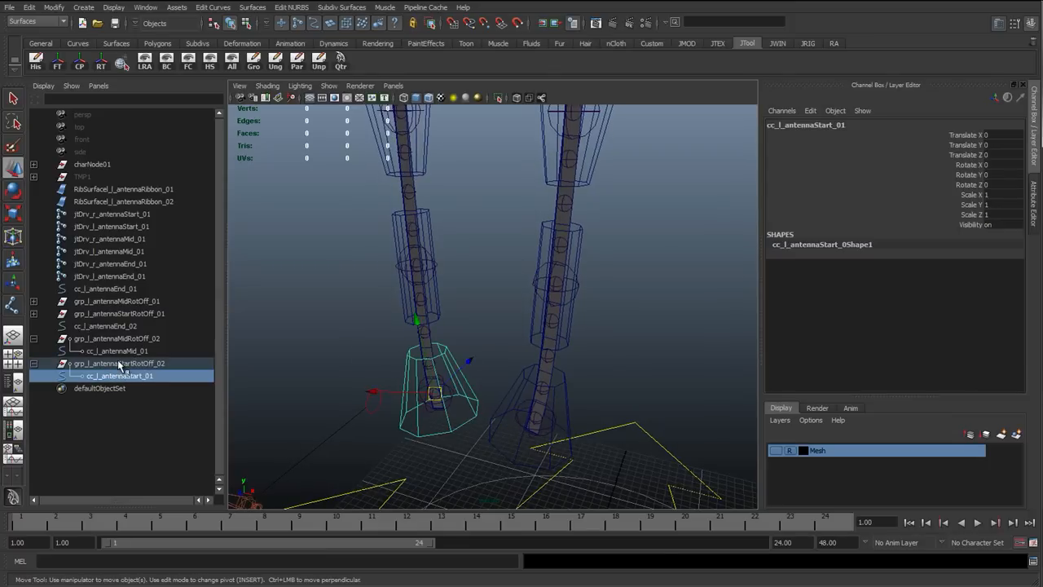
Move the start and mid antenna controls back along Z onto the antenna.
click(116, 362)
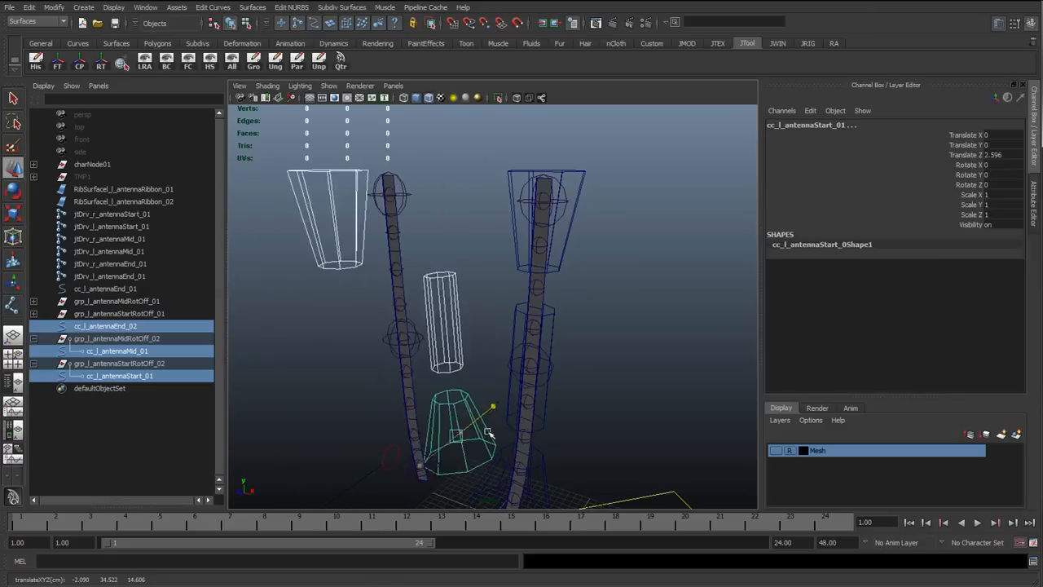
drag(461, 435, 411, 440)
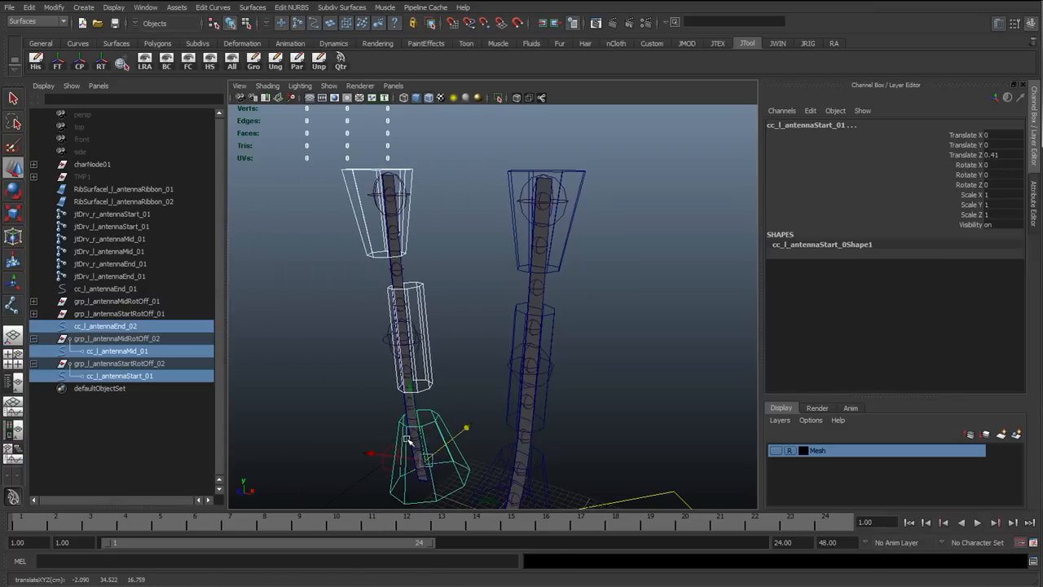
click(116, 350)
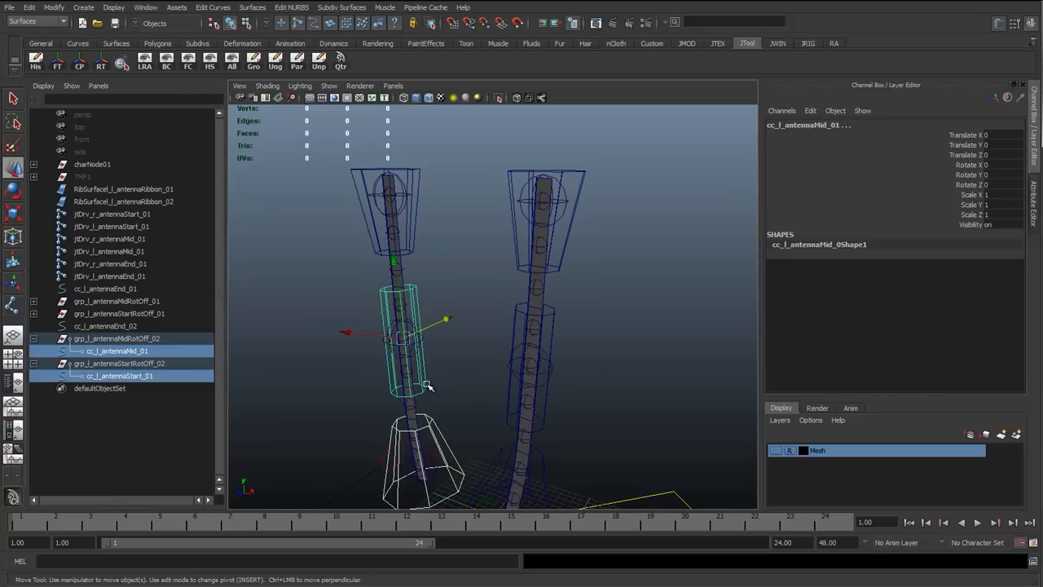
drag(447, 320, 348, 362)
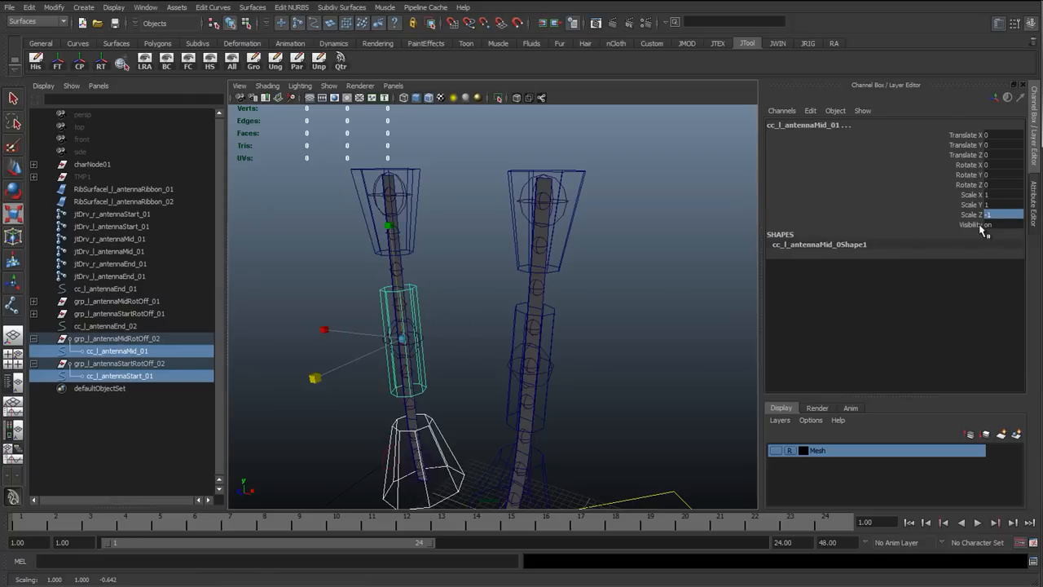
Set grp_l_antennaMidRotOff_02 Scale Z to -1 and check the mid control's orientation.
right_click(975, 214)
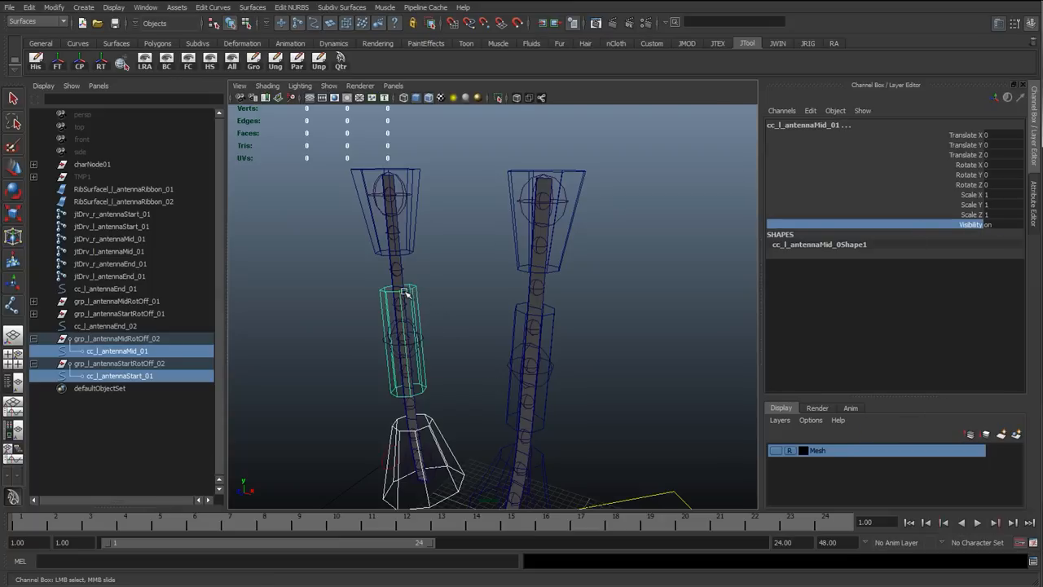
click(116, 338)
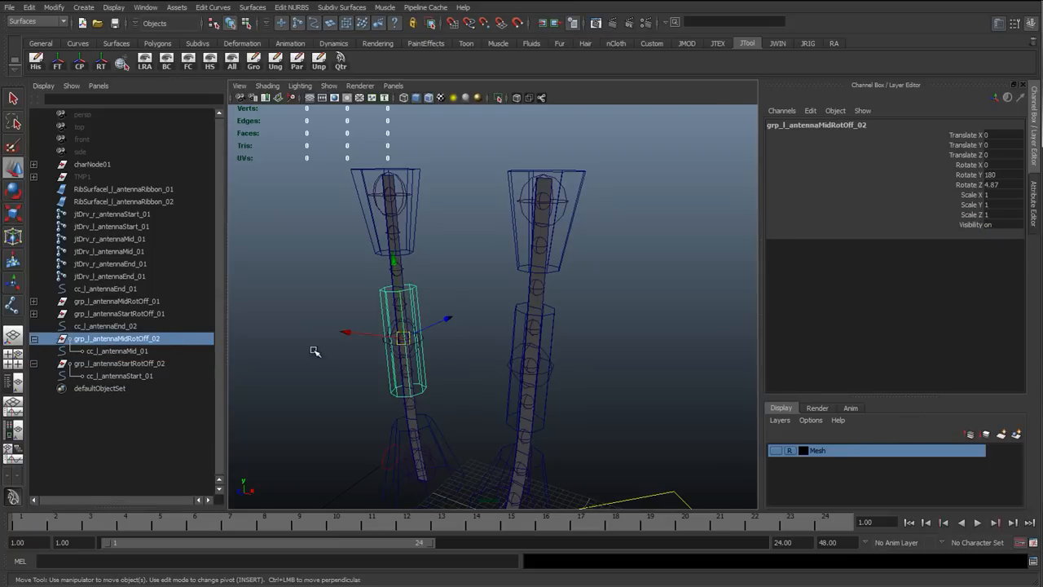
click(119, 375)
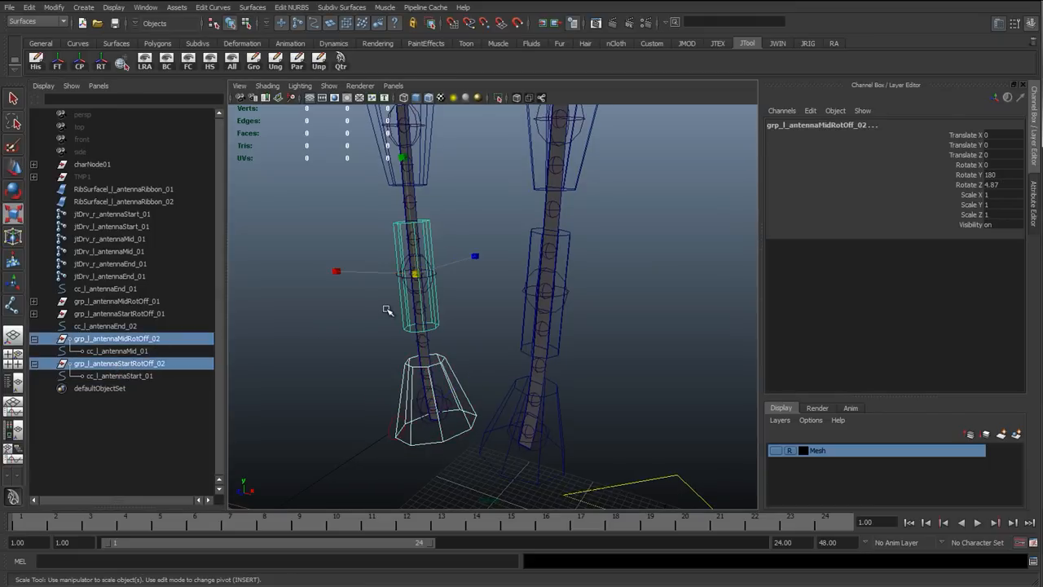
drag(388, 310, 454, 307)
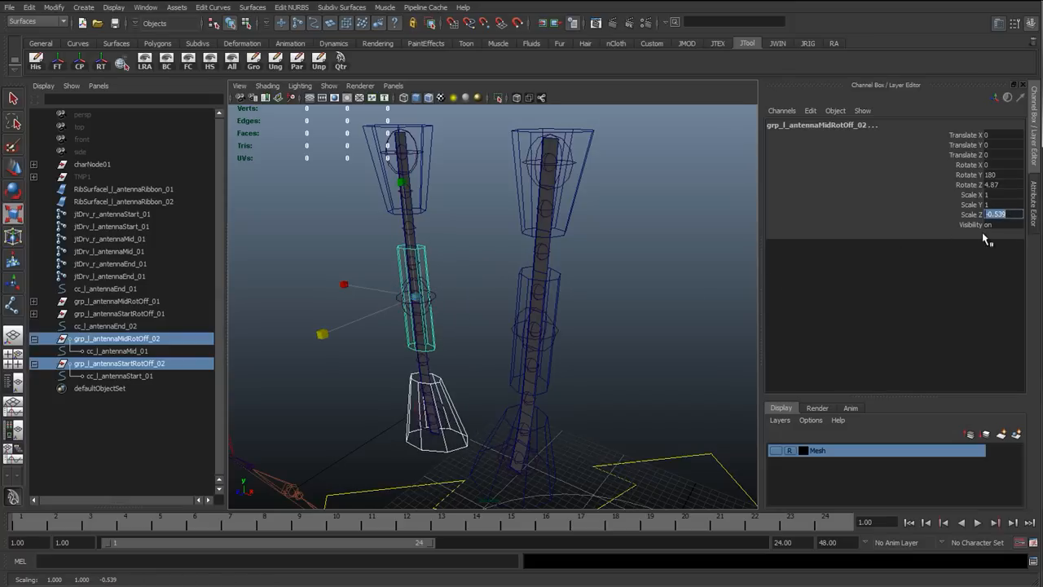
click(116, 350)
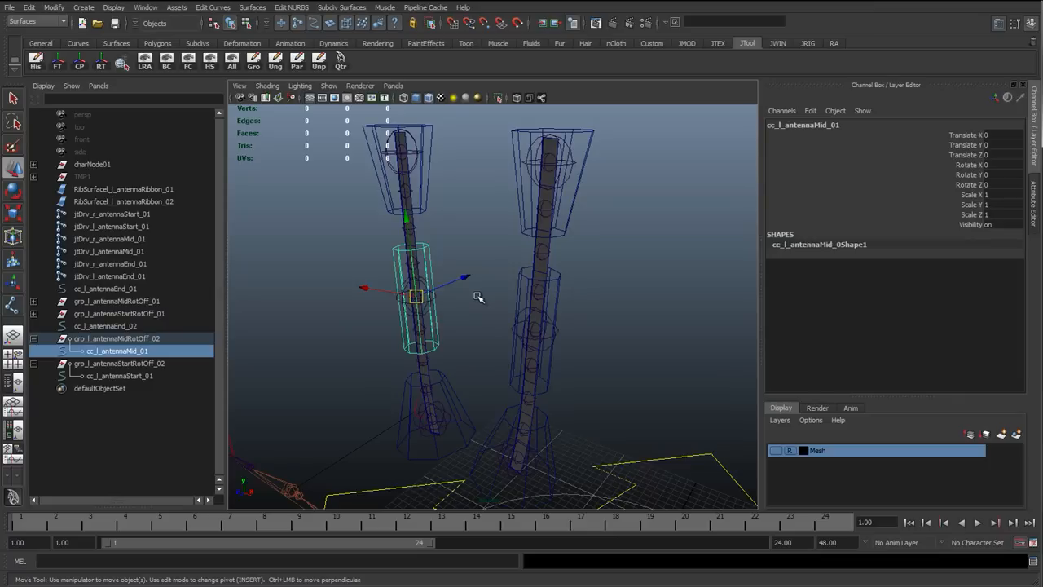
click(116, 338)
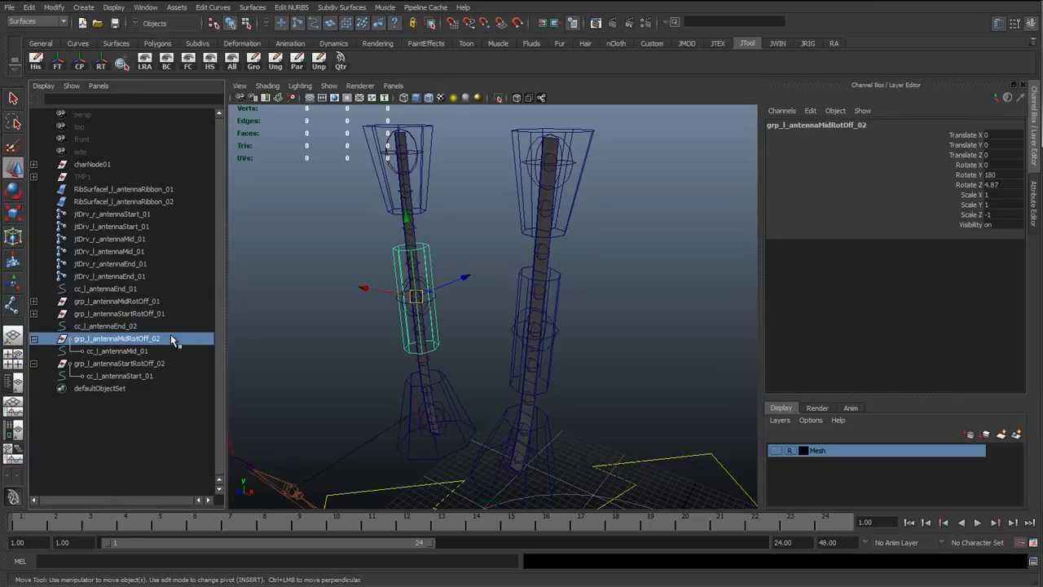
click(119, 362)
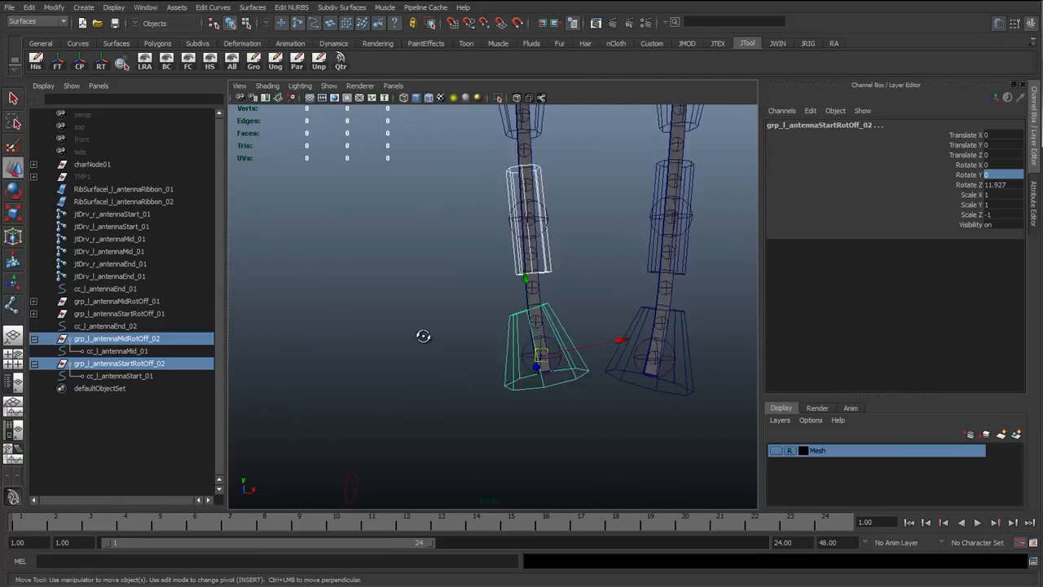
Select grp_l_antennaStartRotOff_02 and grp_l_antennaMidRotOff_02 to zero Rotate Y and set Scale Z 1.
click(115, 351)
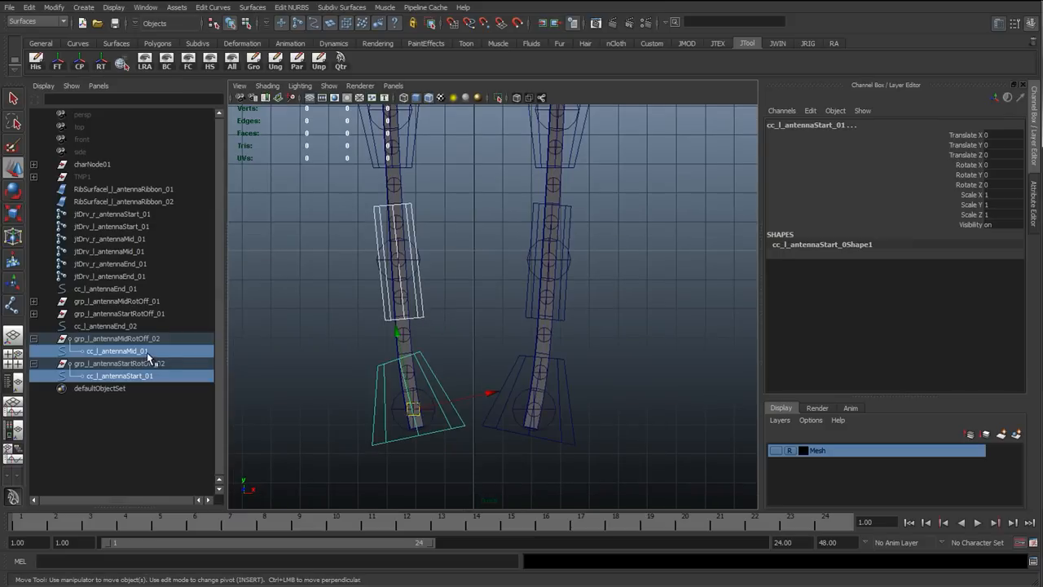
click(119, 363)
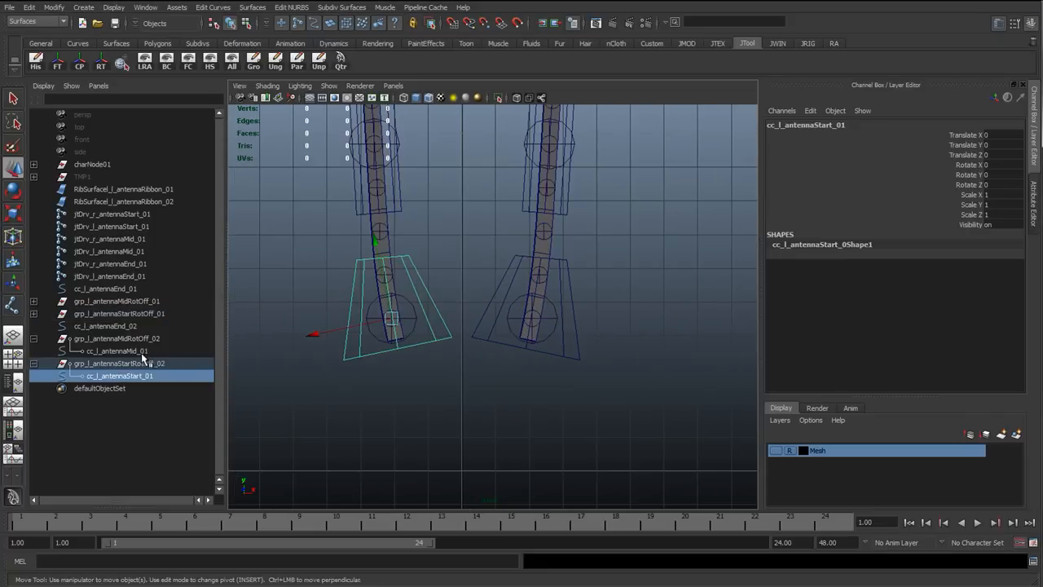
mouse_move(114, 338)
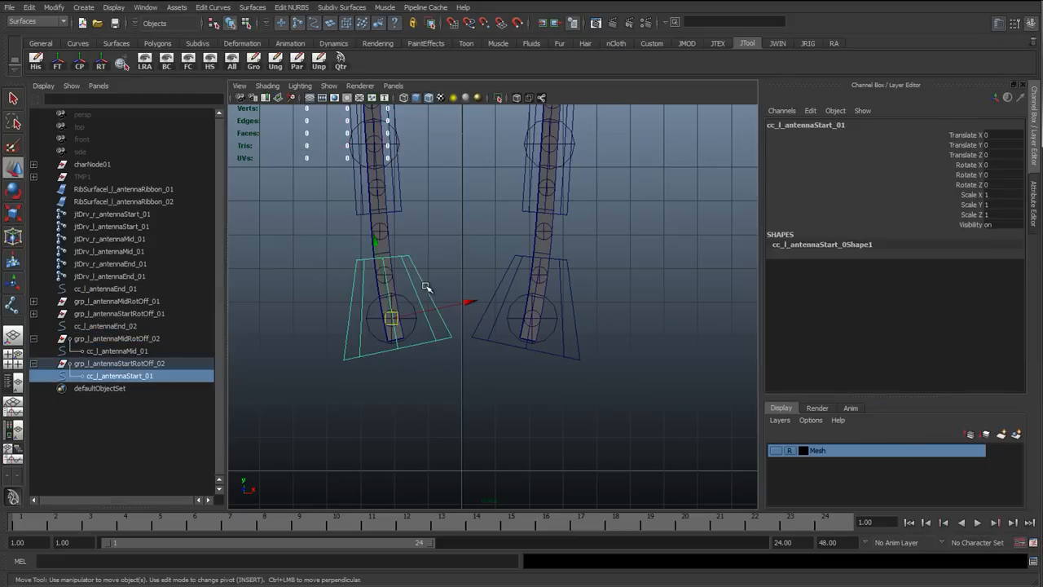
drag(424, 285, 423, 331)
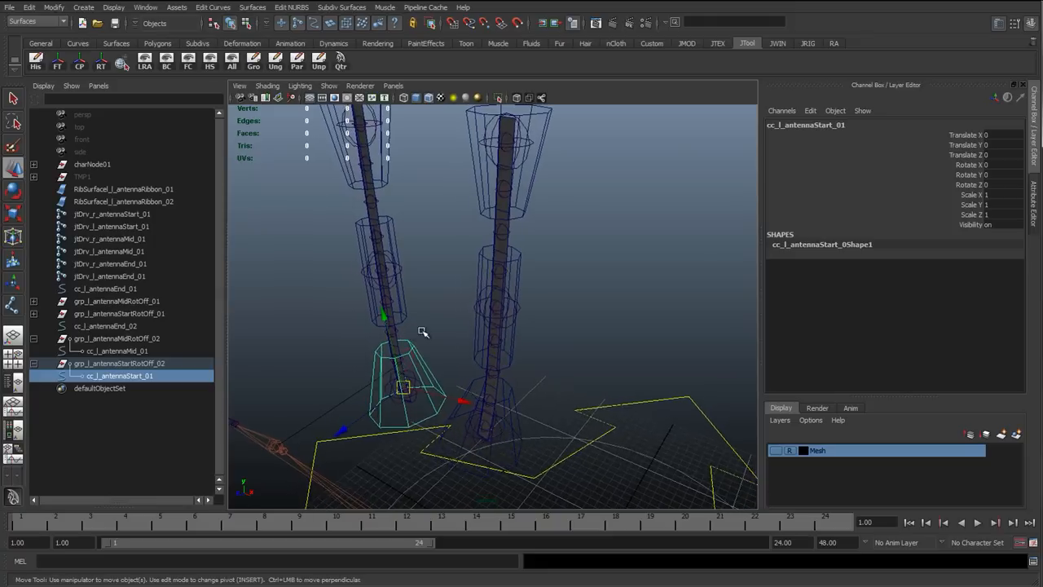
click(118, 362)
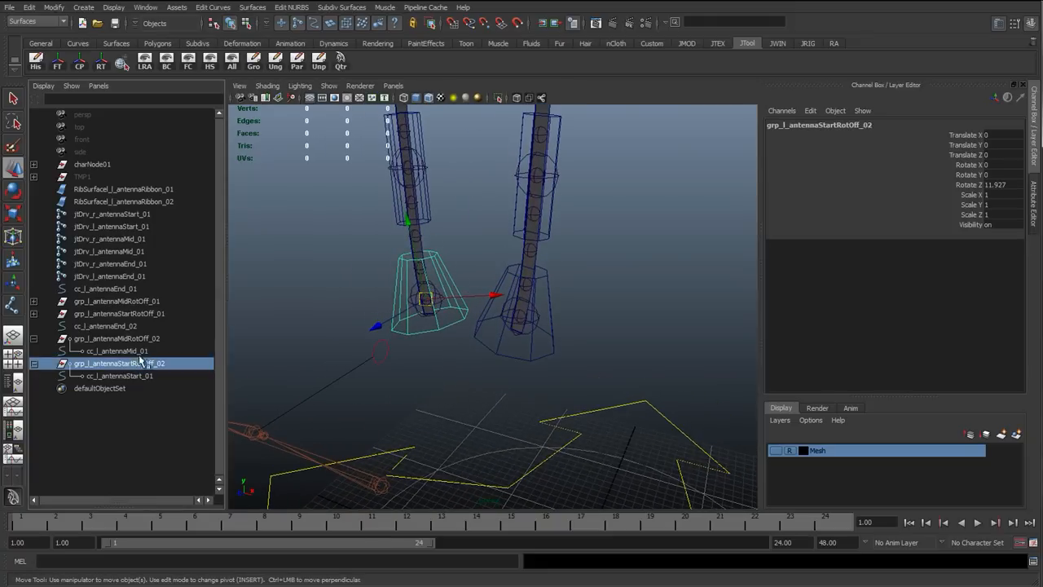
click(116, 338)
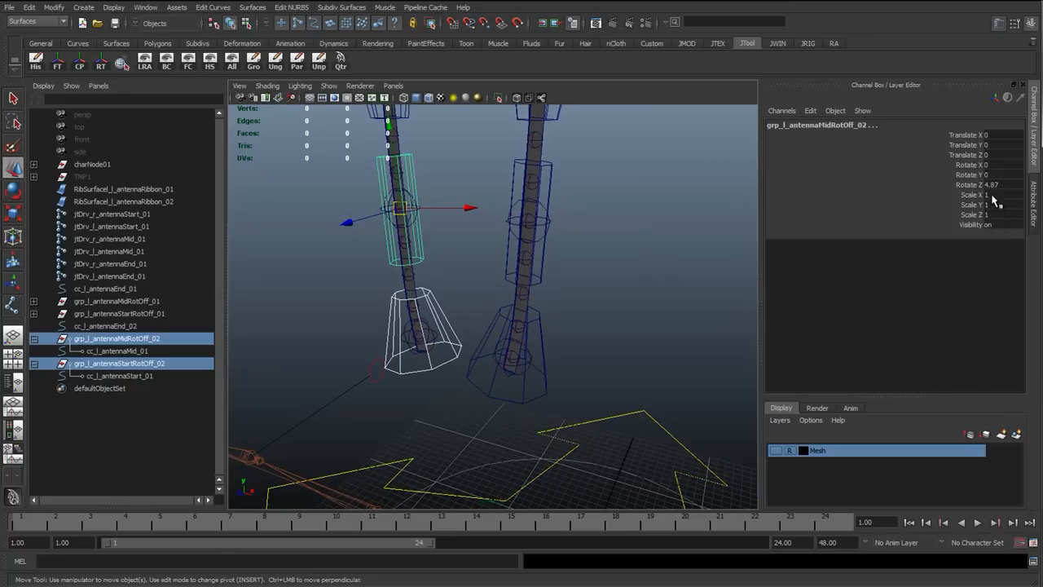
mouse_move(570, 250)
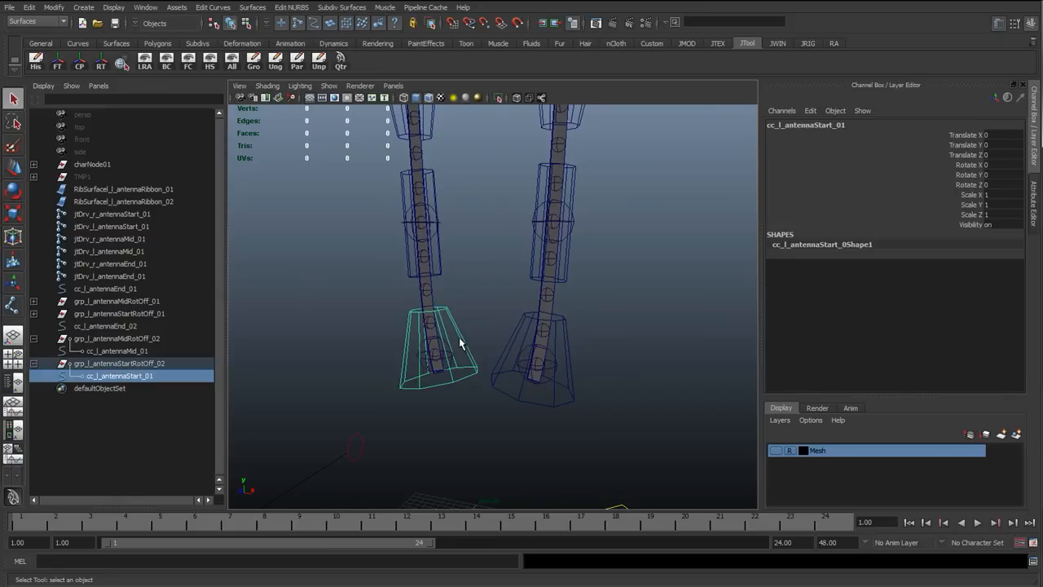
click(35, 362)
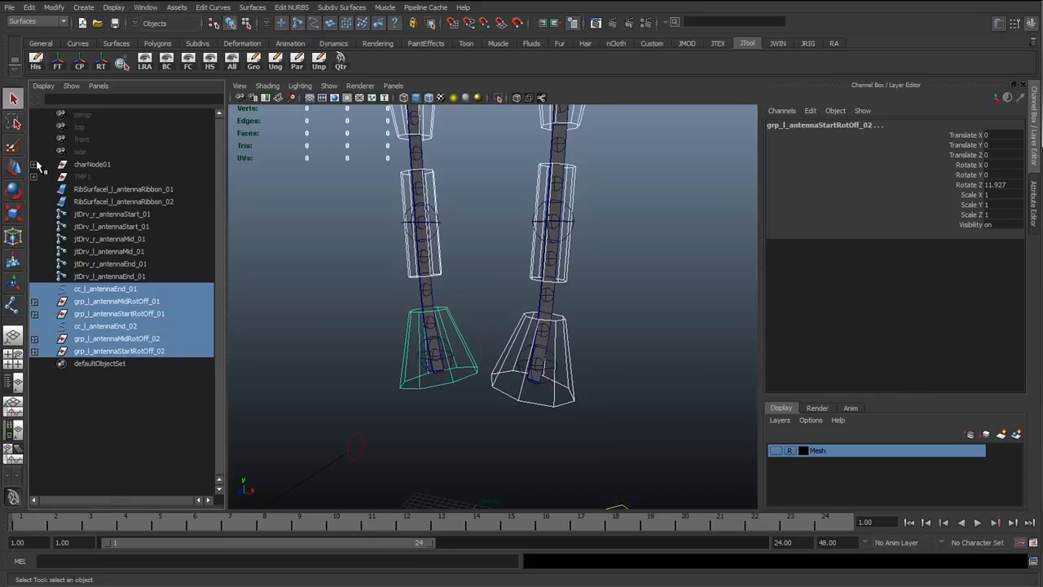
click(35, 163)
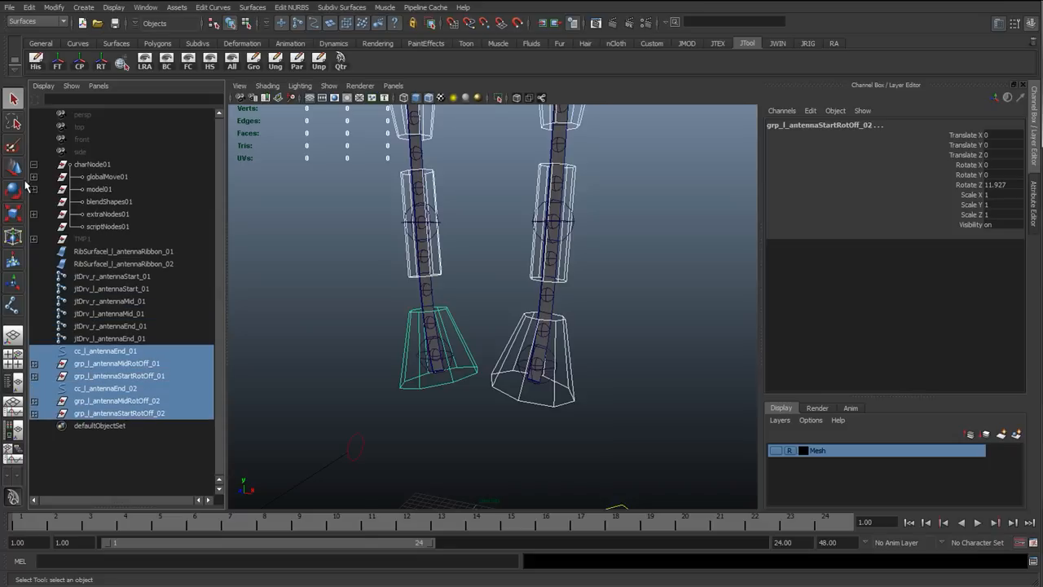
click(34, 176)
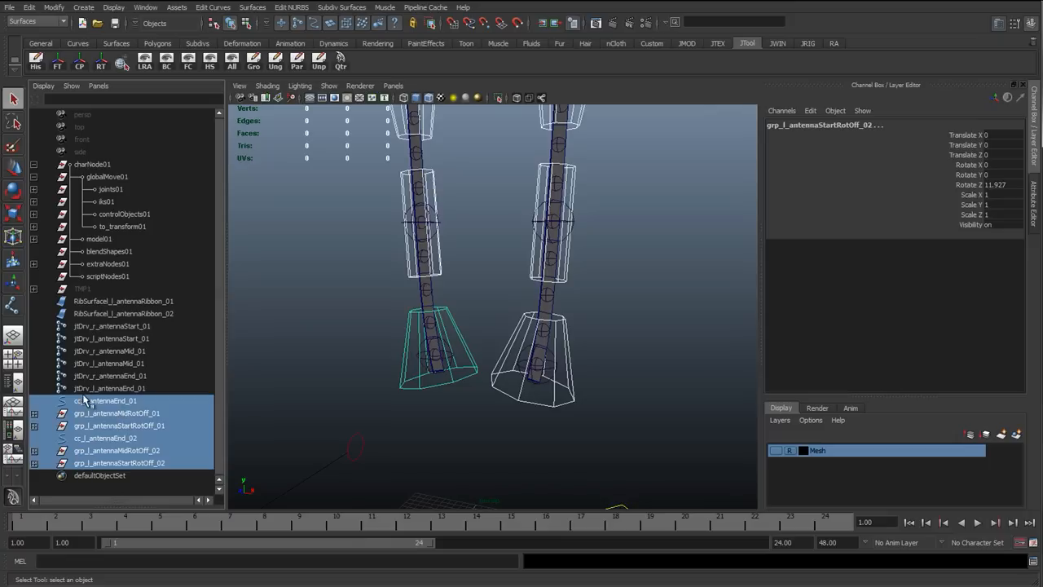
mouse_move(77, 431)
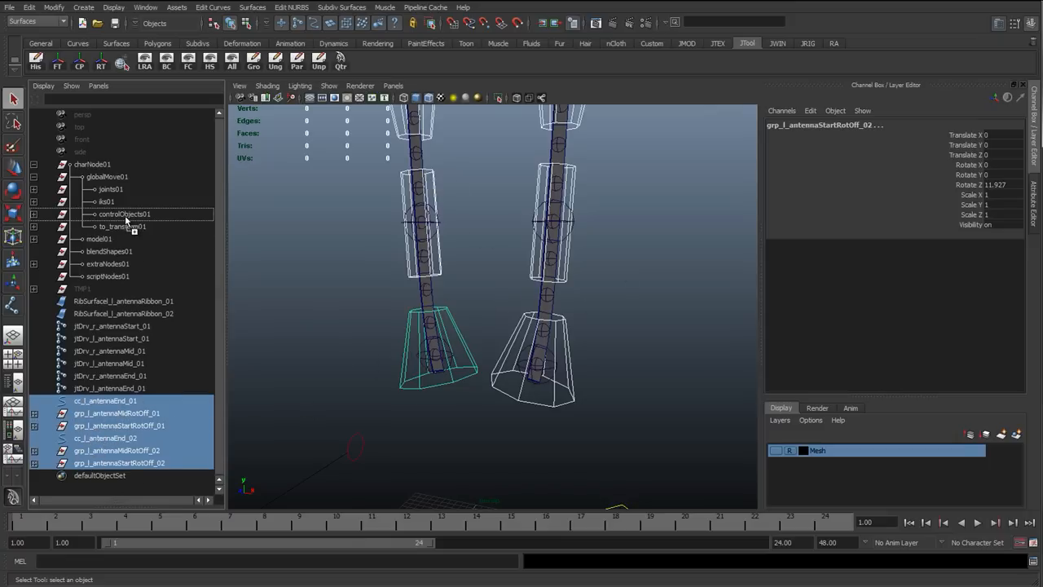
click(123, 213)
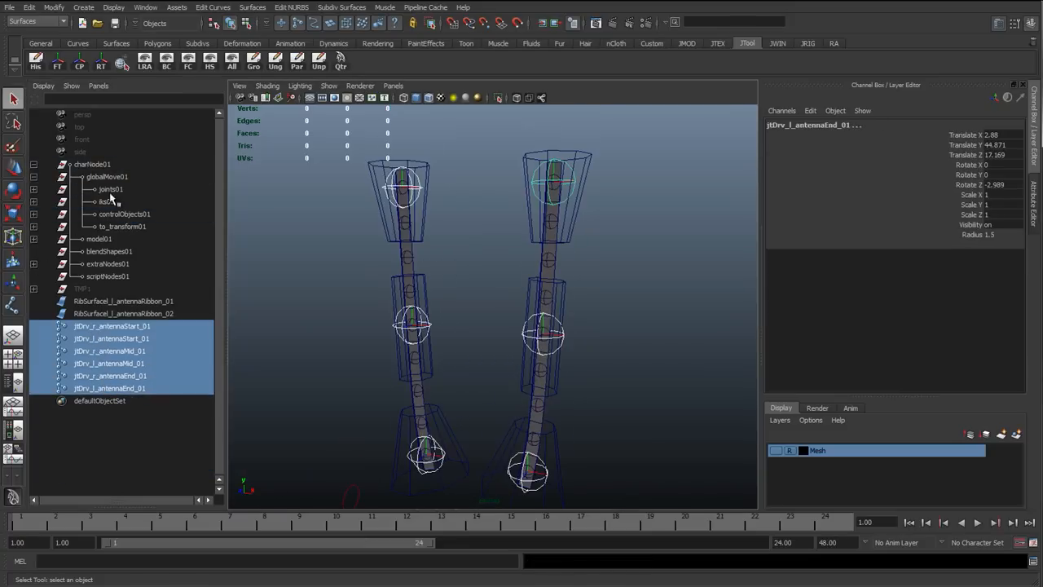
click(93, 189)
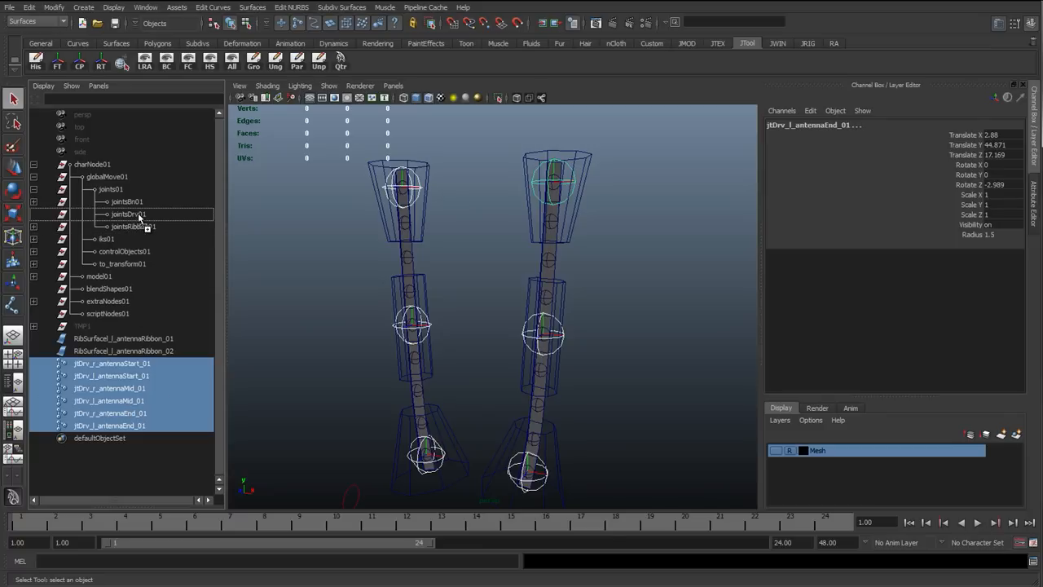
click(128, 214)
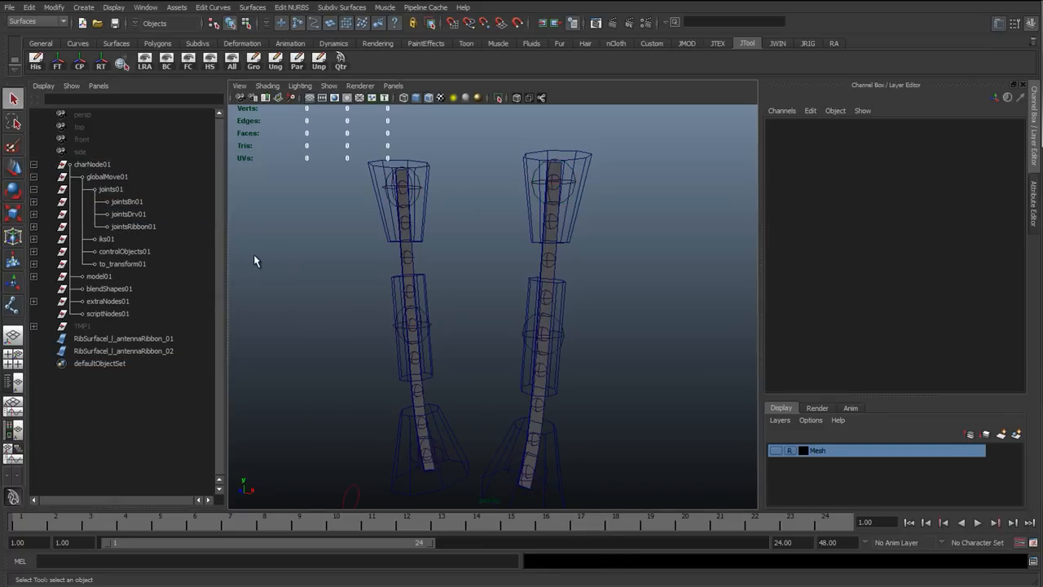
mouse_move(484, 269)
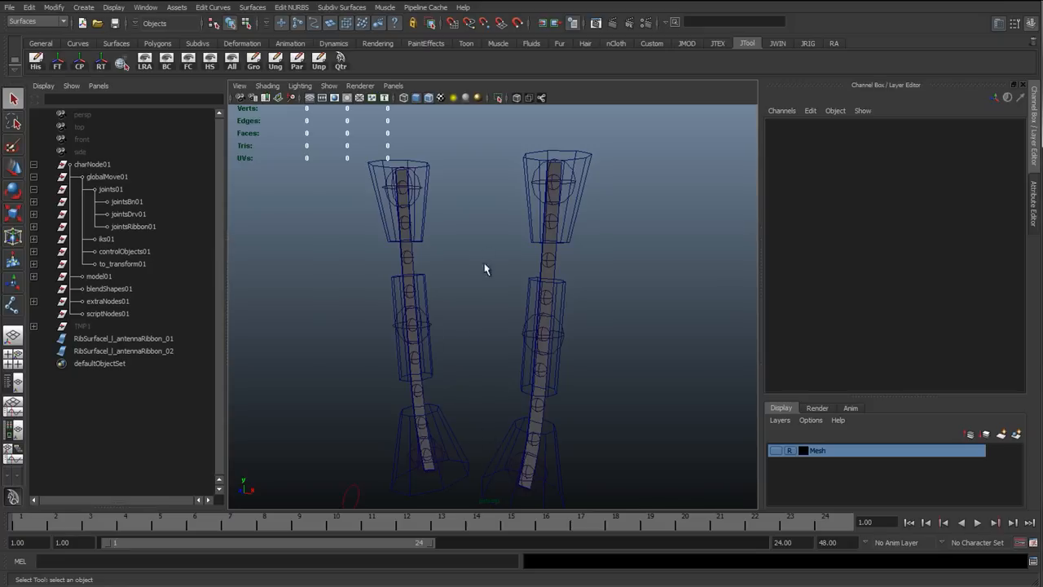
Parent-constrain the end driver joint to its end control with Maintain offset enabled.
click(402, 186)
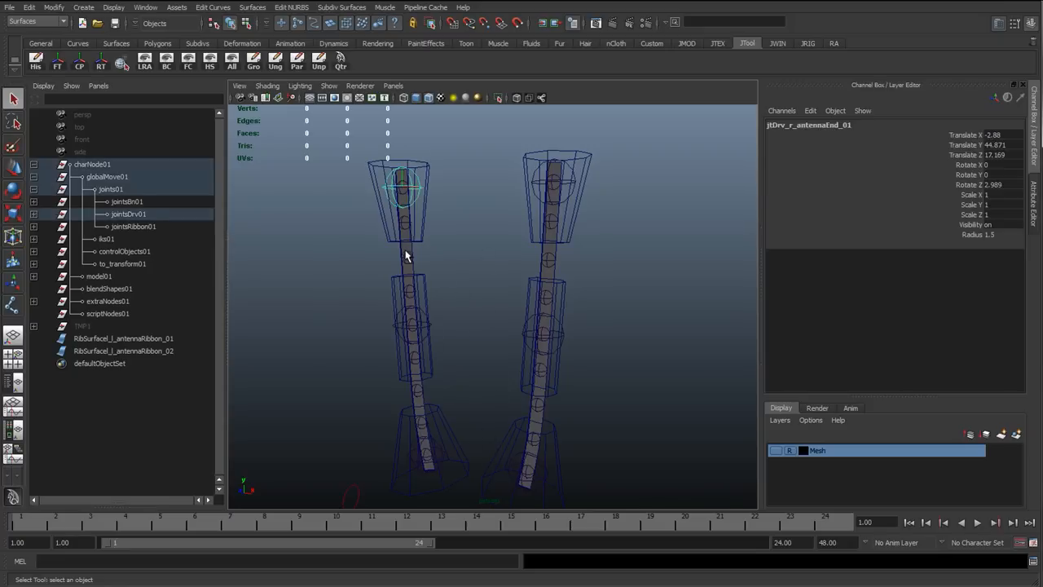
click(123, 350)
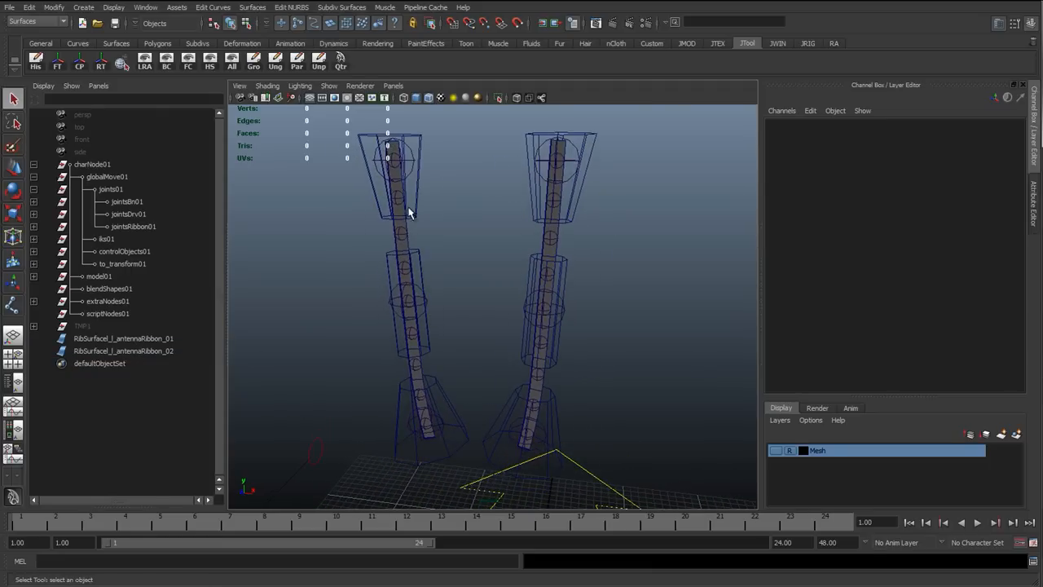
click(389, 155)
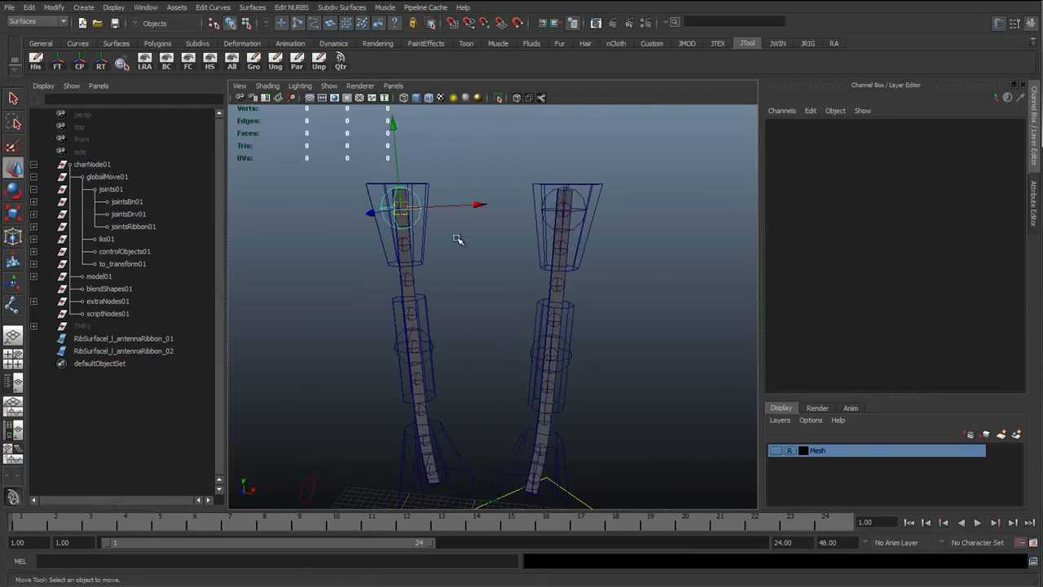
click(399, 220)
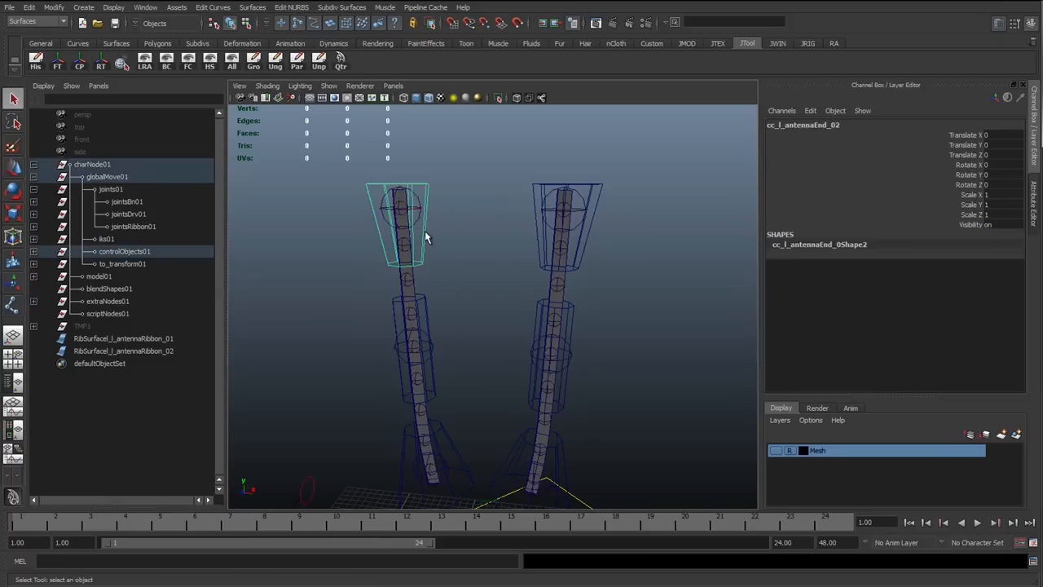
click(401, 210)
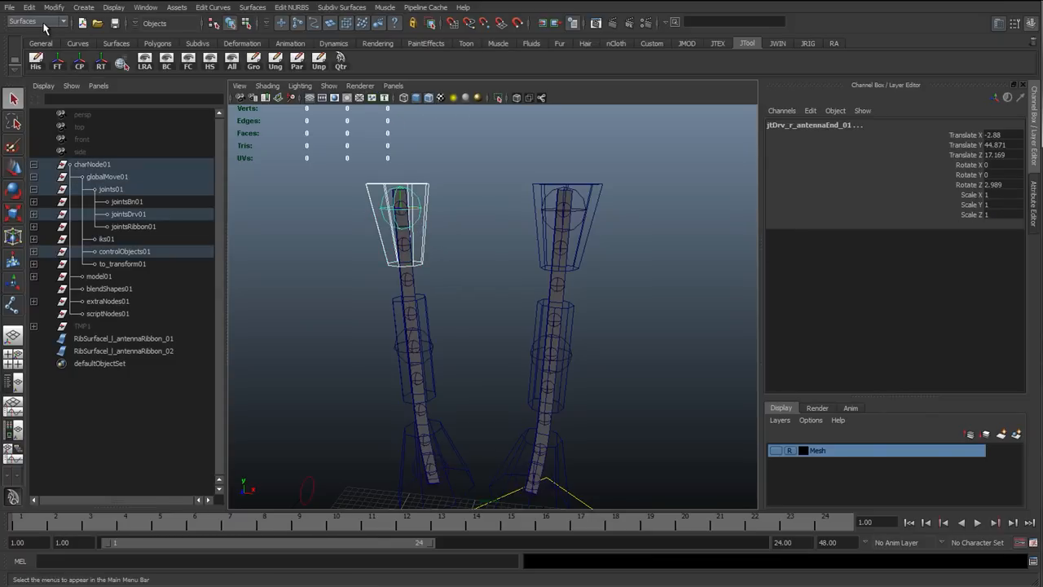
click(474, 7)
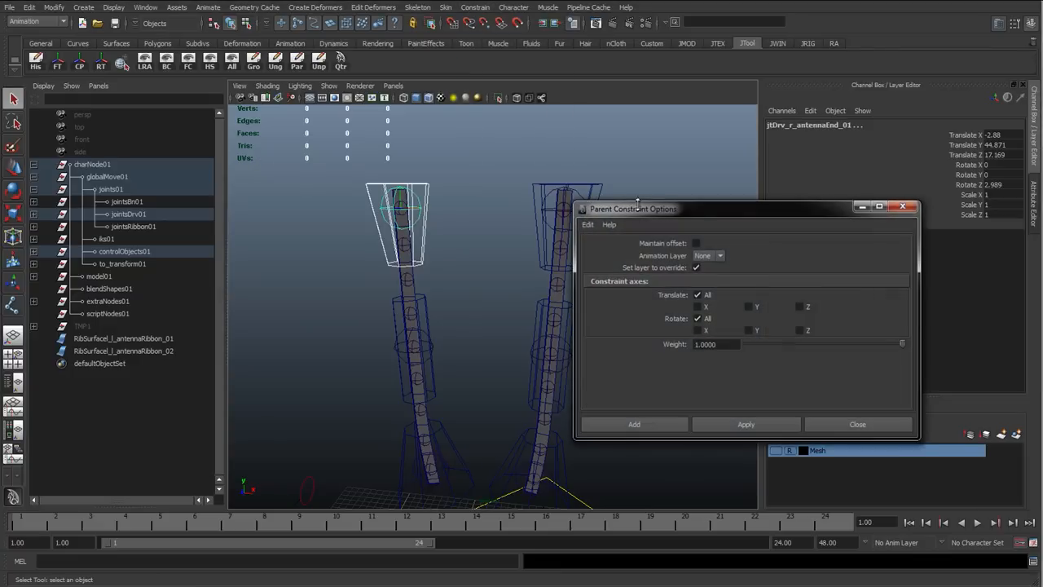
click(696, 243)
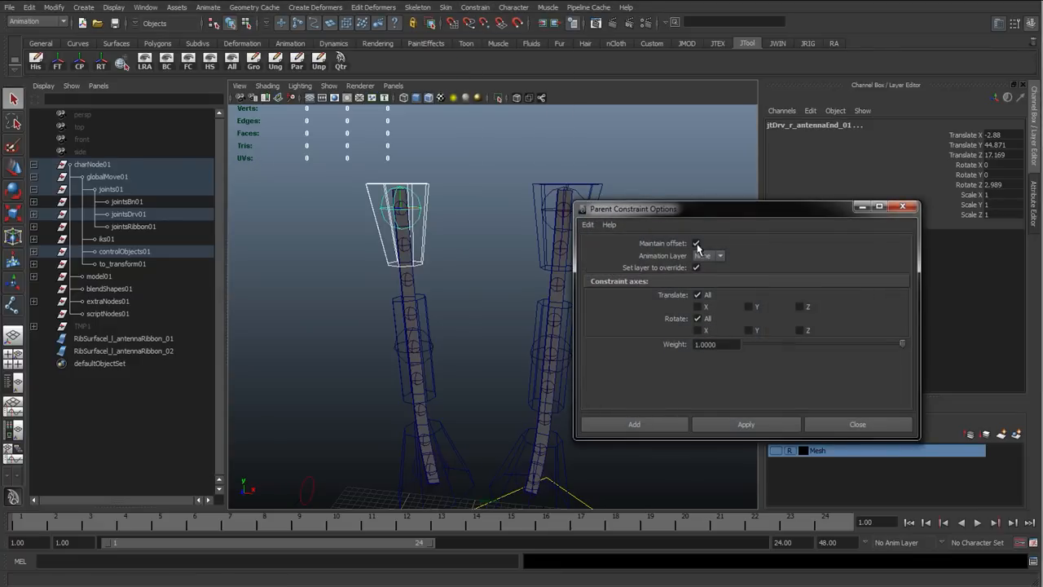
mouse_move(696, 243)
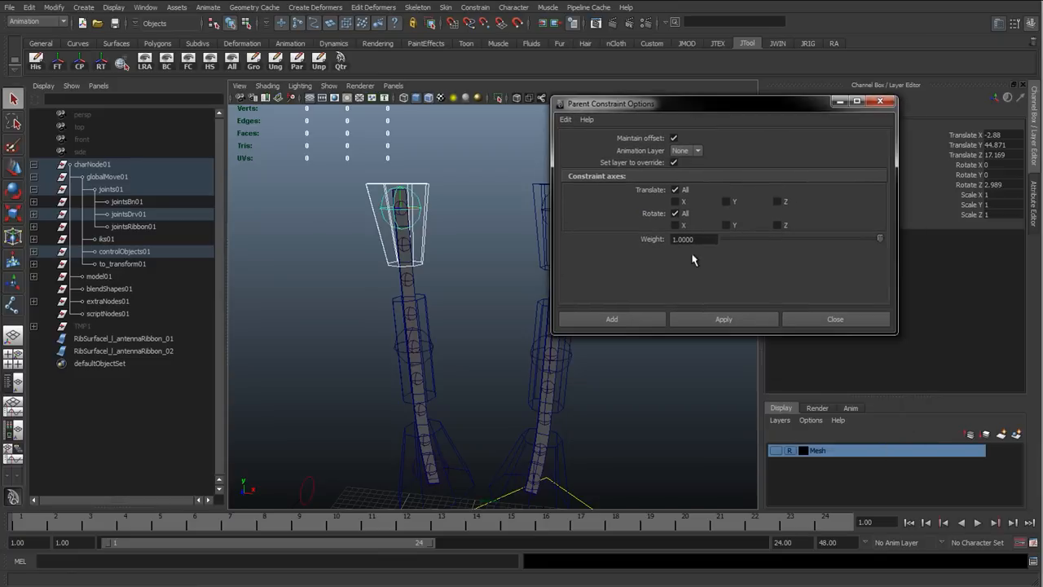
click(611, 319)
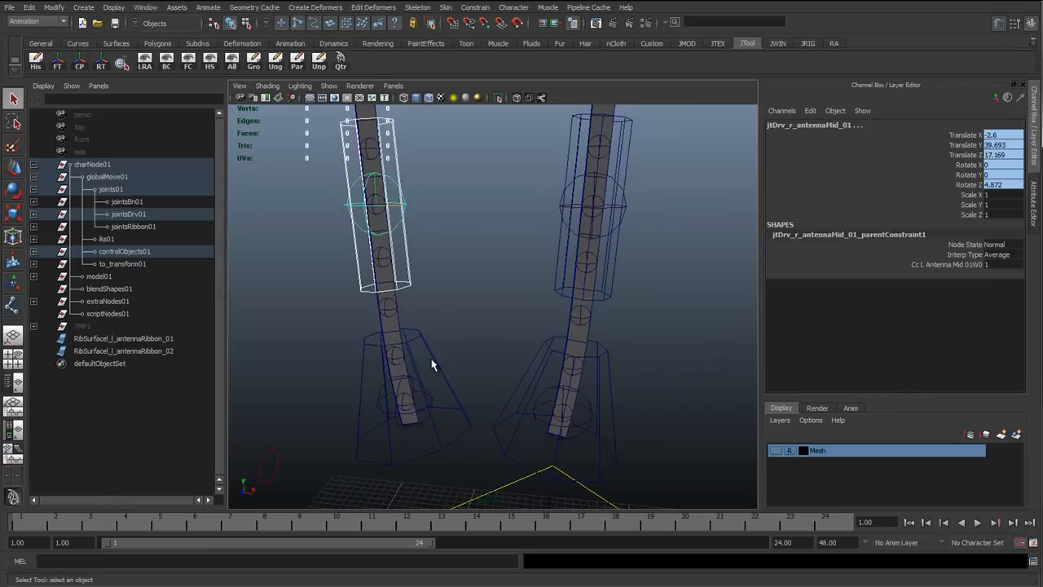
Constrain the start driver joint to its control, then pick the other antenna's start control.
click(405, 405)
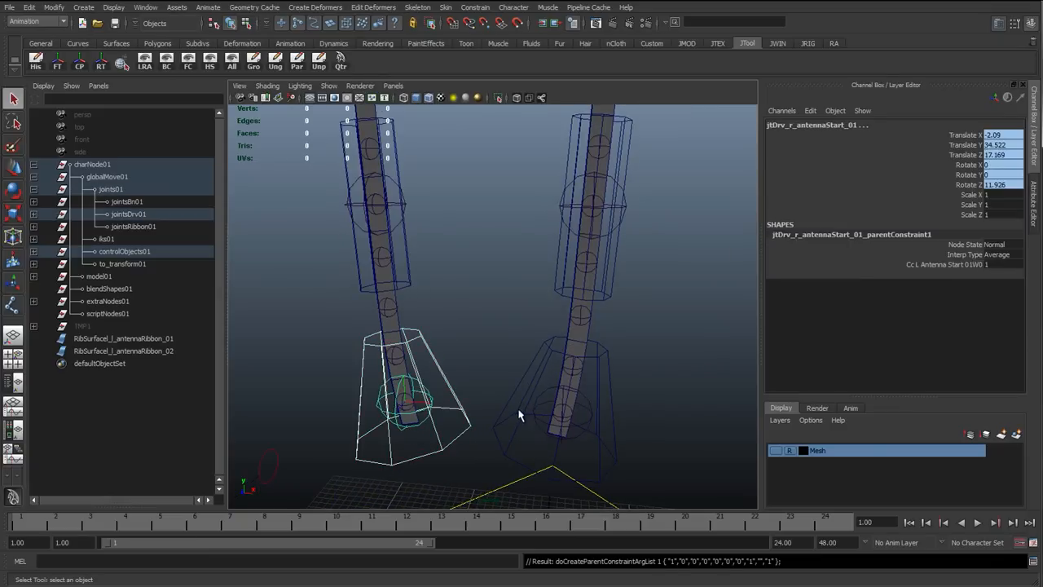
click(582, 399)
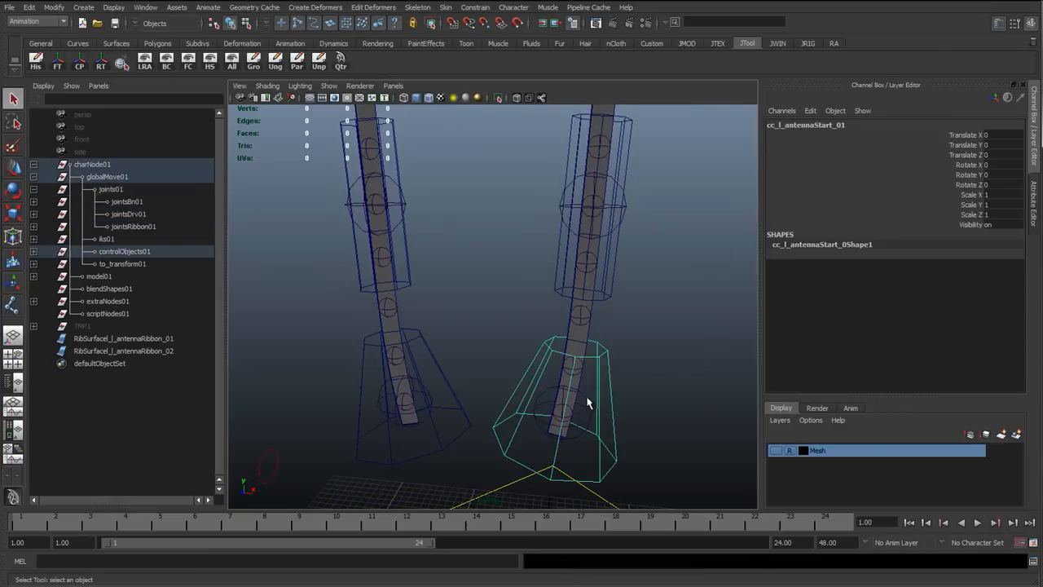
click(616, 228)
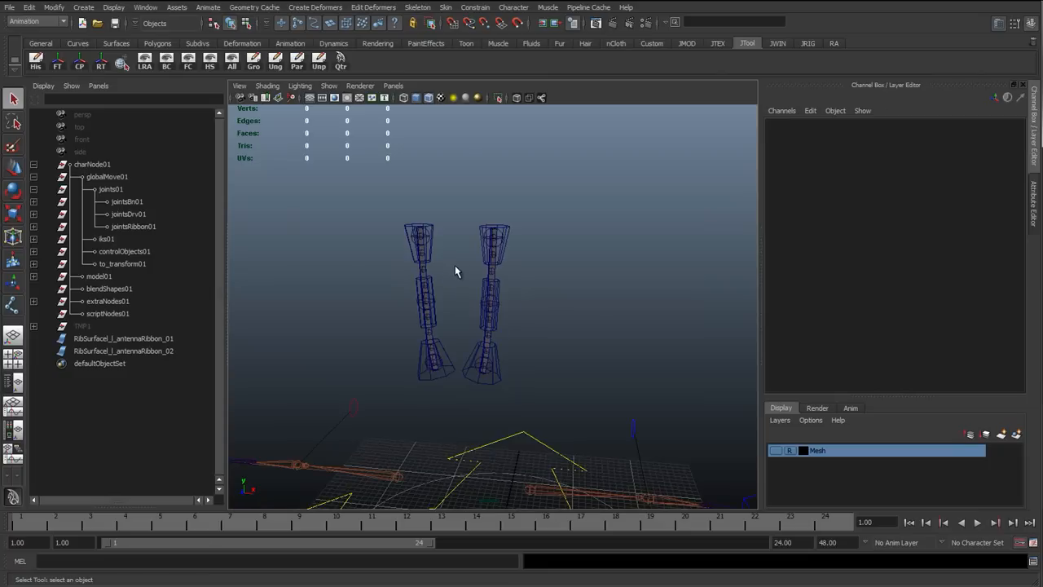
click(485, 301)
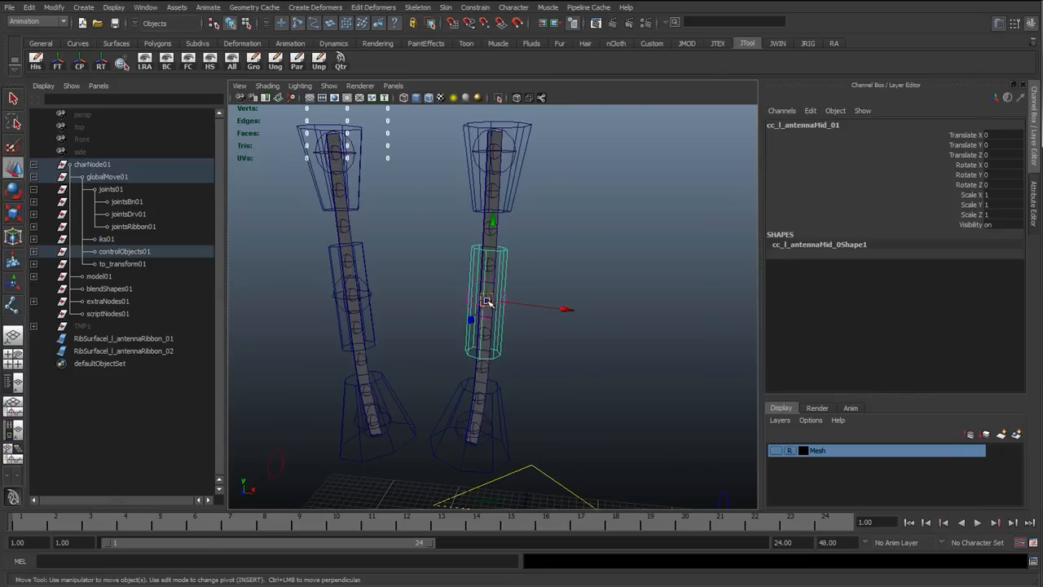
click(513, 185)
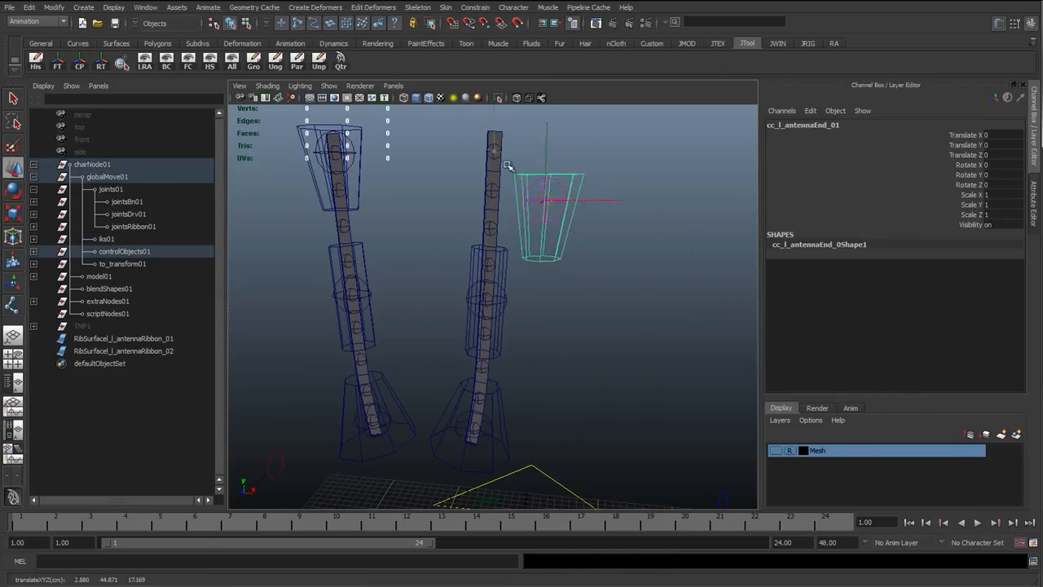
click(430, 279)
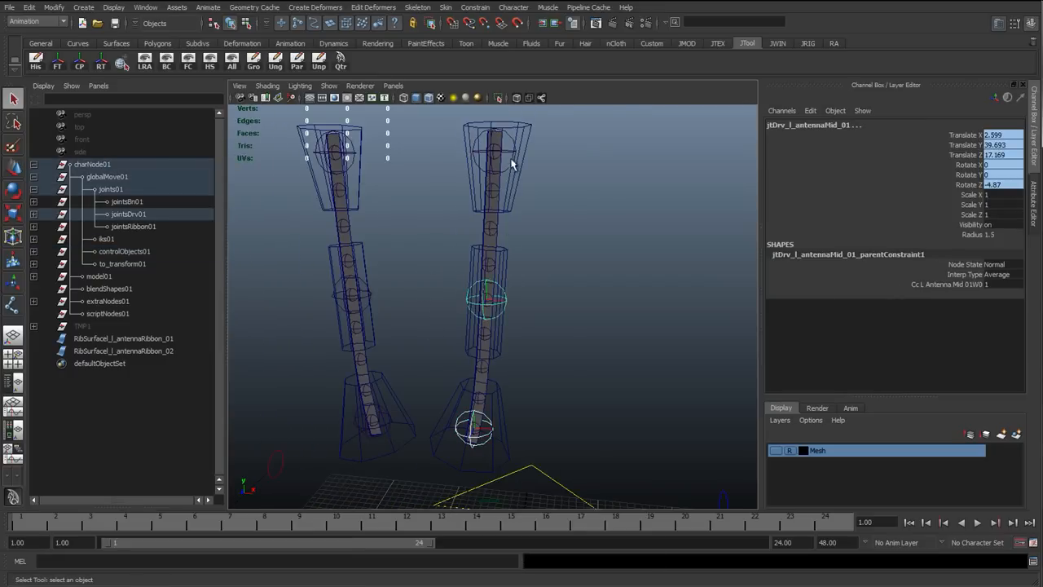
click(123, 338)
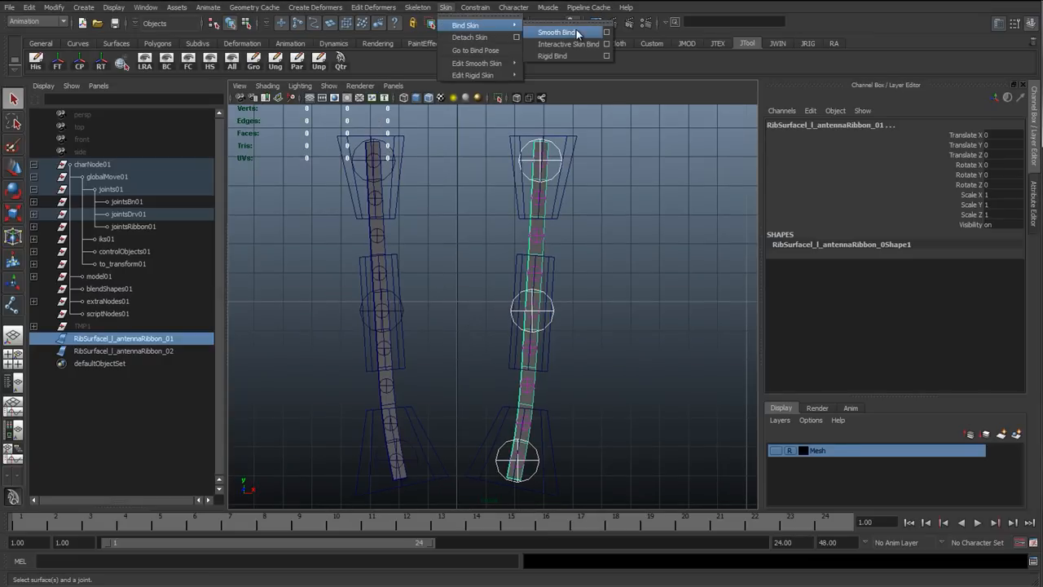
Open Smooth Bind options and set Bind to Selected joints.
click(606, 33)
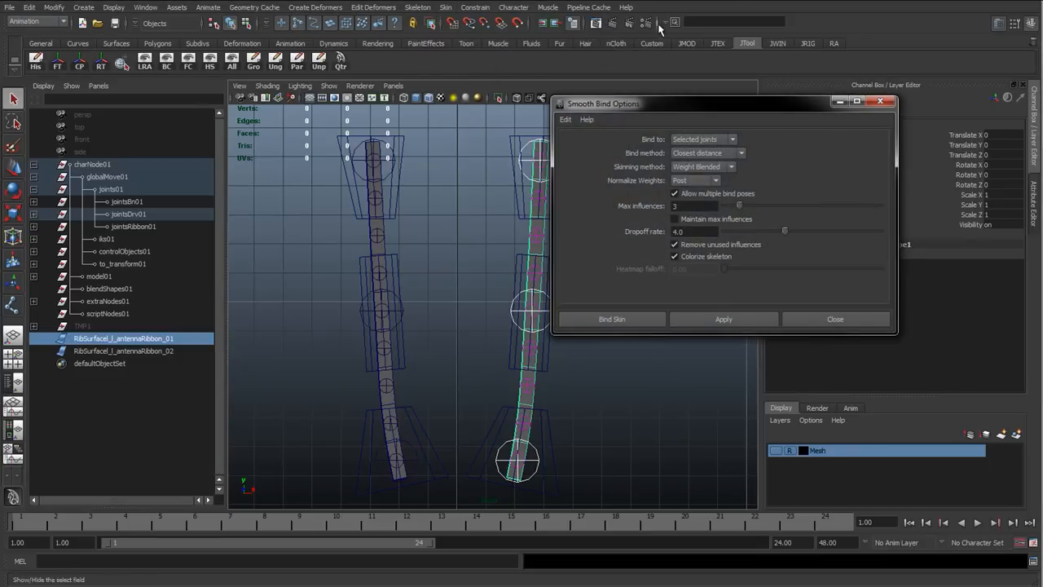
drag(603, 104, 668, 104)
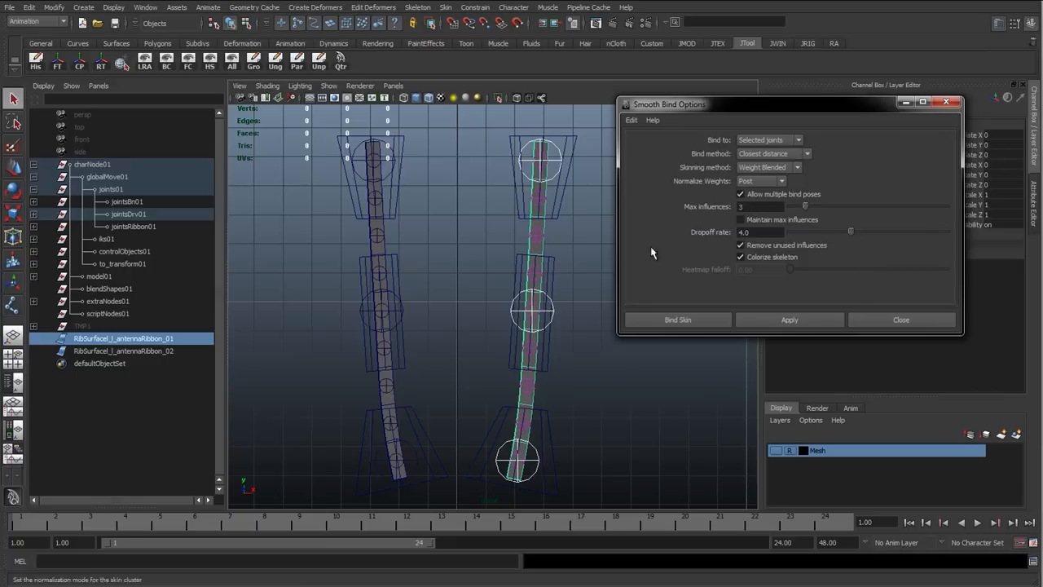
mouse_move(672, 125)
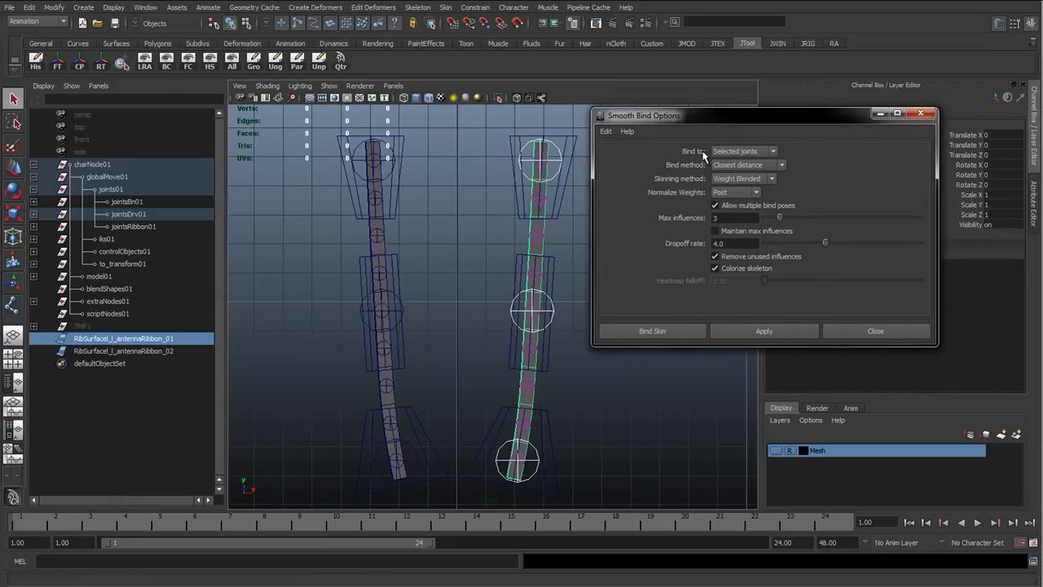
click(742, 151)
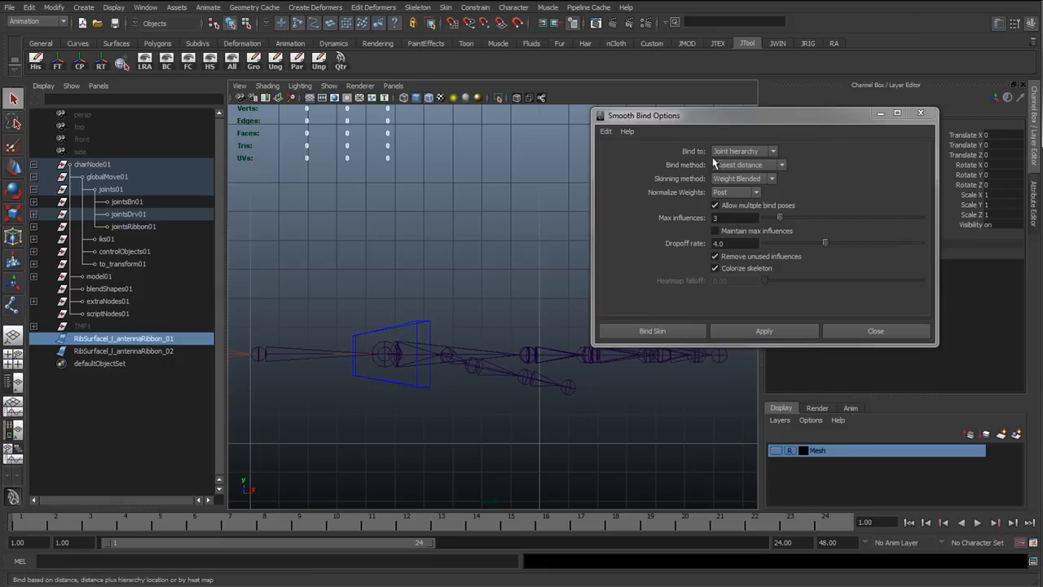
mouse_move(391, 338)
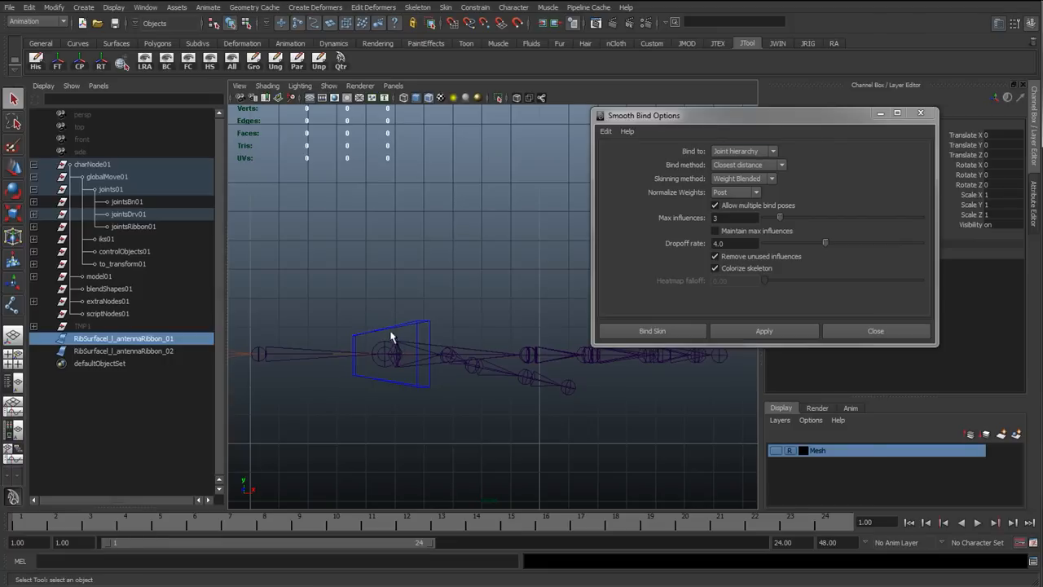
mouse_move(432, 373)
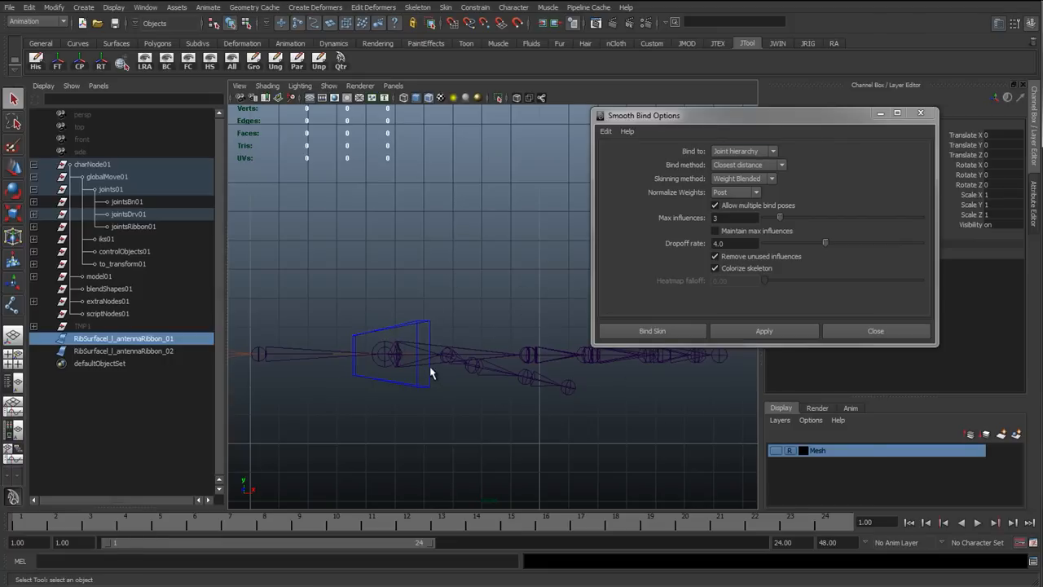
mouse_move(568, 299)
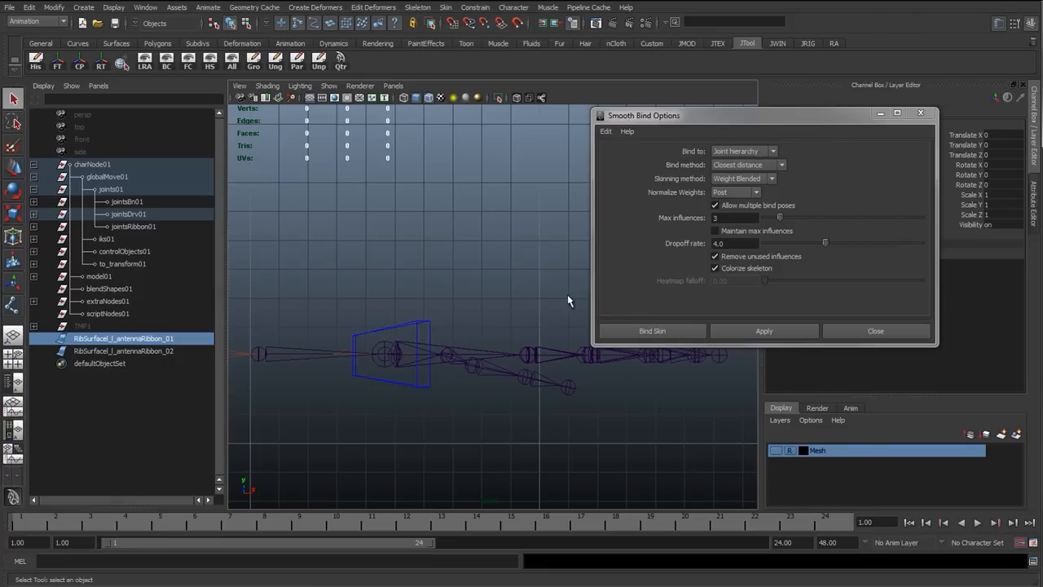
mouse_move(554, 339)
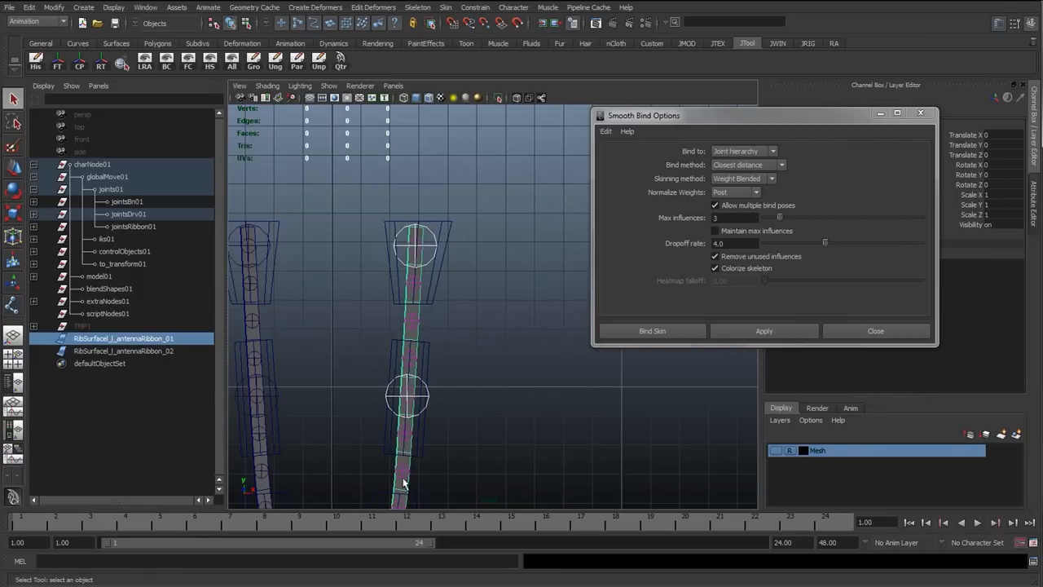
click(769, 151)
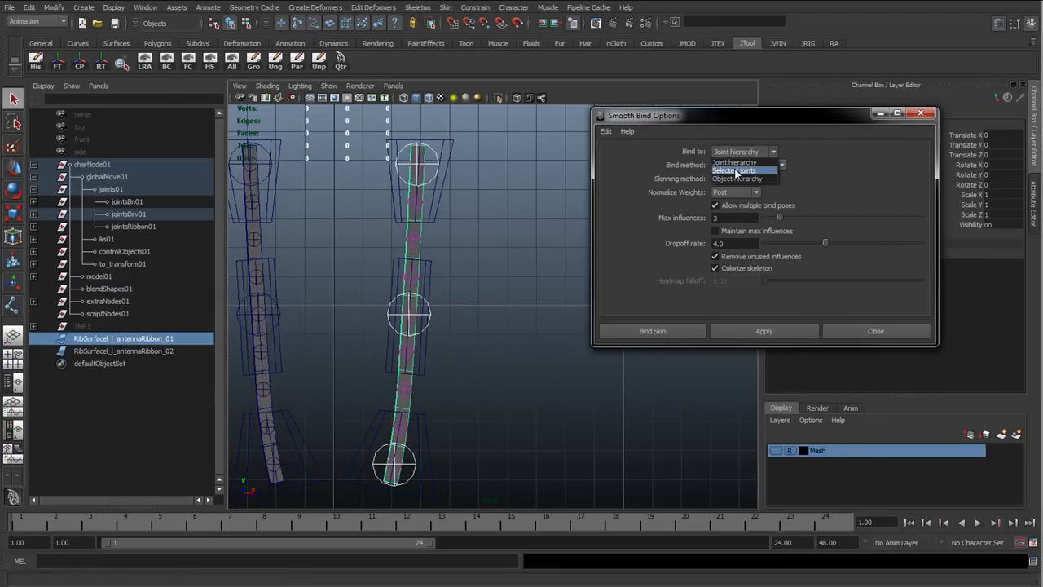
click(734, 169)
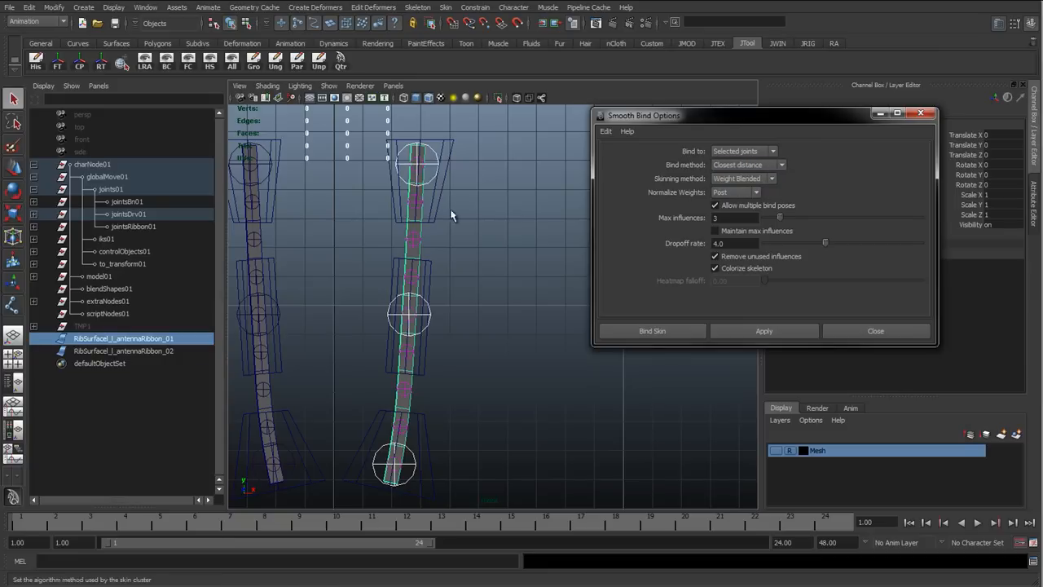
mouse_move(408, 220)
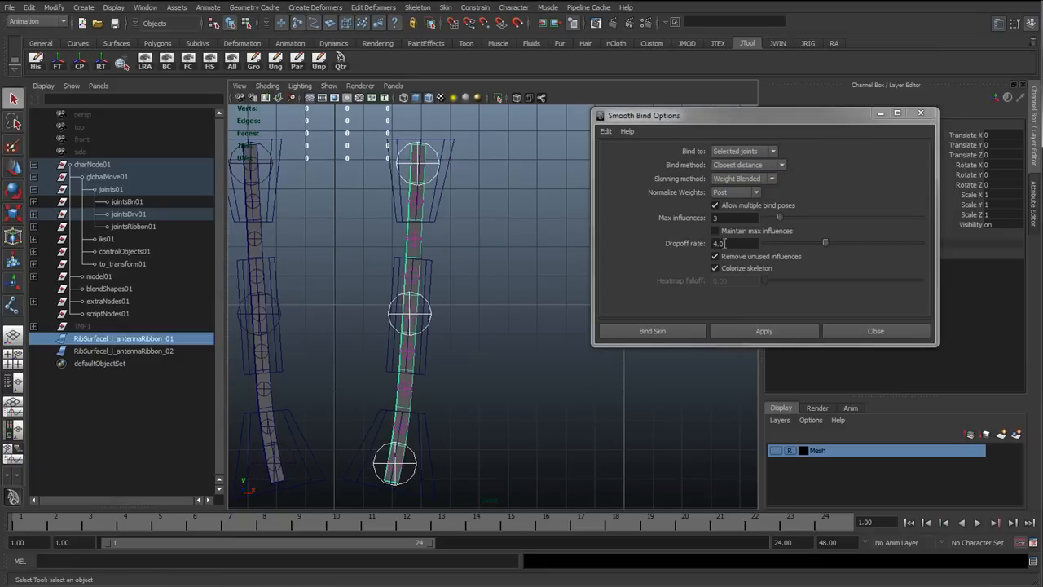
Open the Skinning method dropdown, with Weight Blended still chosen.
click(770, 178)
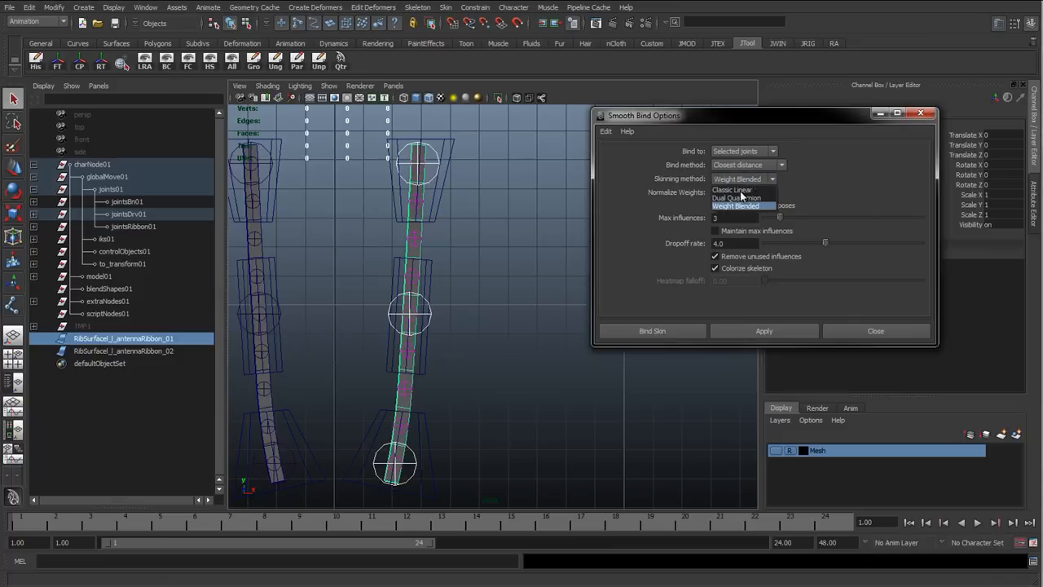
mouse_move(740, 190)
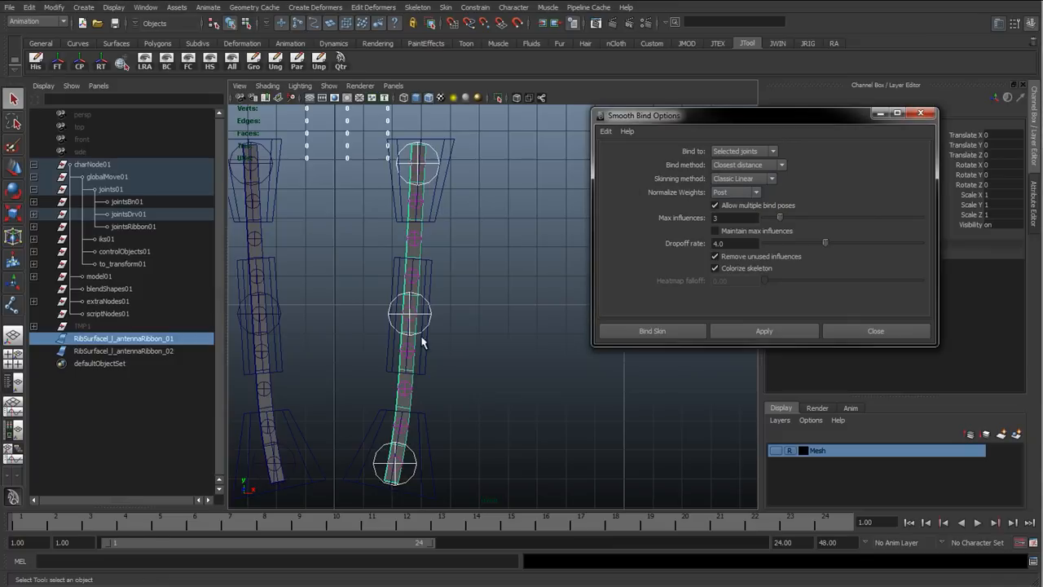
mouse_move(412, 163)
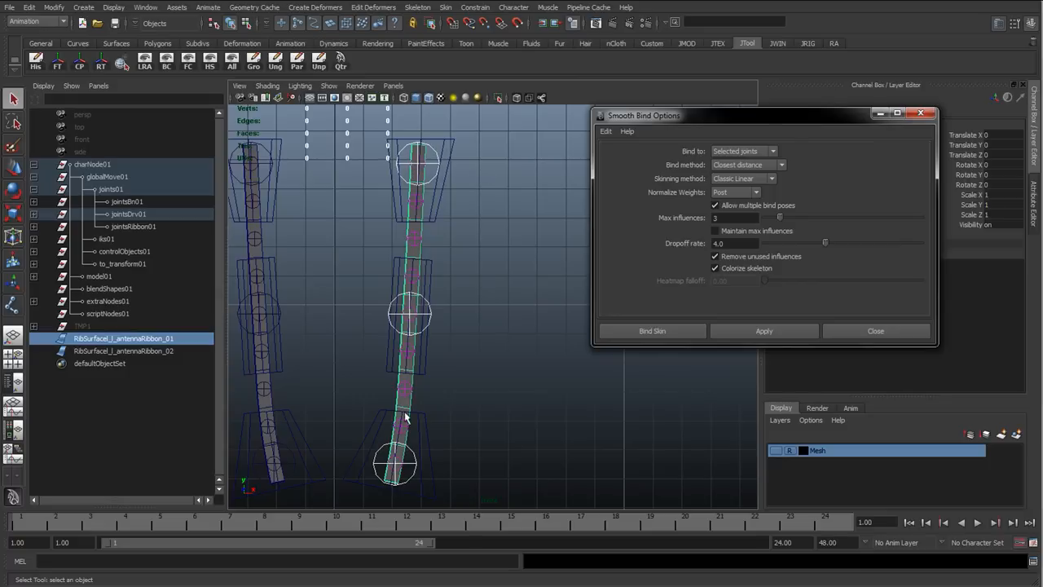
mouse_move(393, 308)
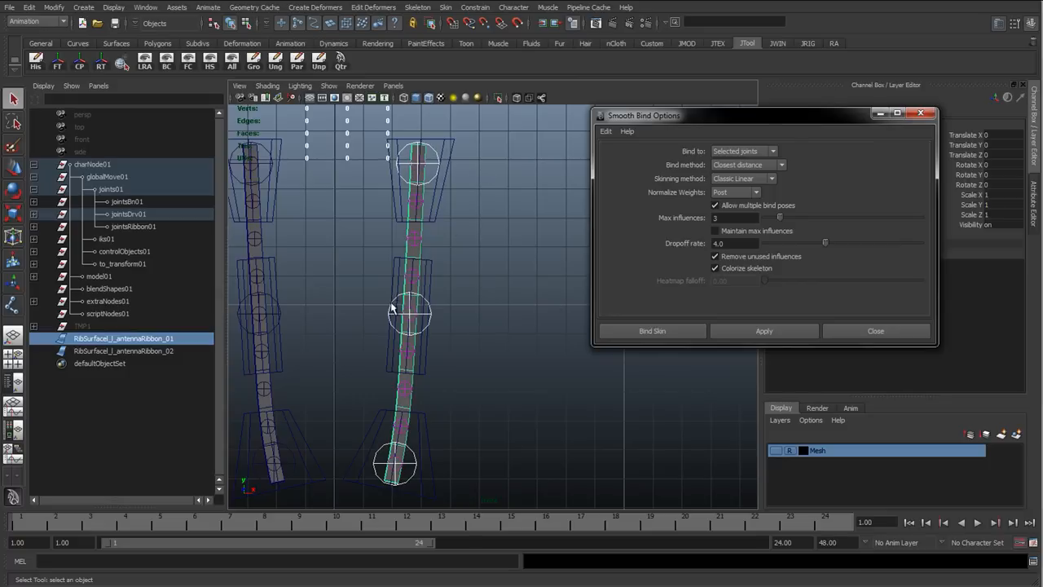
mouse_move(469, 209)
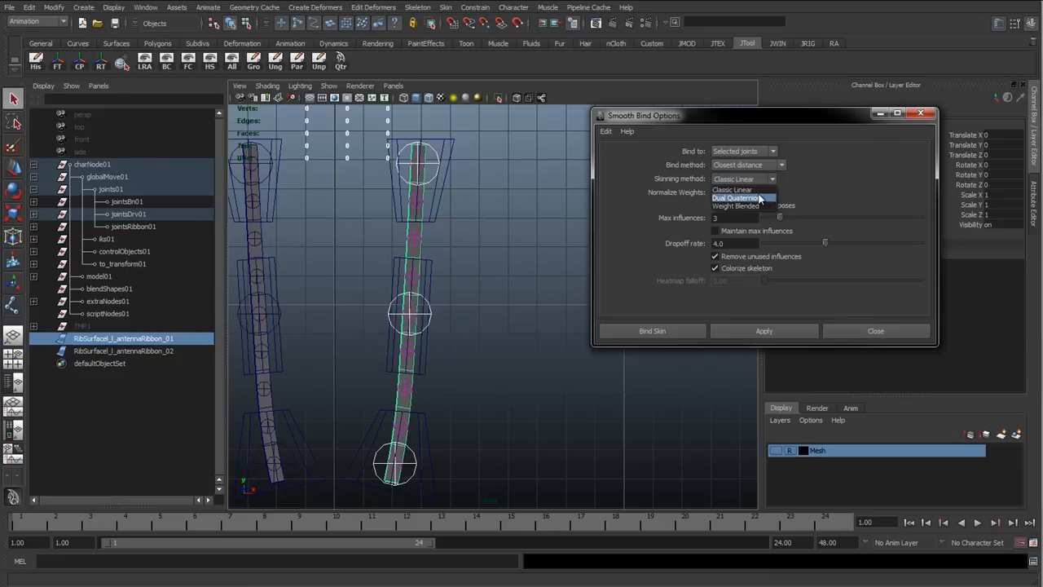
mouse_move(737, 205)
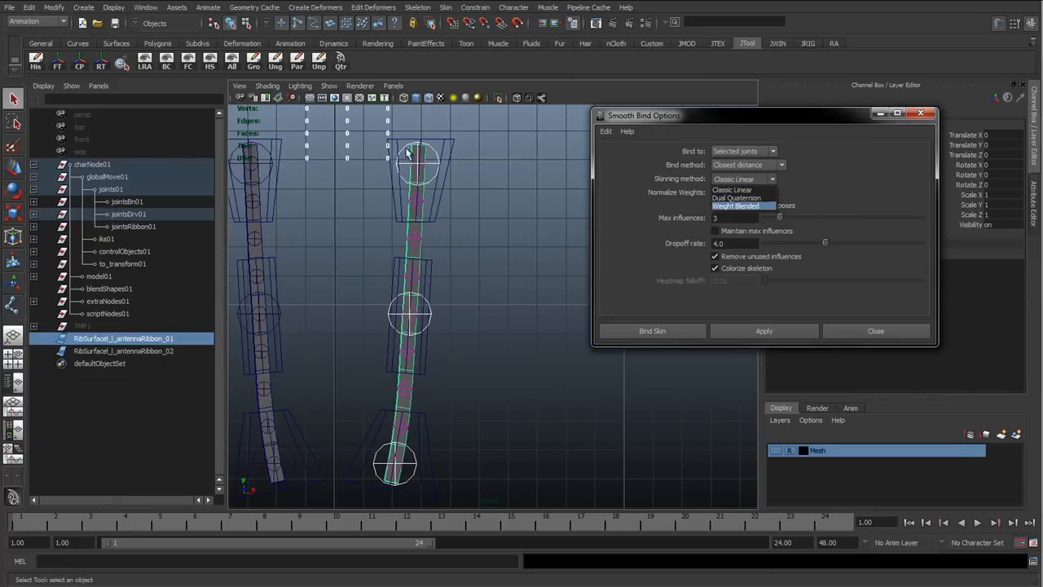
mouse_move(408, 514)
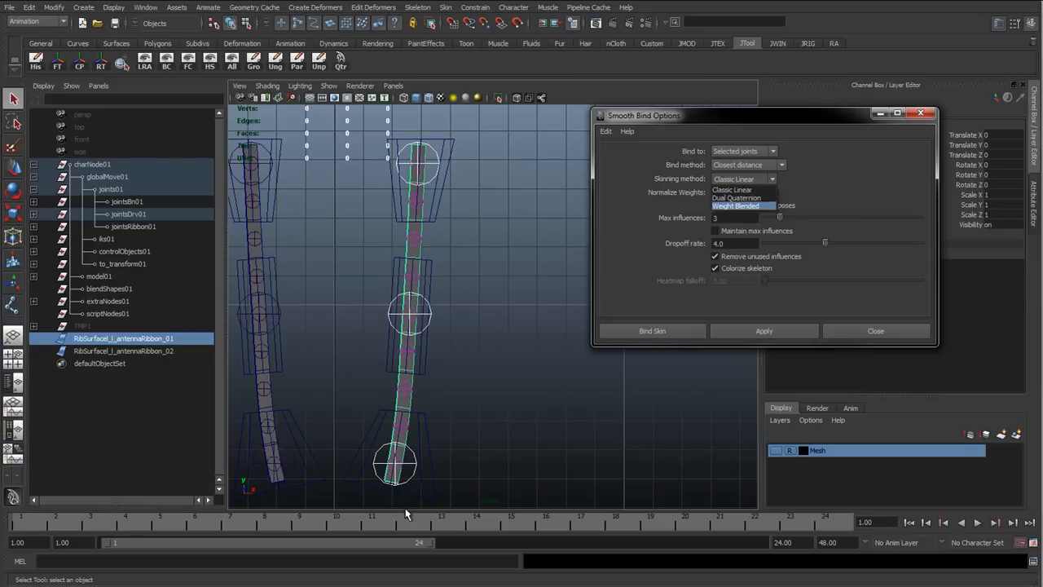
mouse_move(395, 503)
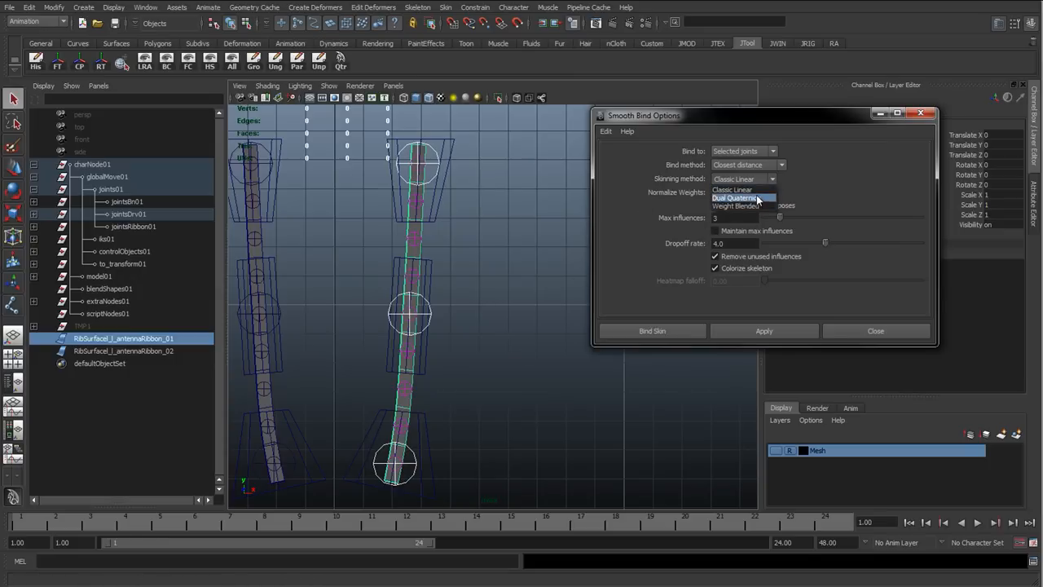
mouse_move(736, 205)
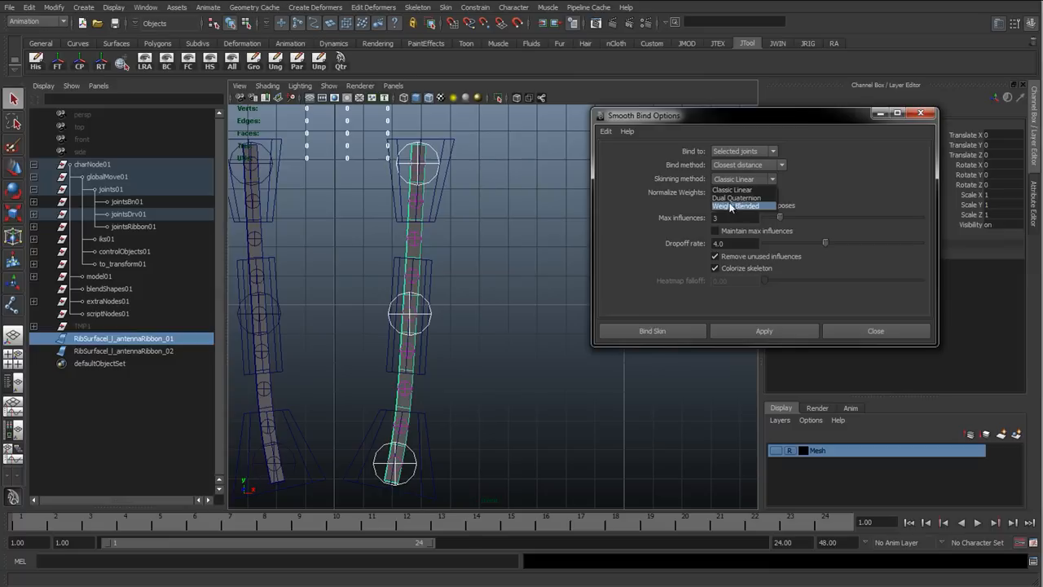
mouse_move(730, 198)
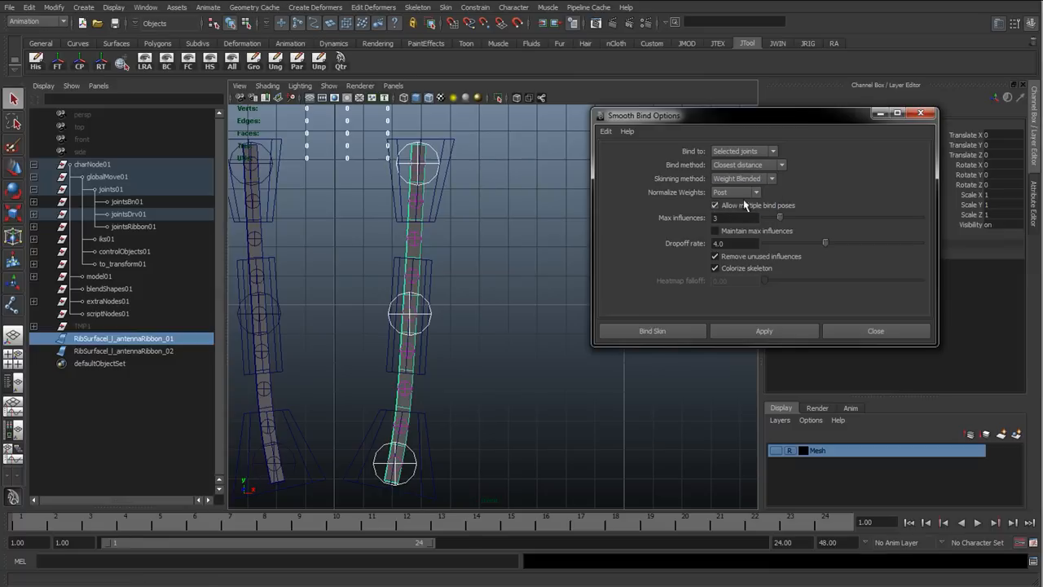
Keep Max influences at 3, set Dropoff rate 2.0, and apply the bind to the first ribbon.
click(737, 217)
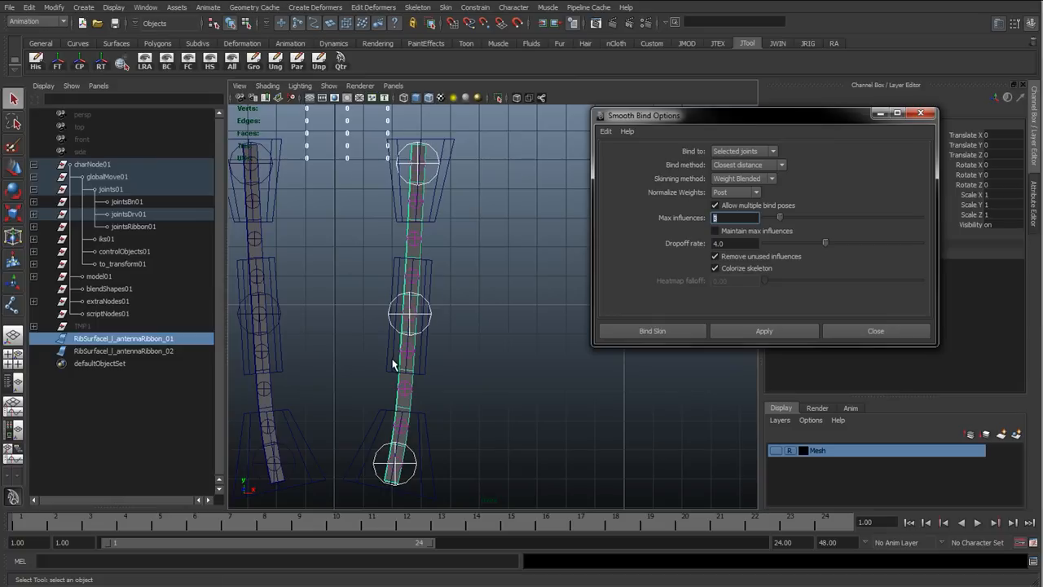
mouse_move(392, 267)
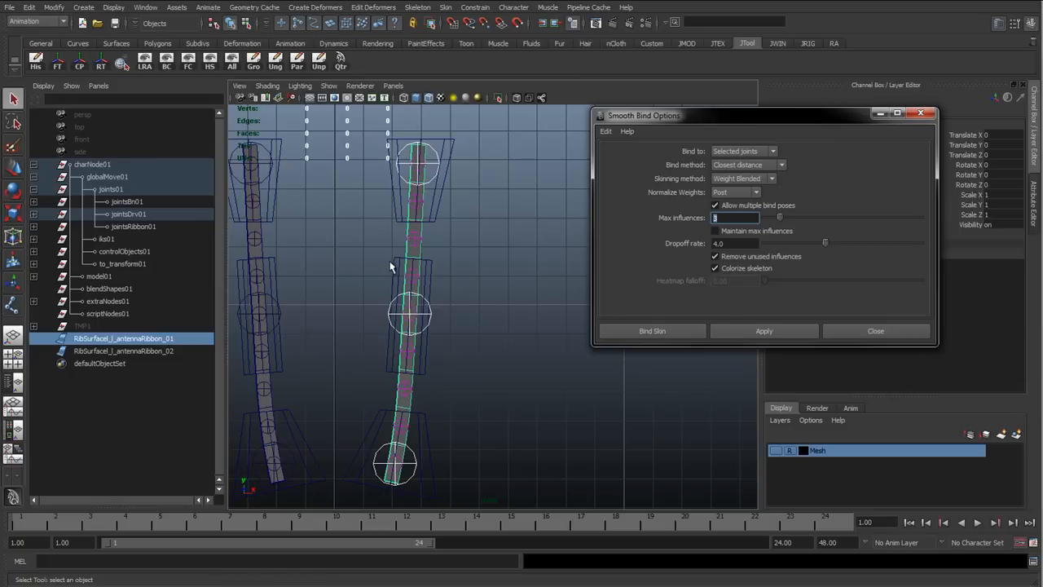
mouse_move(401, 253)
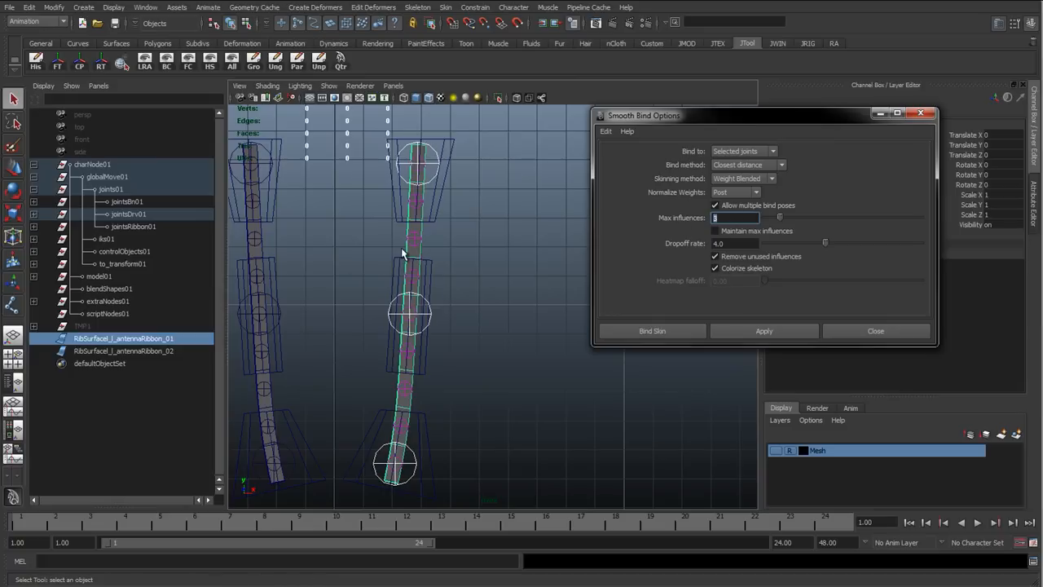
mouse_move(407, 261)
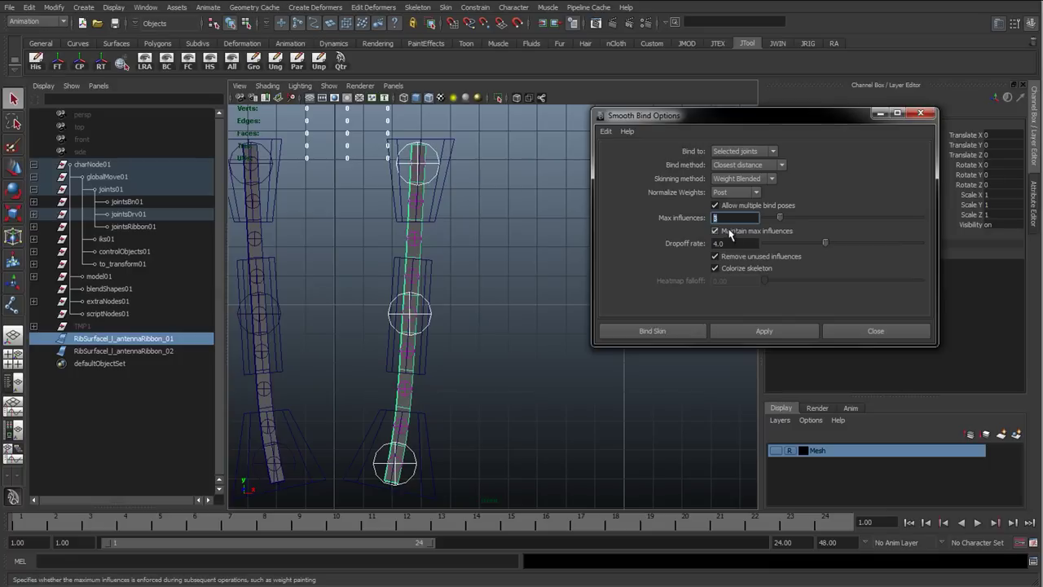
mouse_move(715, 231)
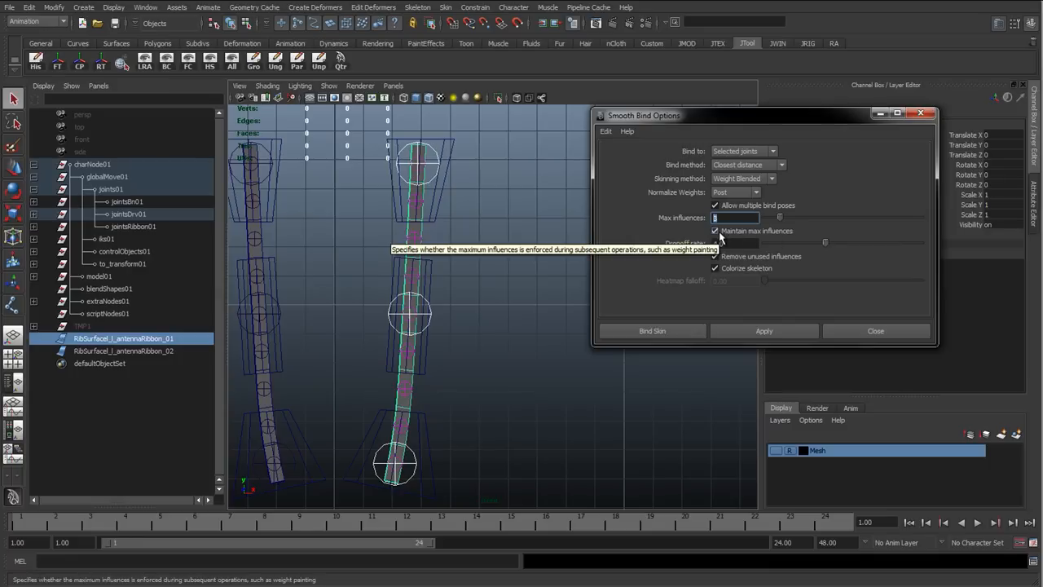
mouse_move(715, 268)
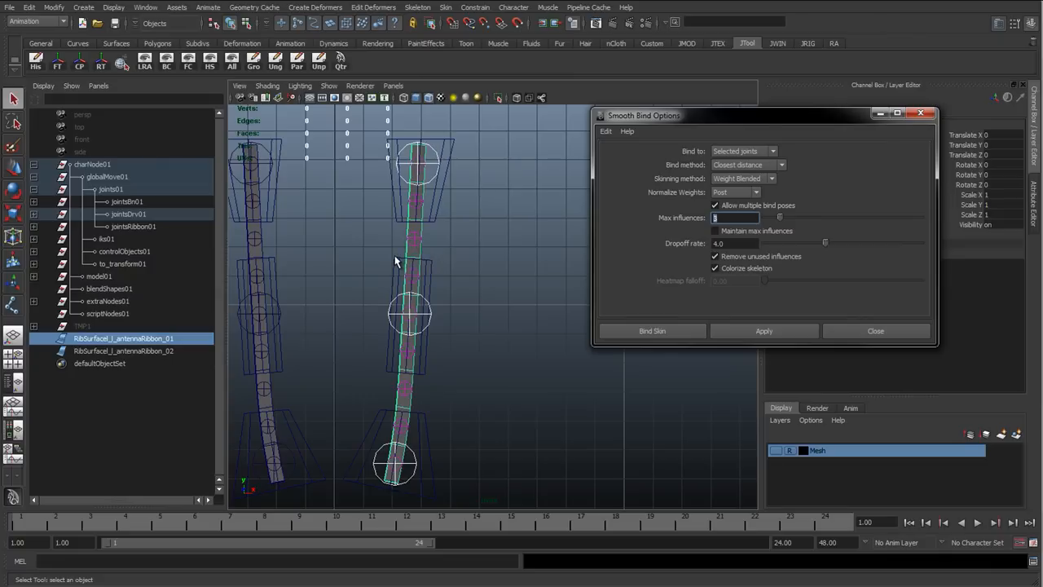
mouse_move(686, 226)
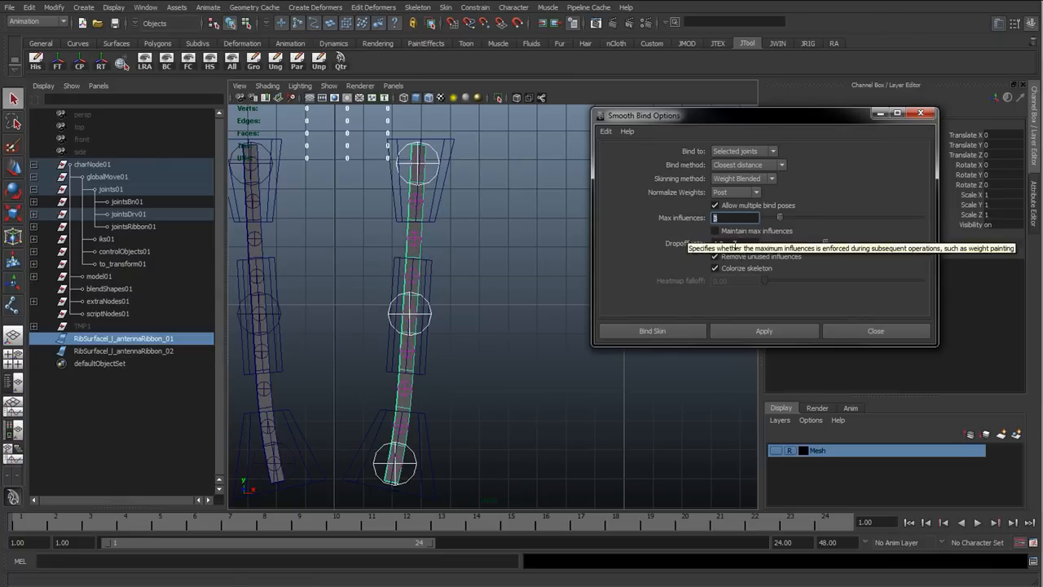
mouse_move(684, 235)
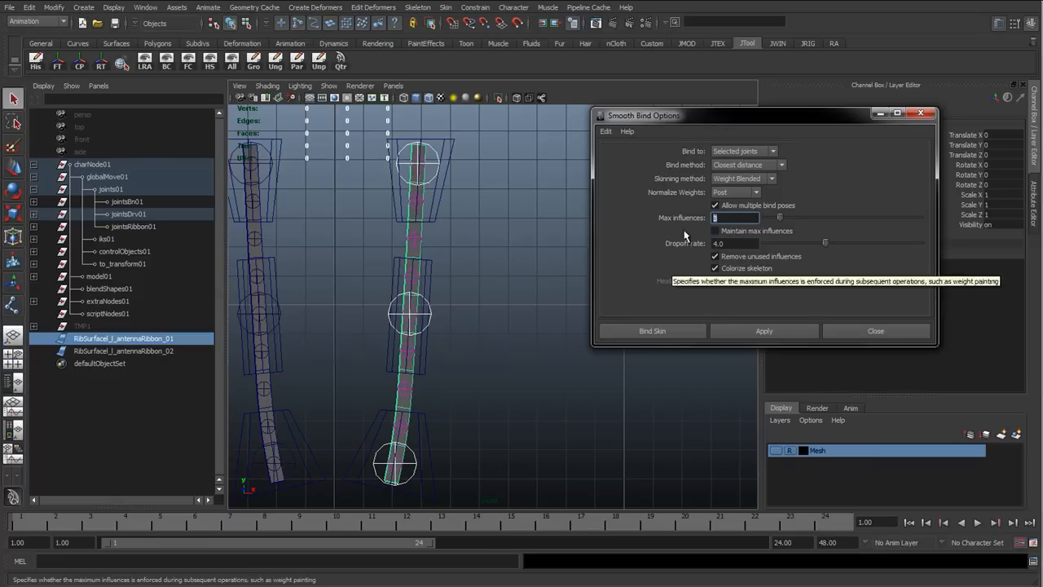
mouse_move(375, 316)
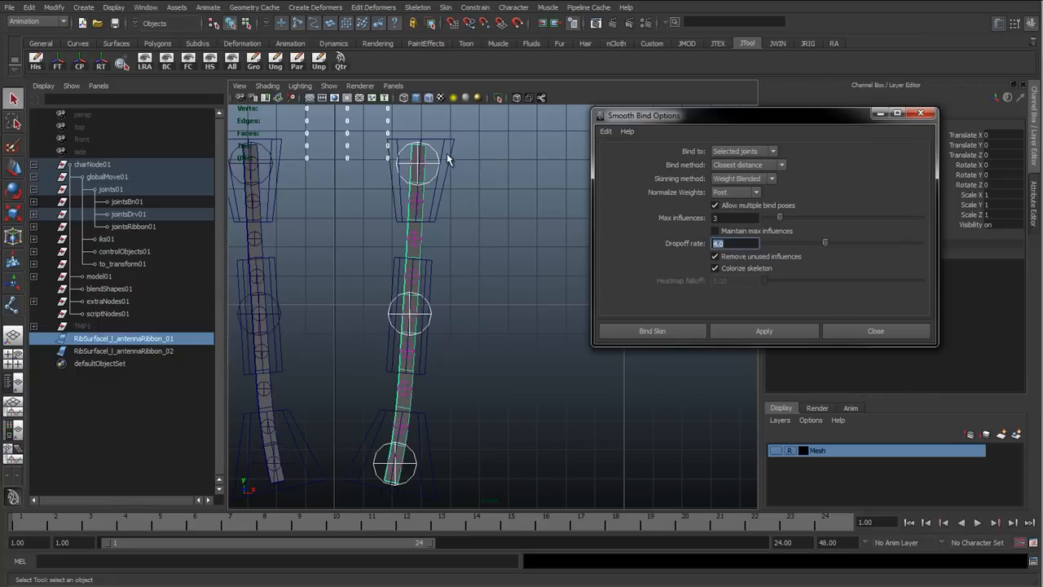
mouse_move(454, 280)
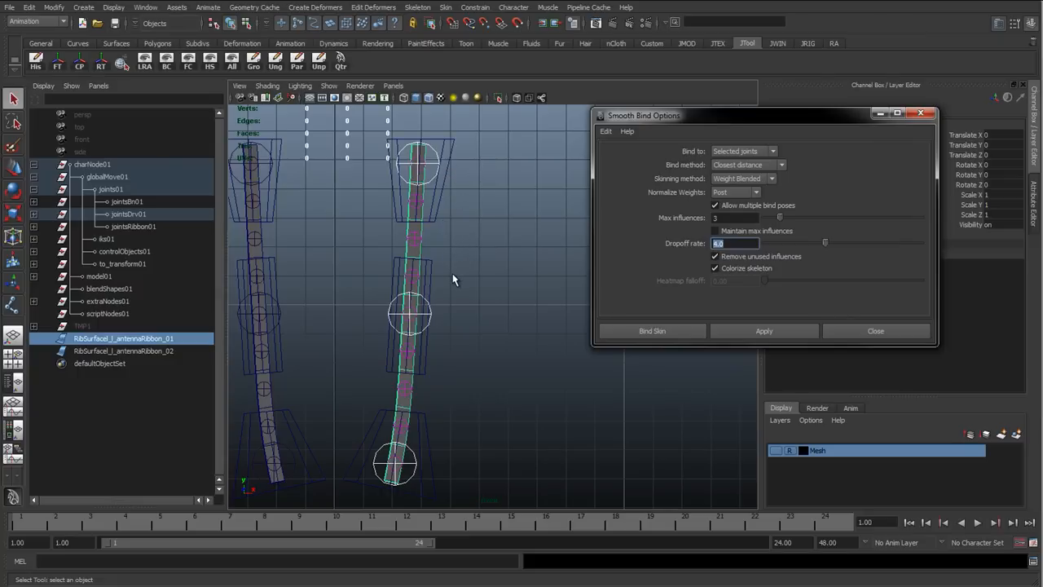
mouse_move(666, 250)
text(2)
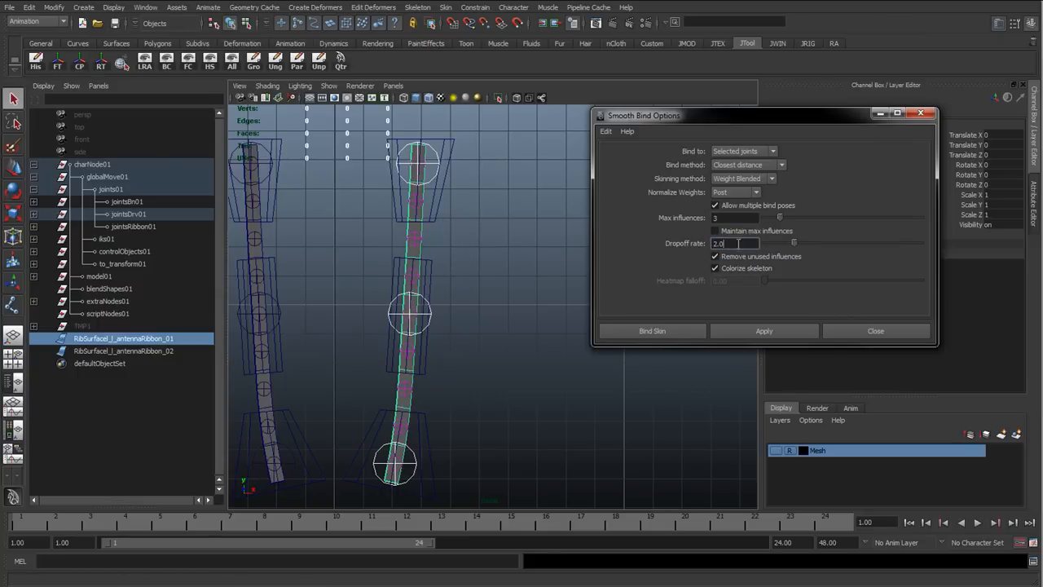
click(652, 330)
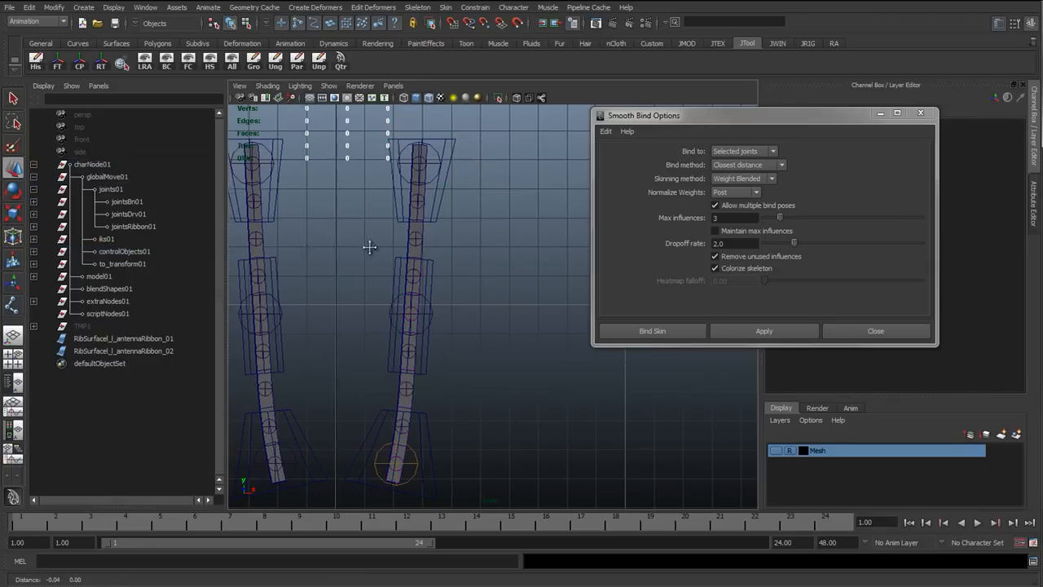
Select the second ribbon with its driver joints, apply the smooth bind, and close the options.
click(326, 167)
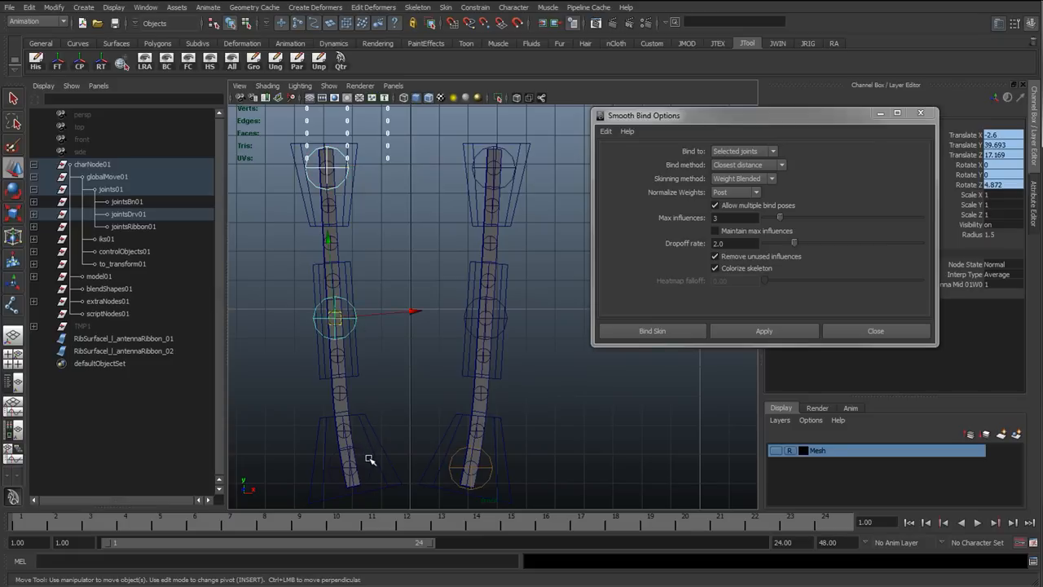
click(123, 350)
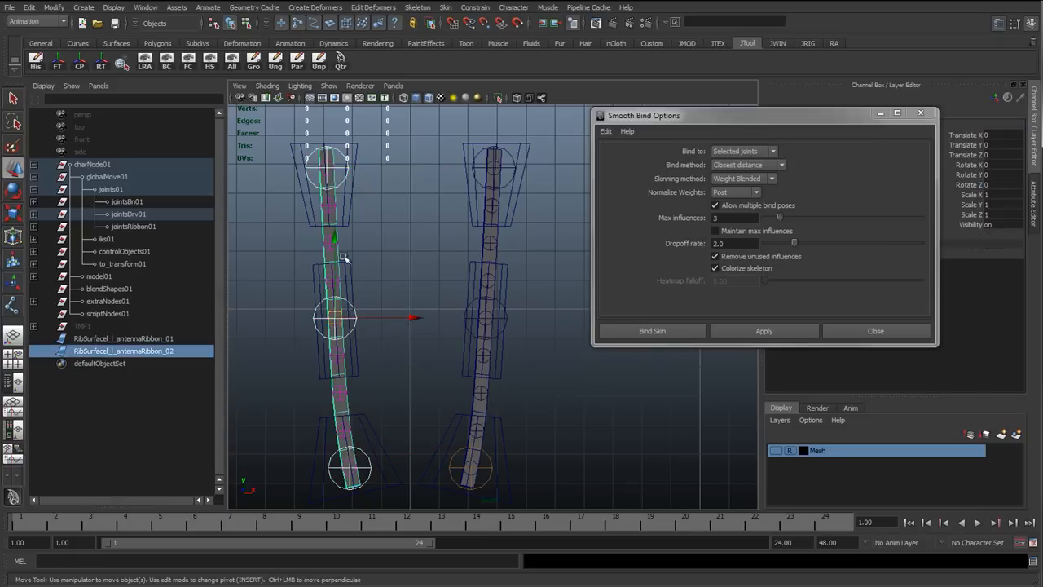
click(763, 330)
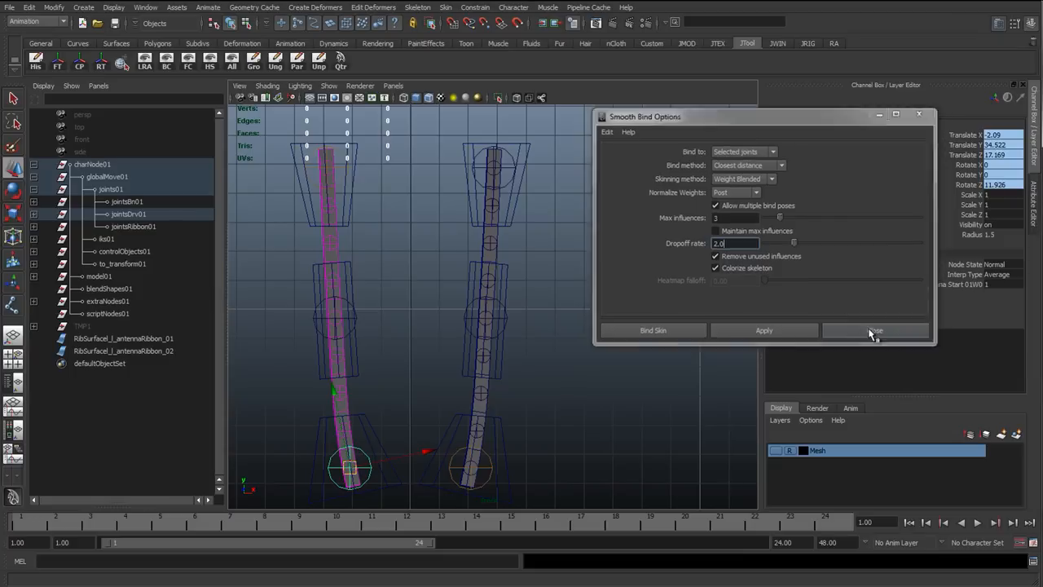
click(874, 329)
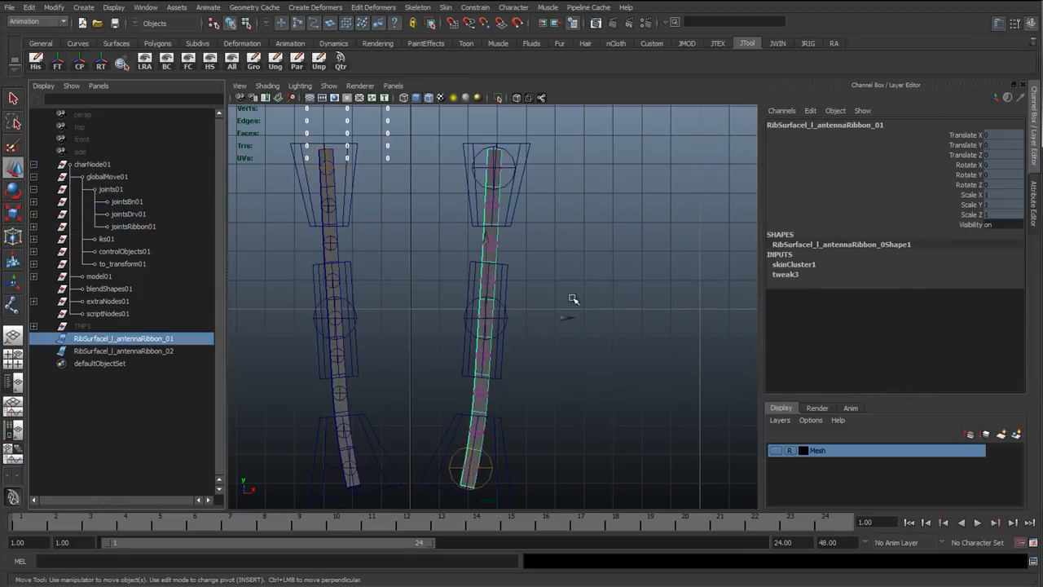
mouse_move(815, 269)
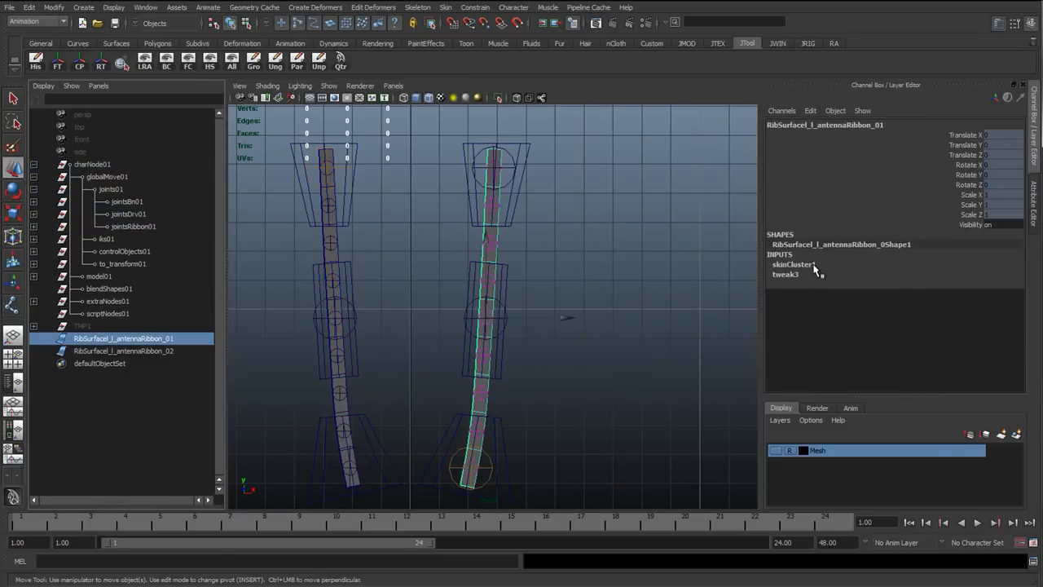
click(330, 316)
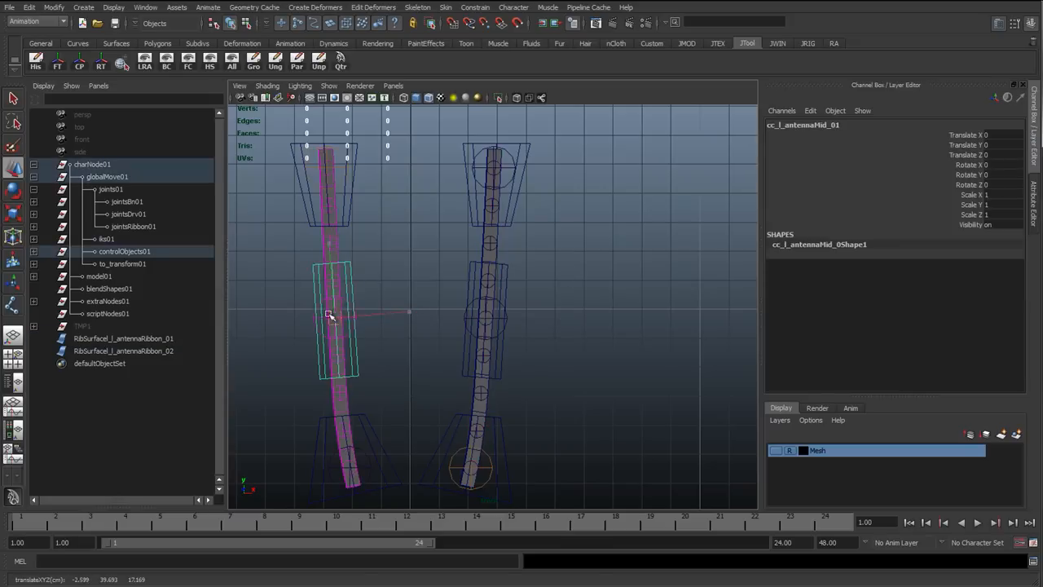
Drag cc_l_antennaMid_01 around to test how the ribbon bends.
drag(329, 316, 371, 322)
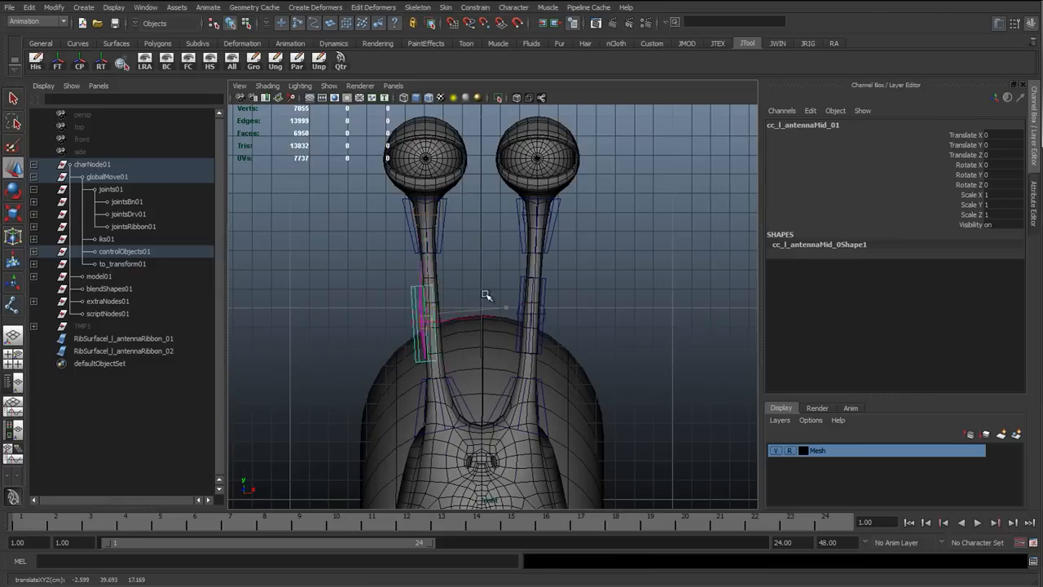
drag(424, 326, 465, 294)
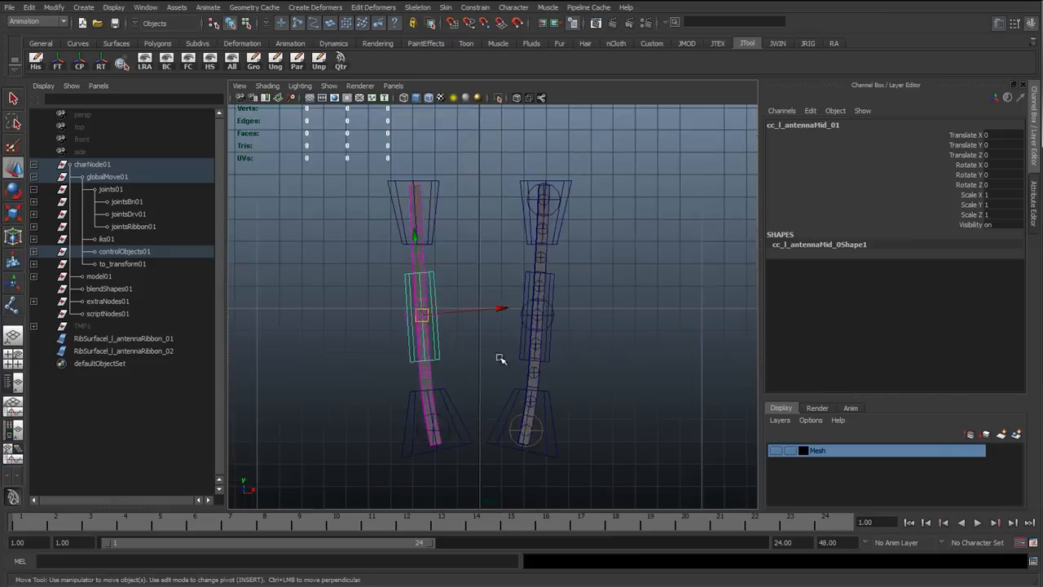
drag(421, 315, 317, 226)
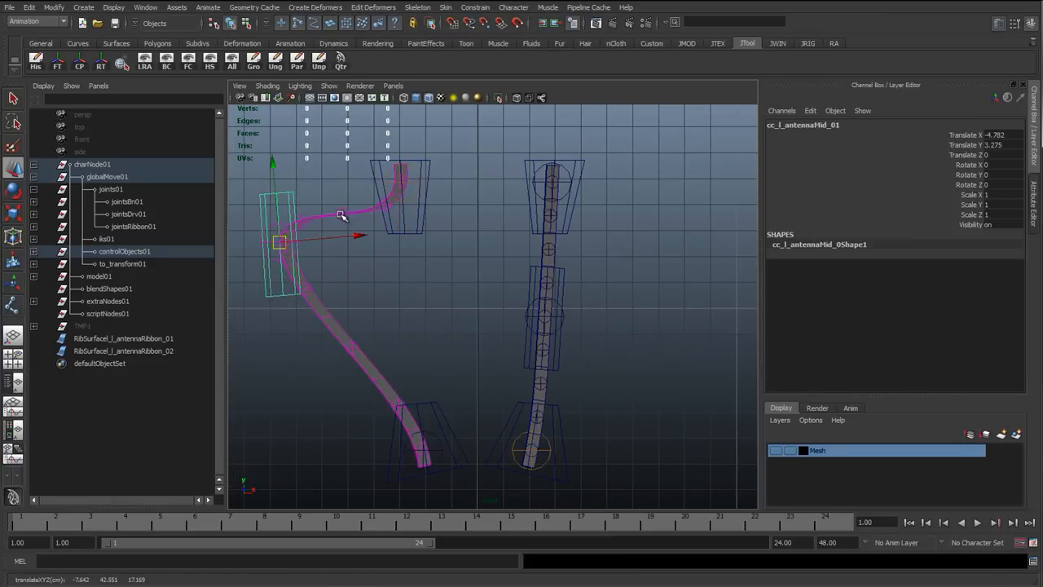
drag(341, 214, 269, 196)
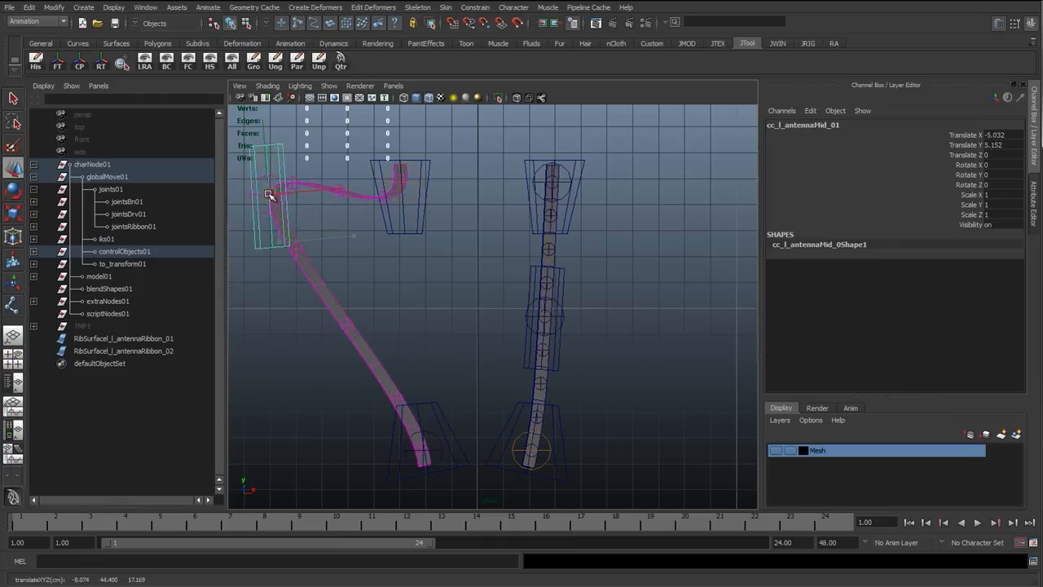
drag(269, 196, 291, 206)
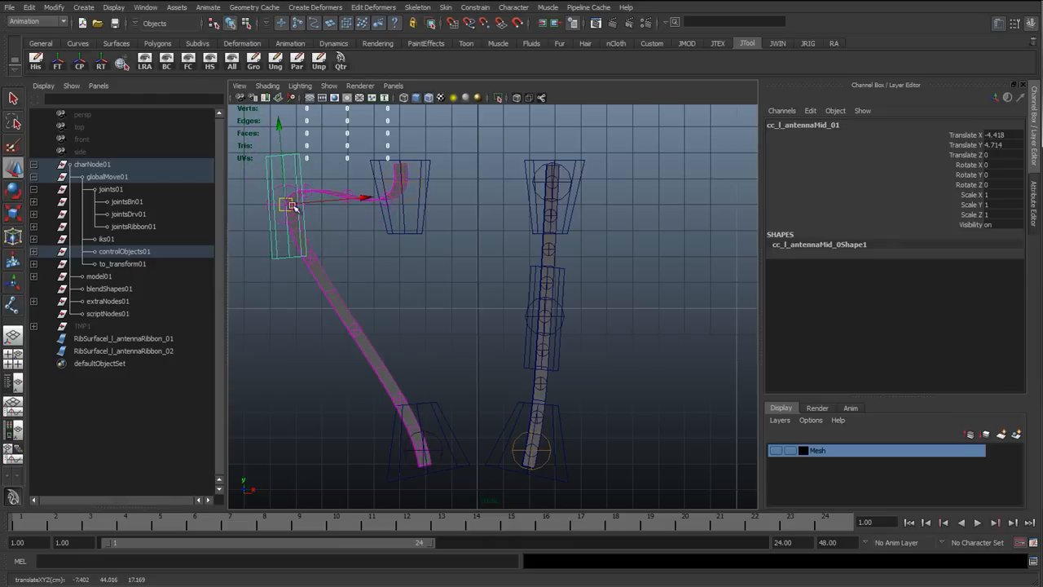
drag(290, 204, 281, 245)
text(0)
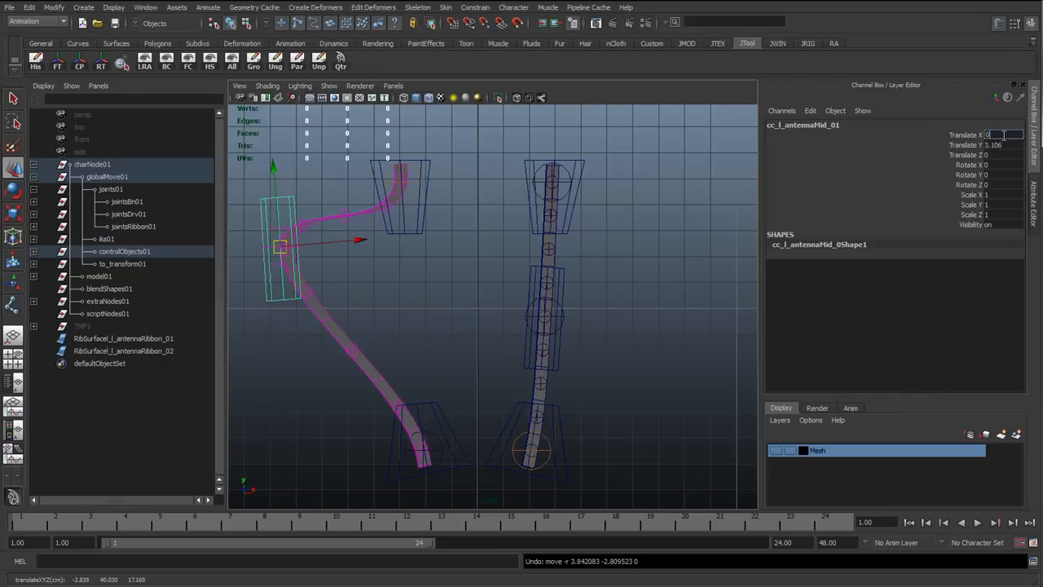
Reset the mid control's Translate X to 0 and pull cc_l_antennaEnd_01 sideways along X.
click(521, 246)
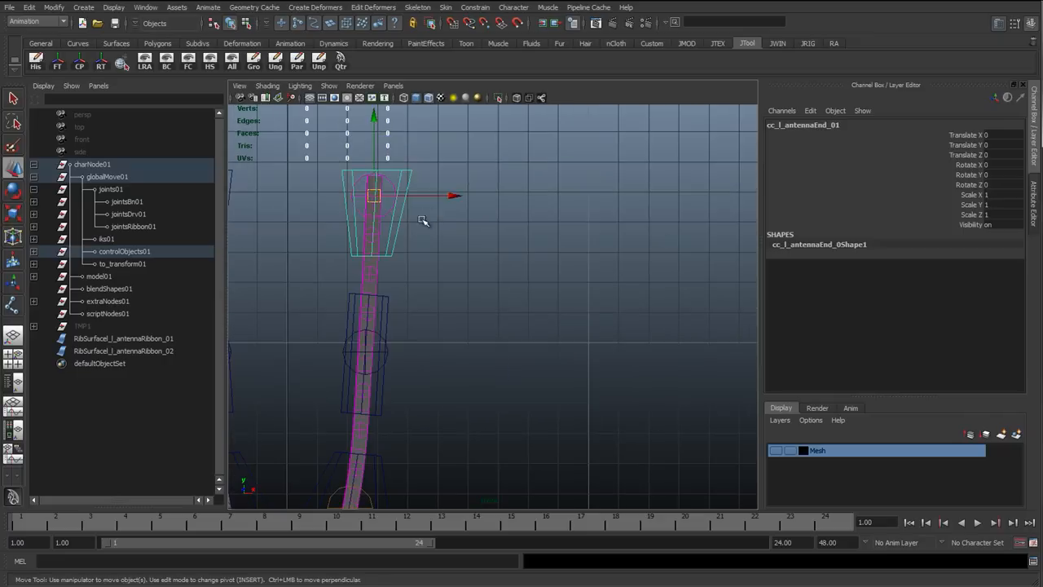
drag(371, 196, 586, 196)
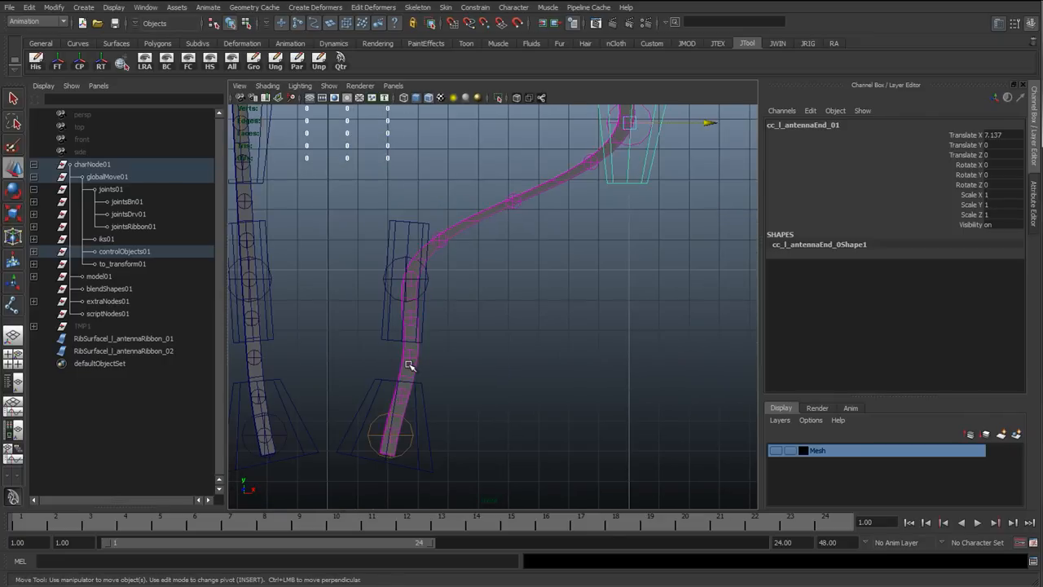
click(123, 338)
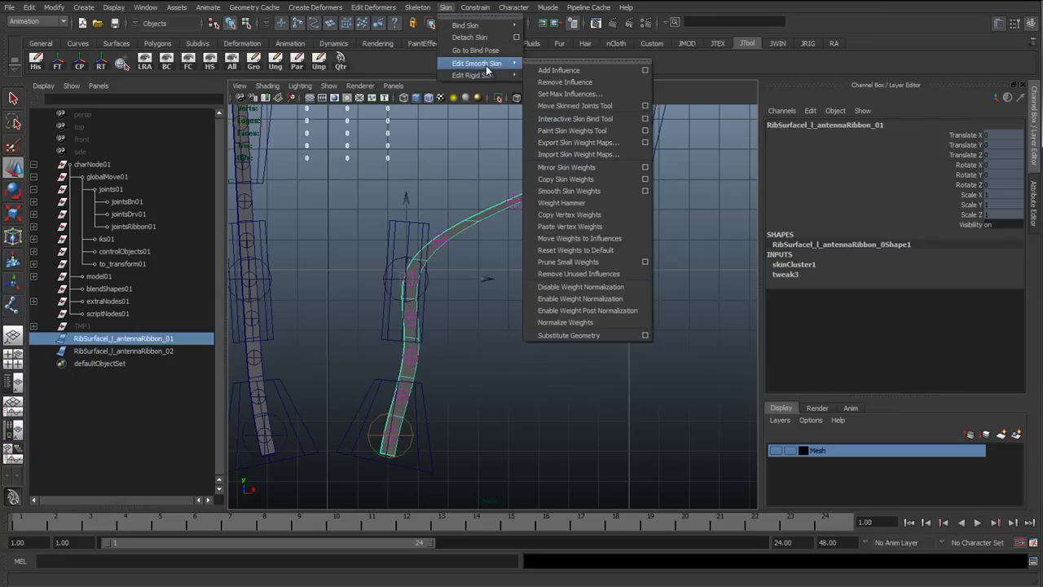
mouse_move(568, 215)
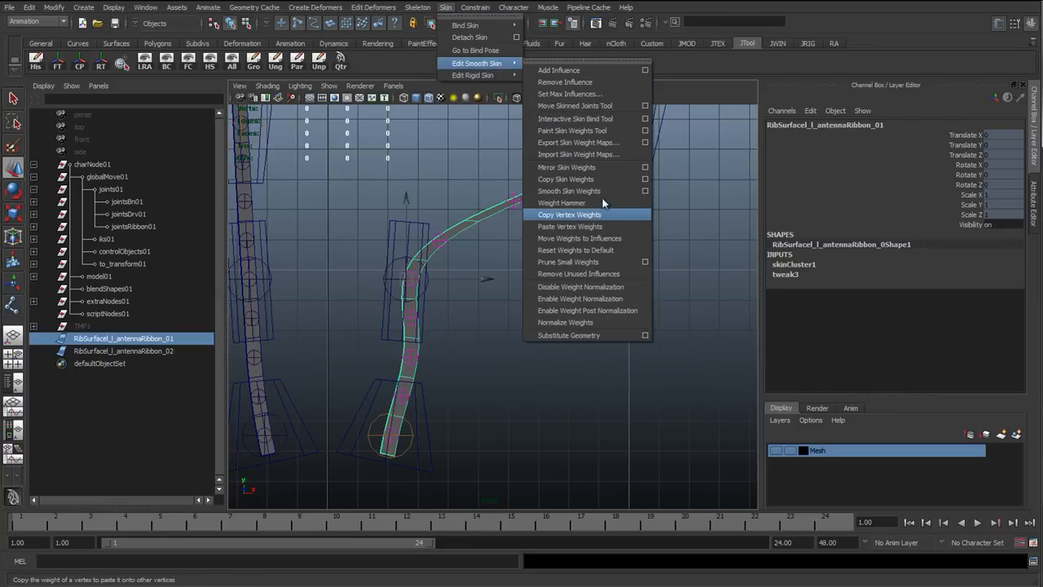
mouse_move(579, 238)
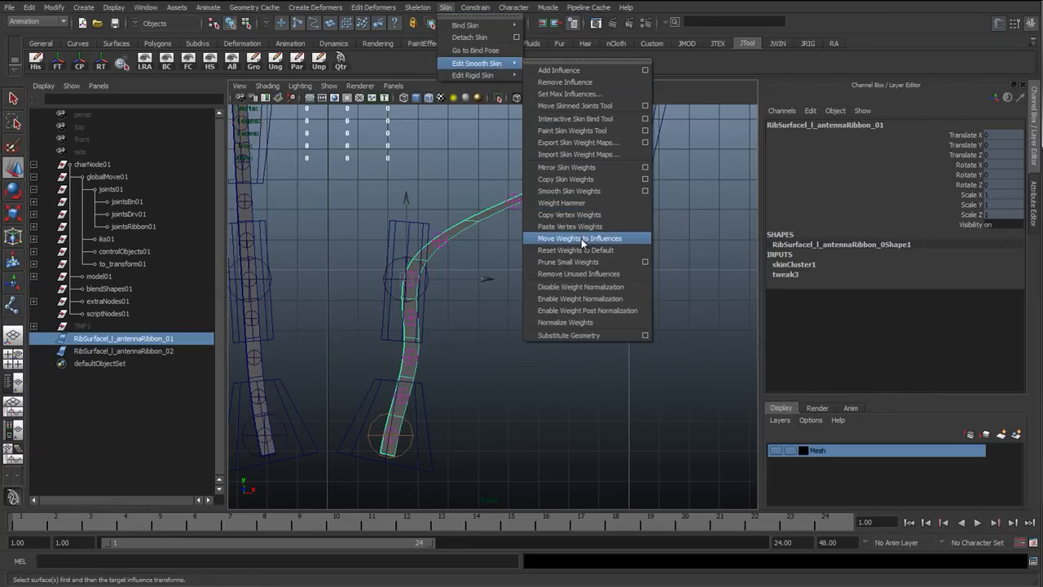
mouse_move(572, 130)
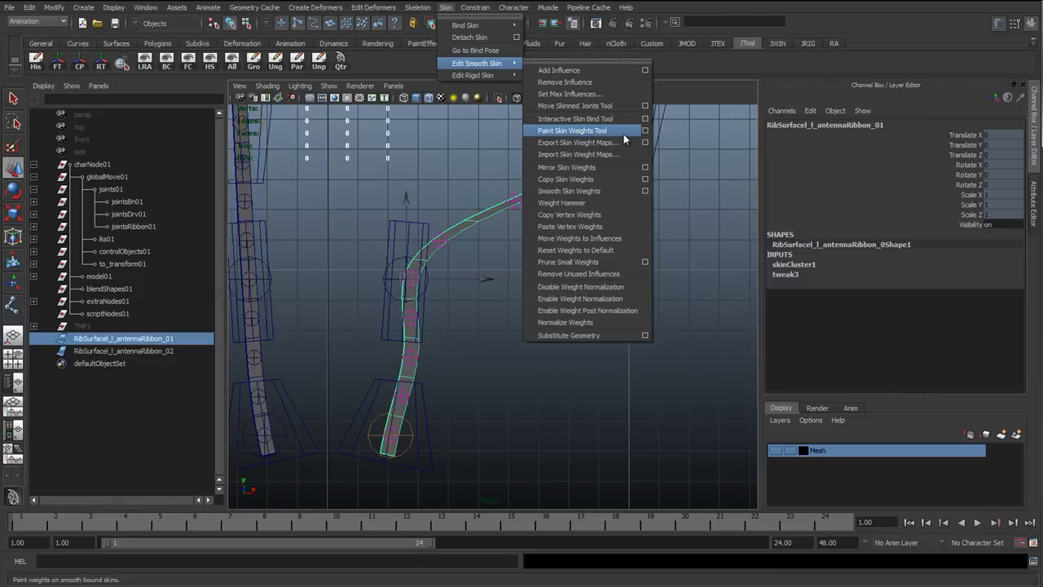
Open the Paint Skin Weights Tool on RibSurfaceI_l_antennaRibbon_01.
click(572, 130)
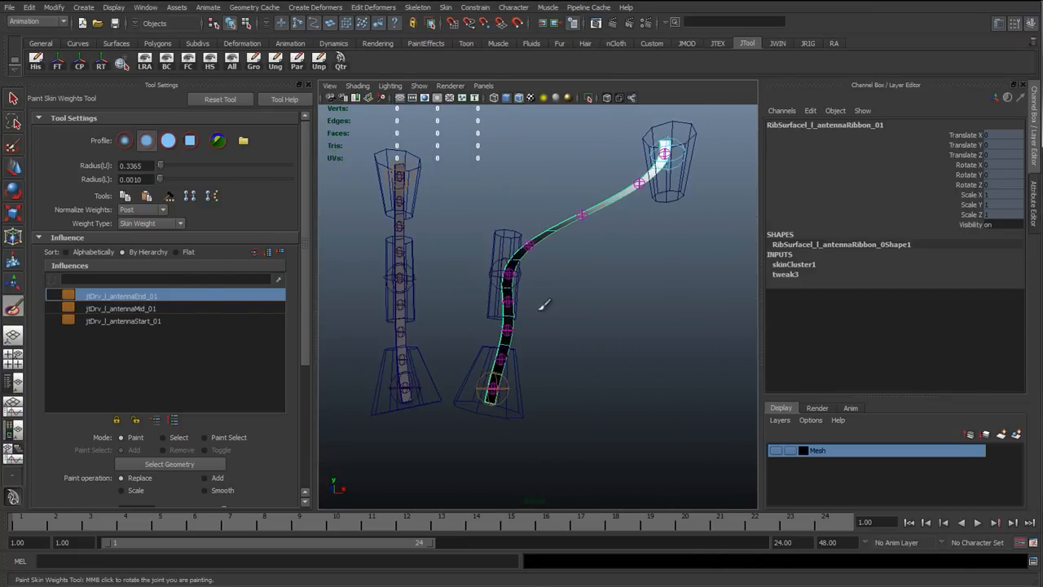
mouse_move(253, 357)
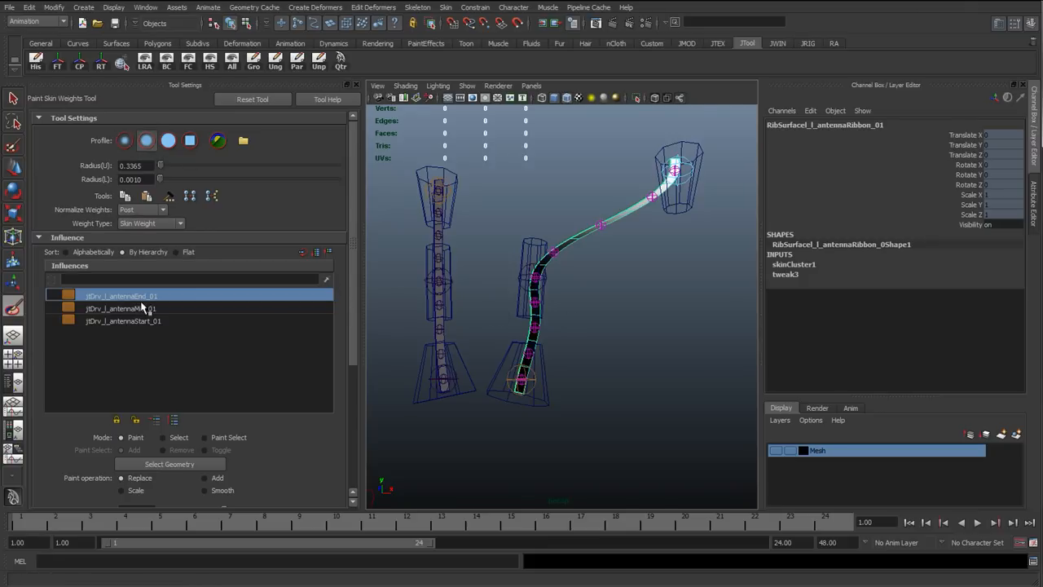
click(122, 320)
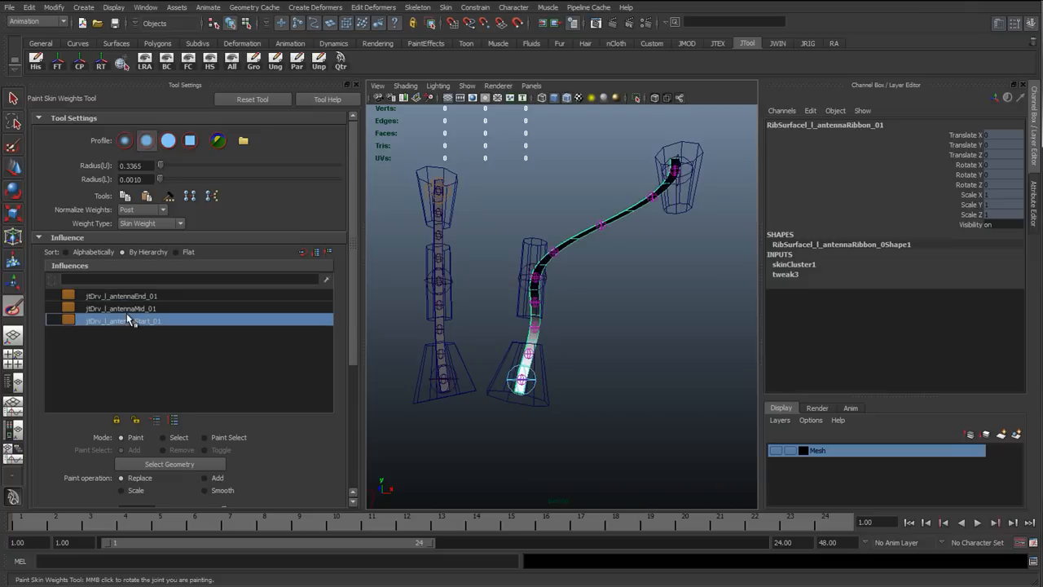
click(121, 308)
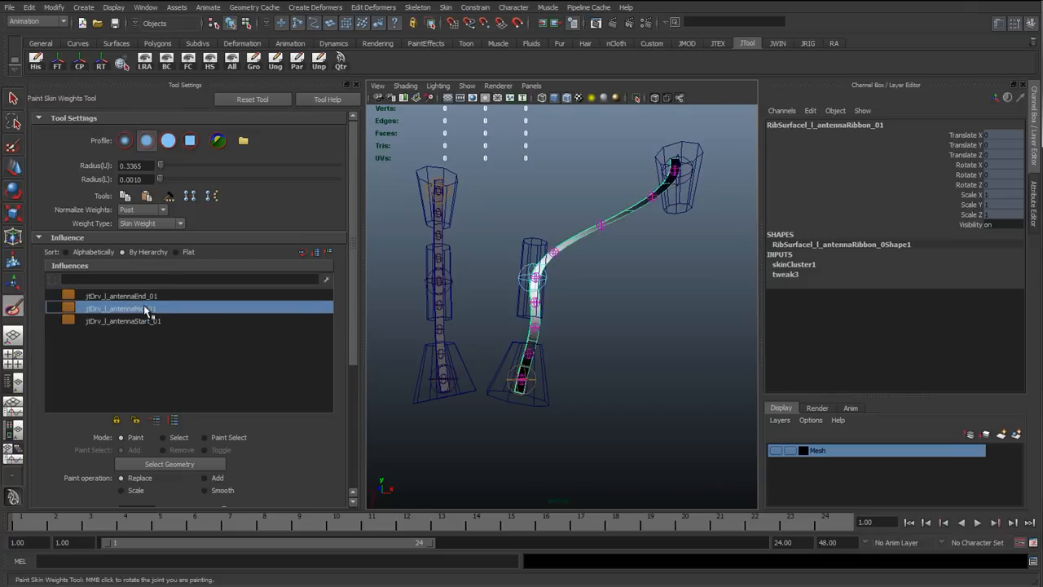
click(121, 295)
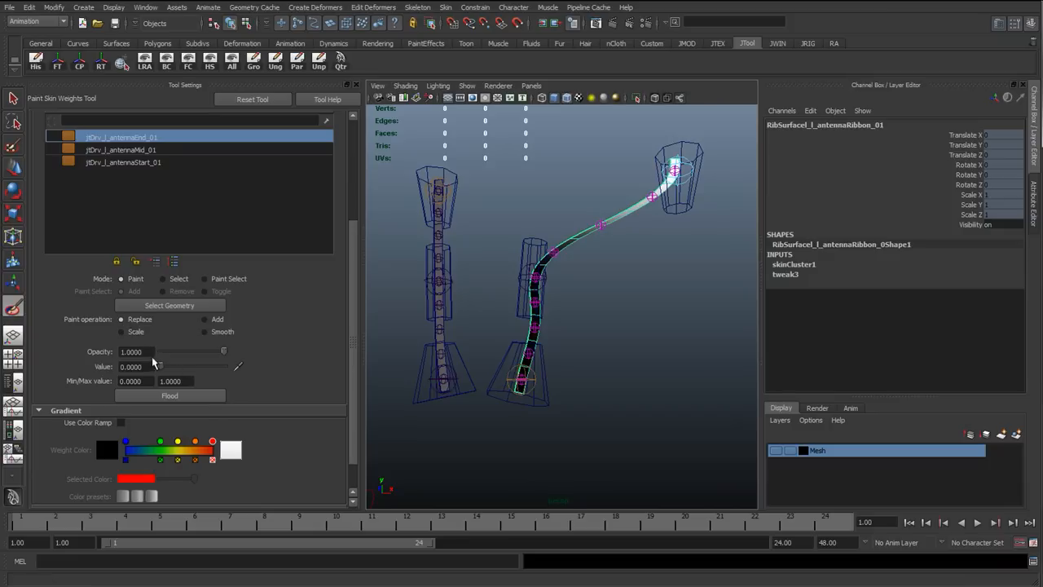
mouse_move(550, 351)
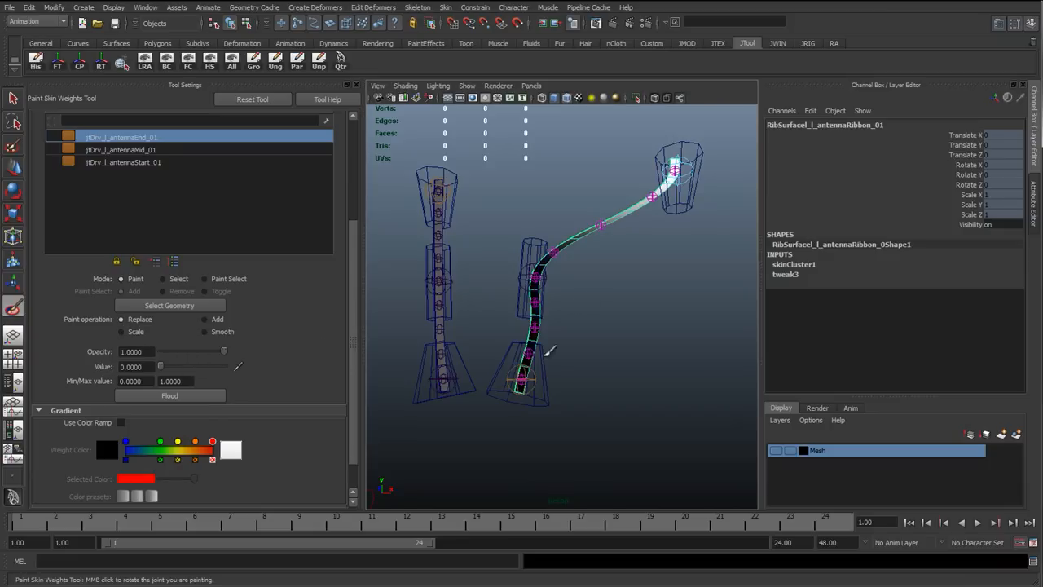
mouse_move(529, 356)
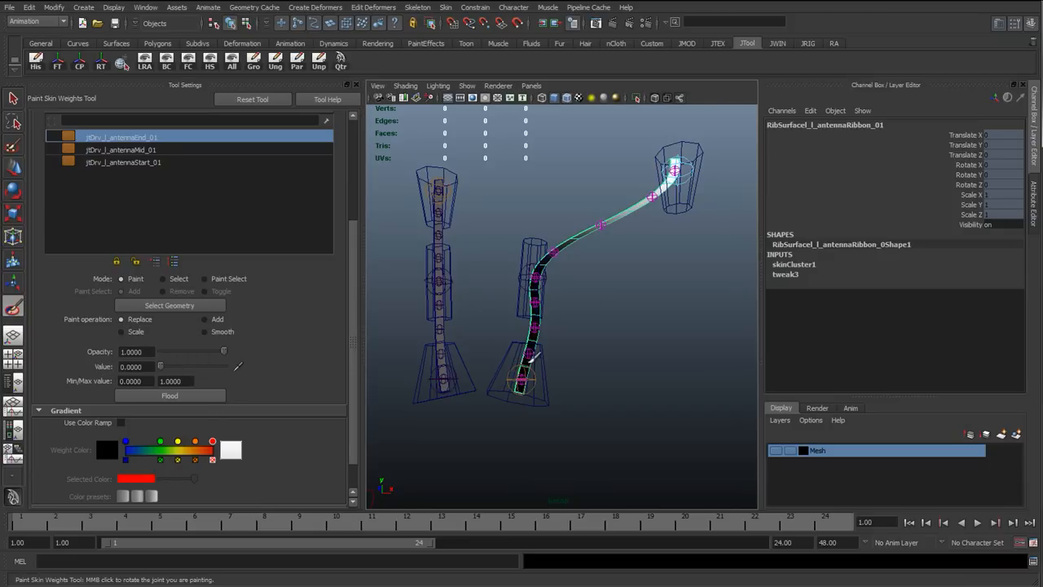
mouse_move(529, 354)
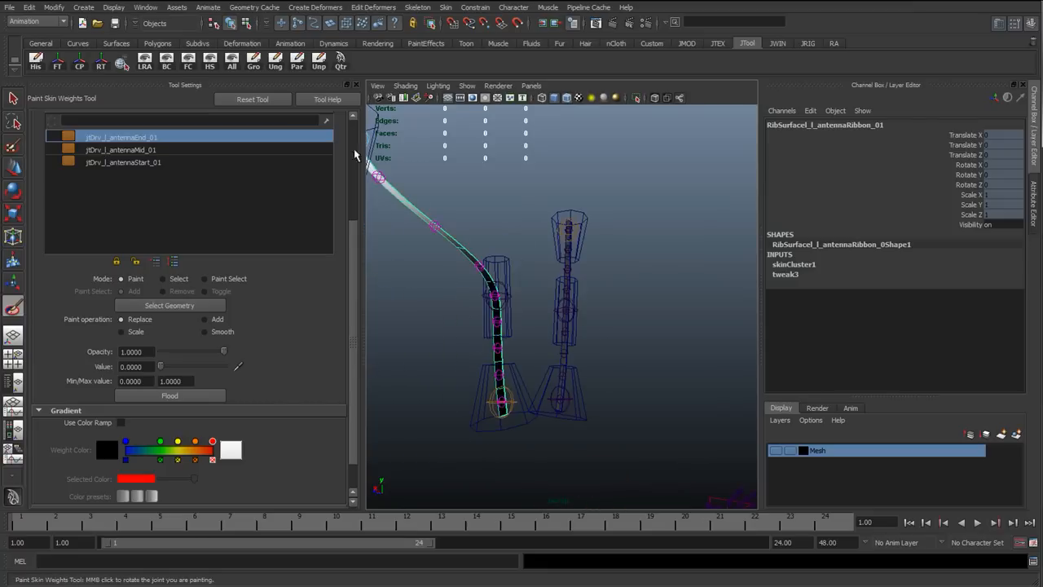
mouse_move(546, 383)
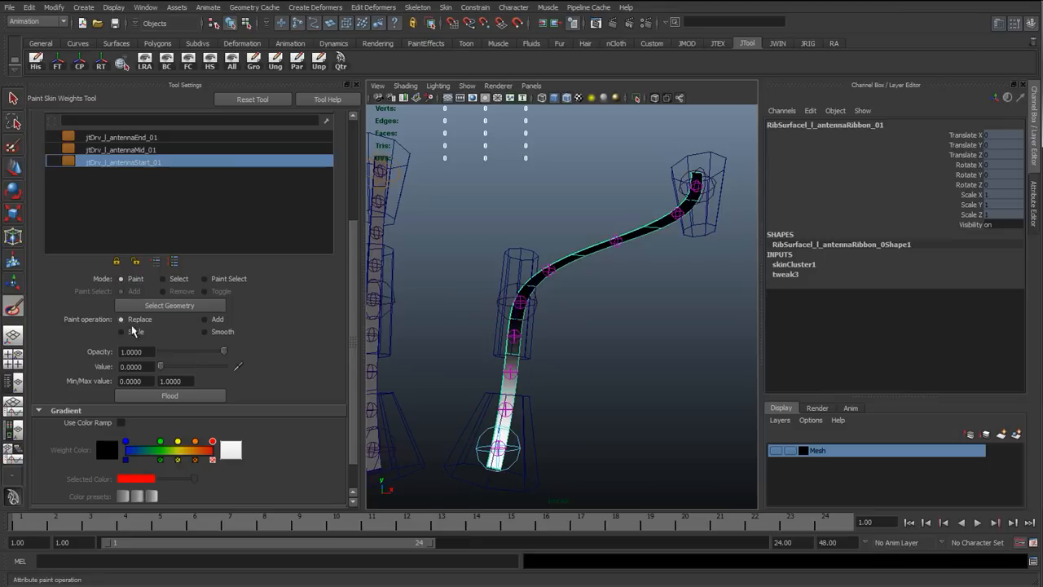
mouse_move(518, 330)
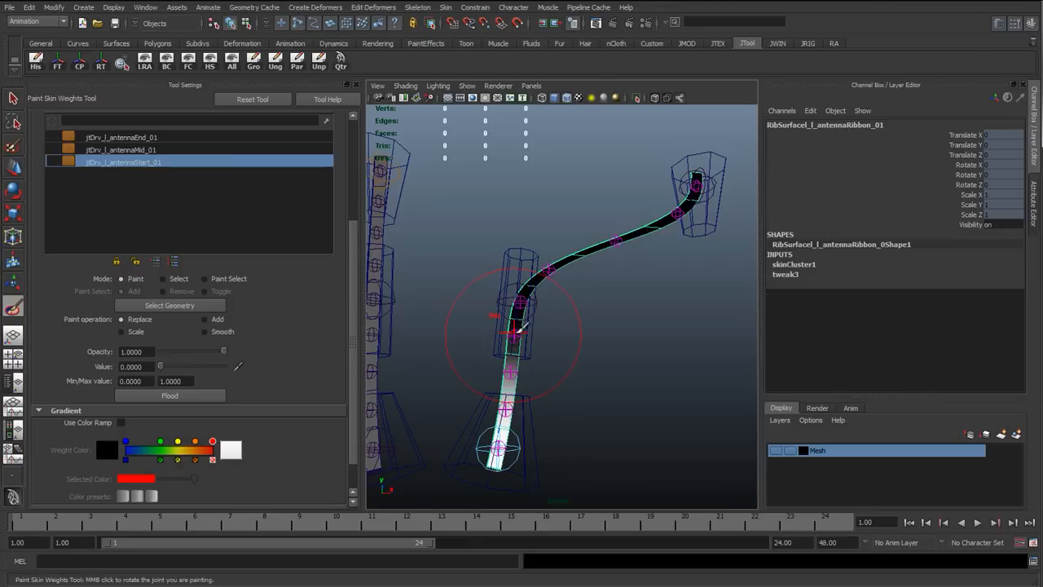
Switch Paint operation to Smooth and back to Replace, then select jtDrv_l_antennaMid_01.
click(204, 331)
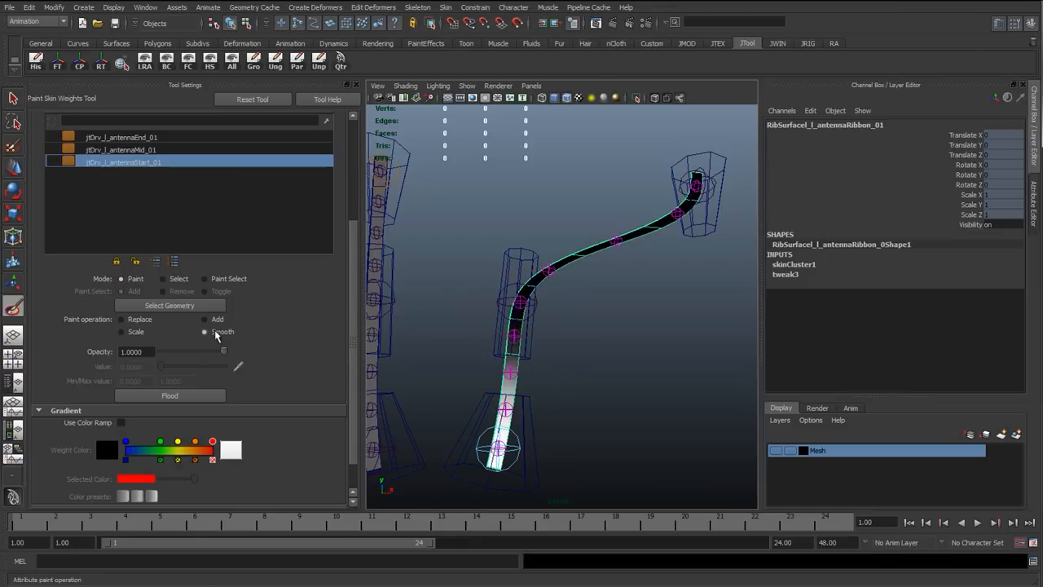
click(122, 319)
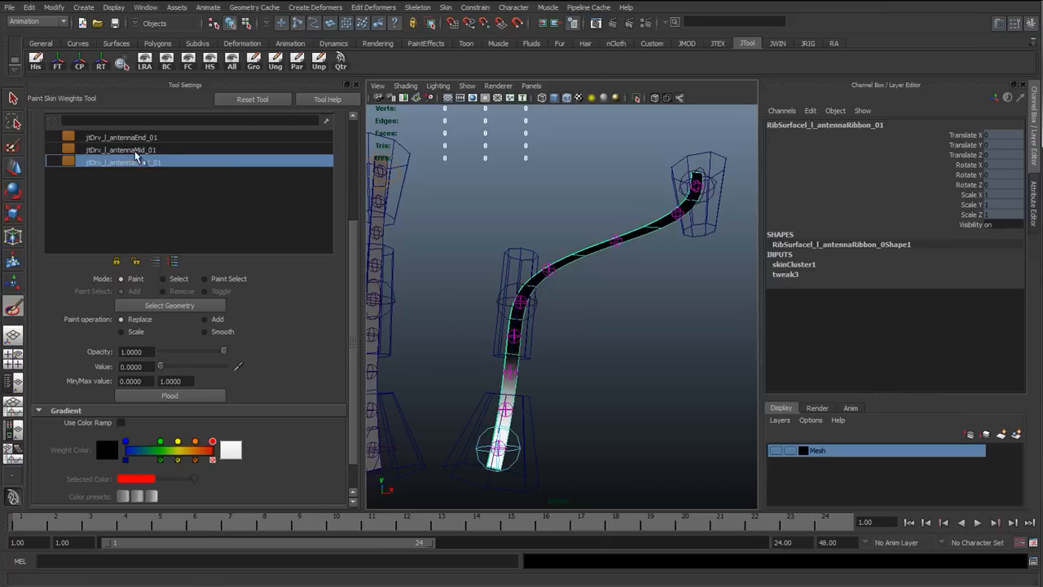
click(120, 149)
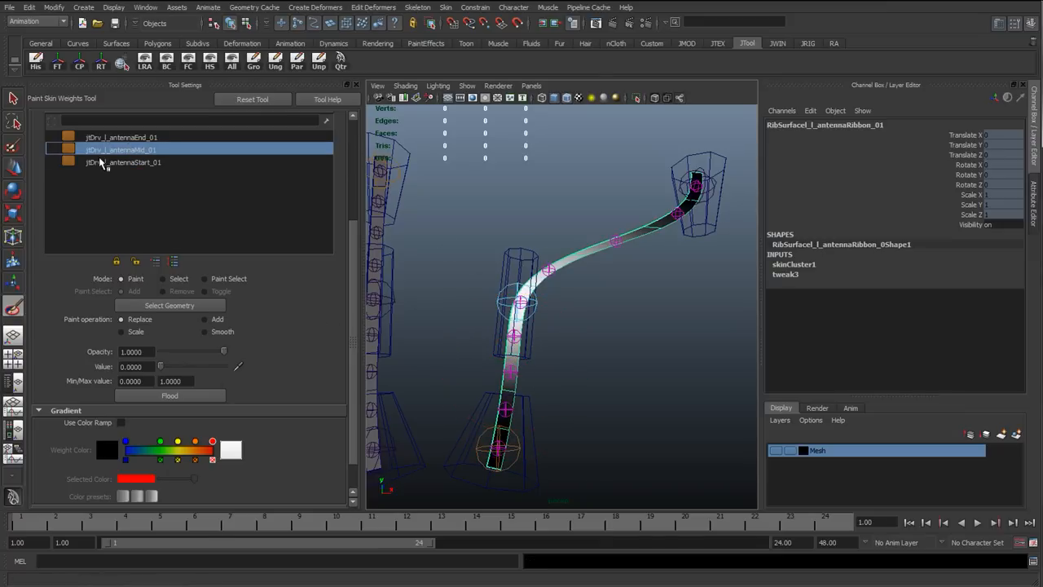
click(123, 162)
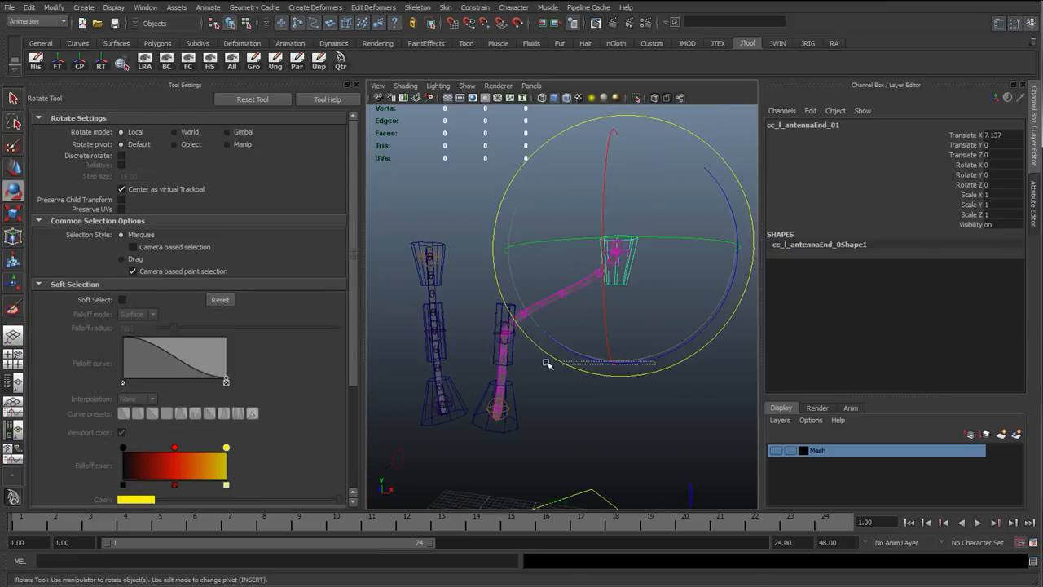
Test-rotate cc_l_antennaEnd_01 and cc_l_antennaStart_01 to check ribbon deformation.
drag(545, 362, 598, 369)
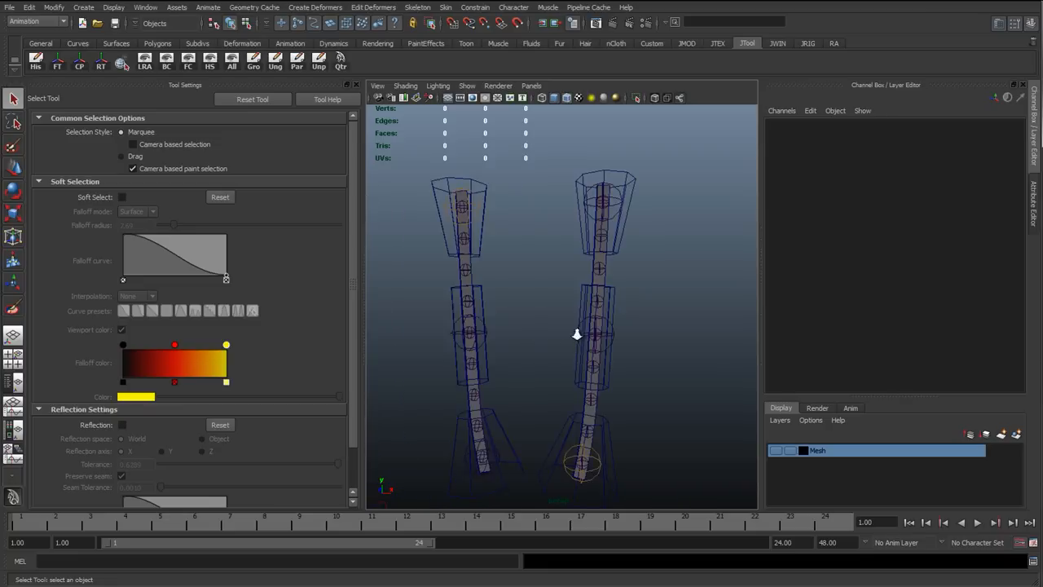
drag(576, 334, 526, 354)
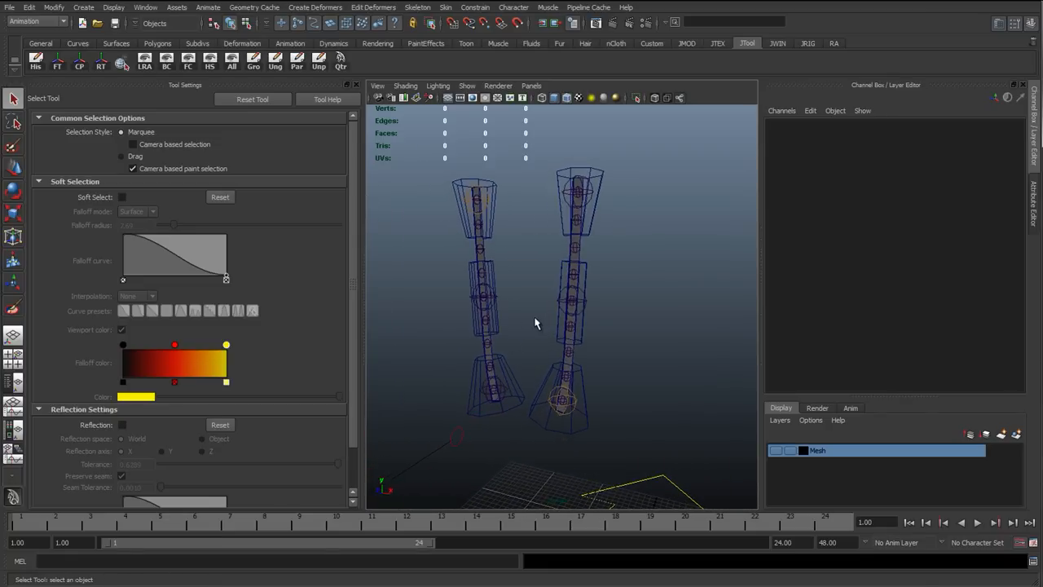
mouse_move(515, 334)
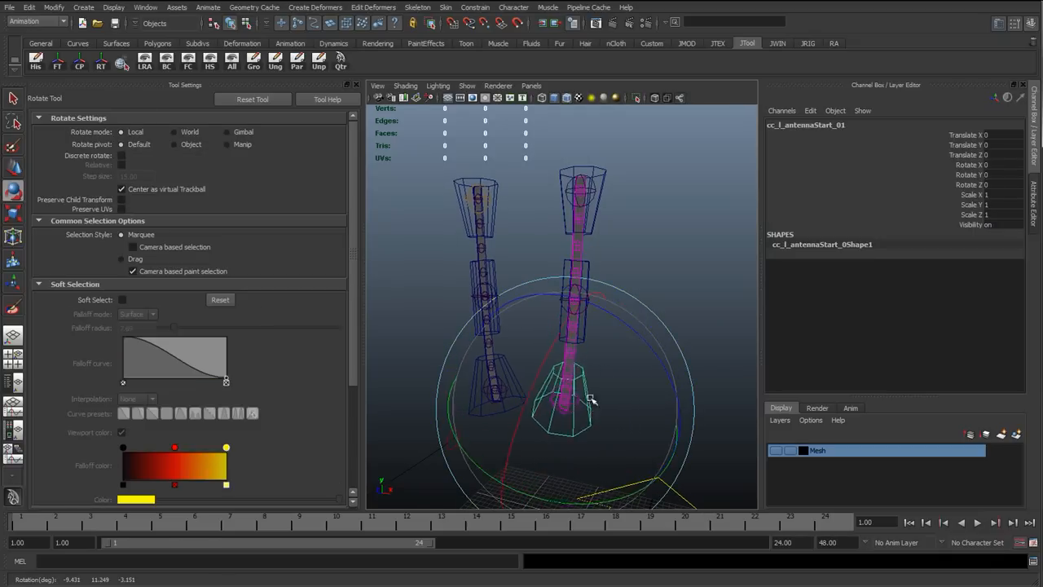
click(13, 98)
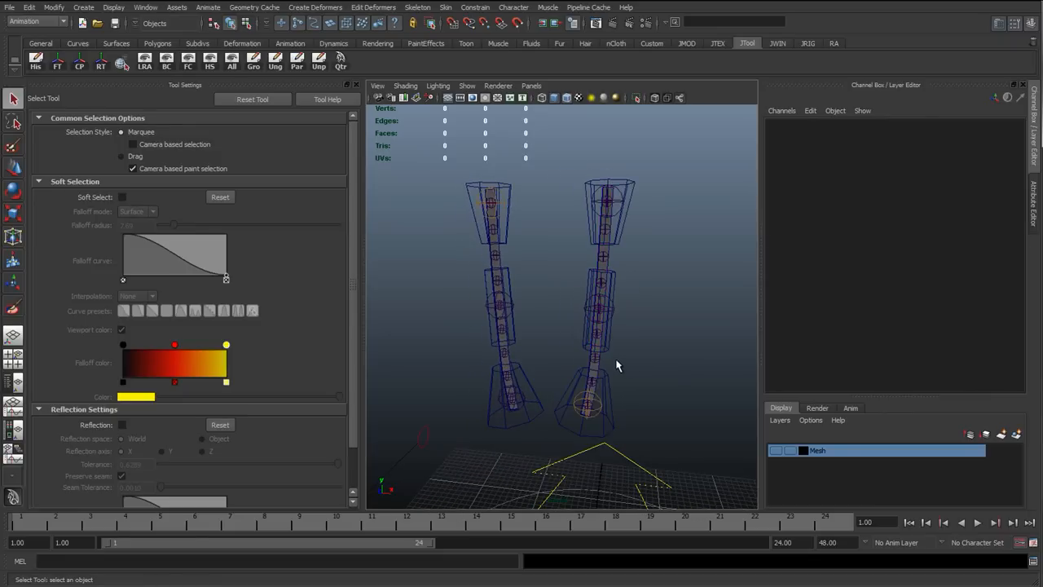
mouse_move(593, 304)
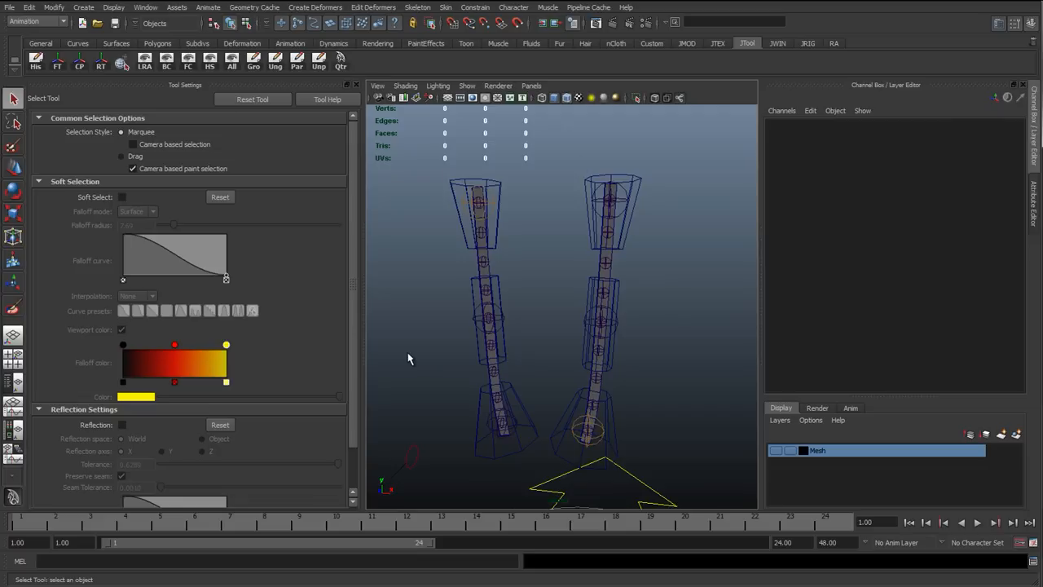
mouse_move(407, 336)
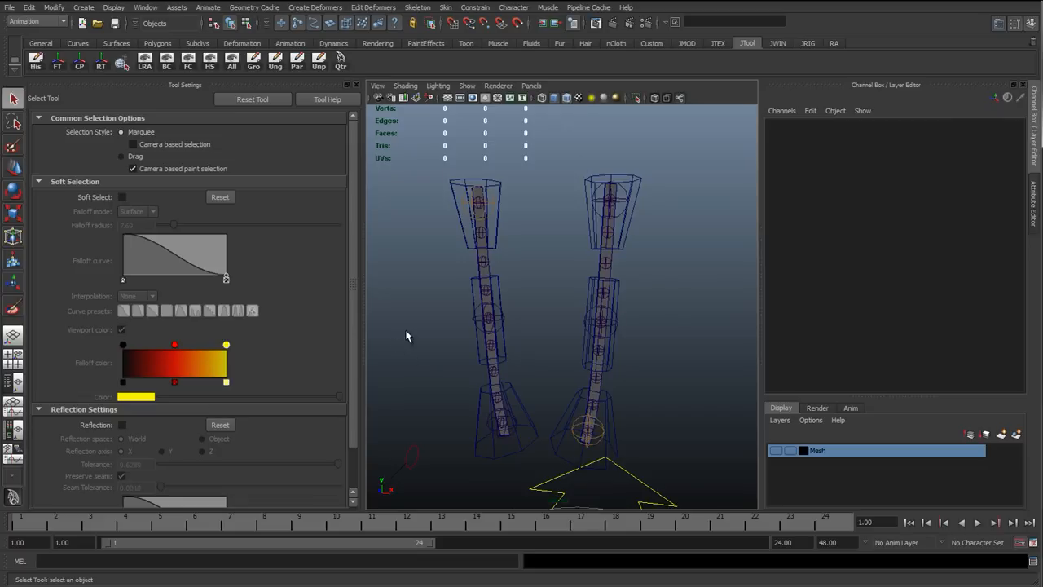